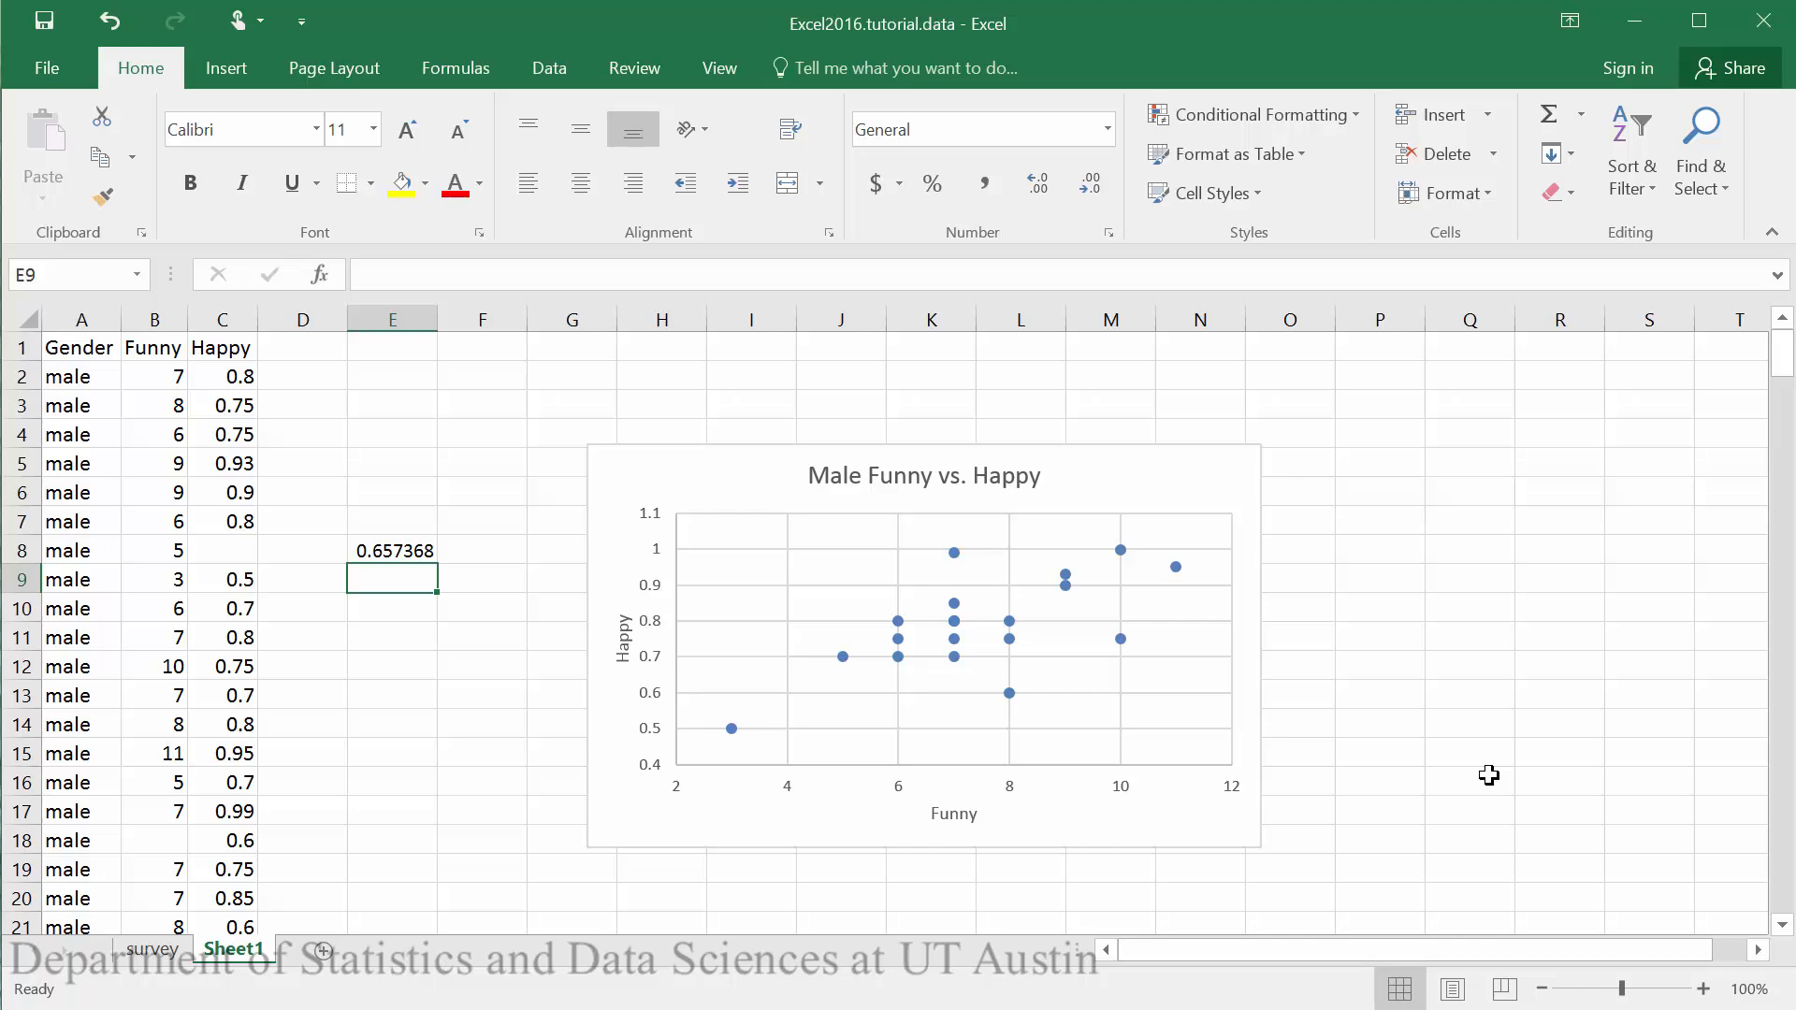
mouse_move(1407, 750)
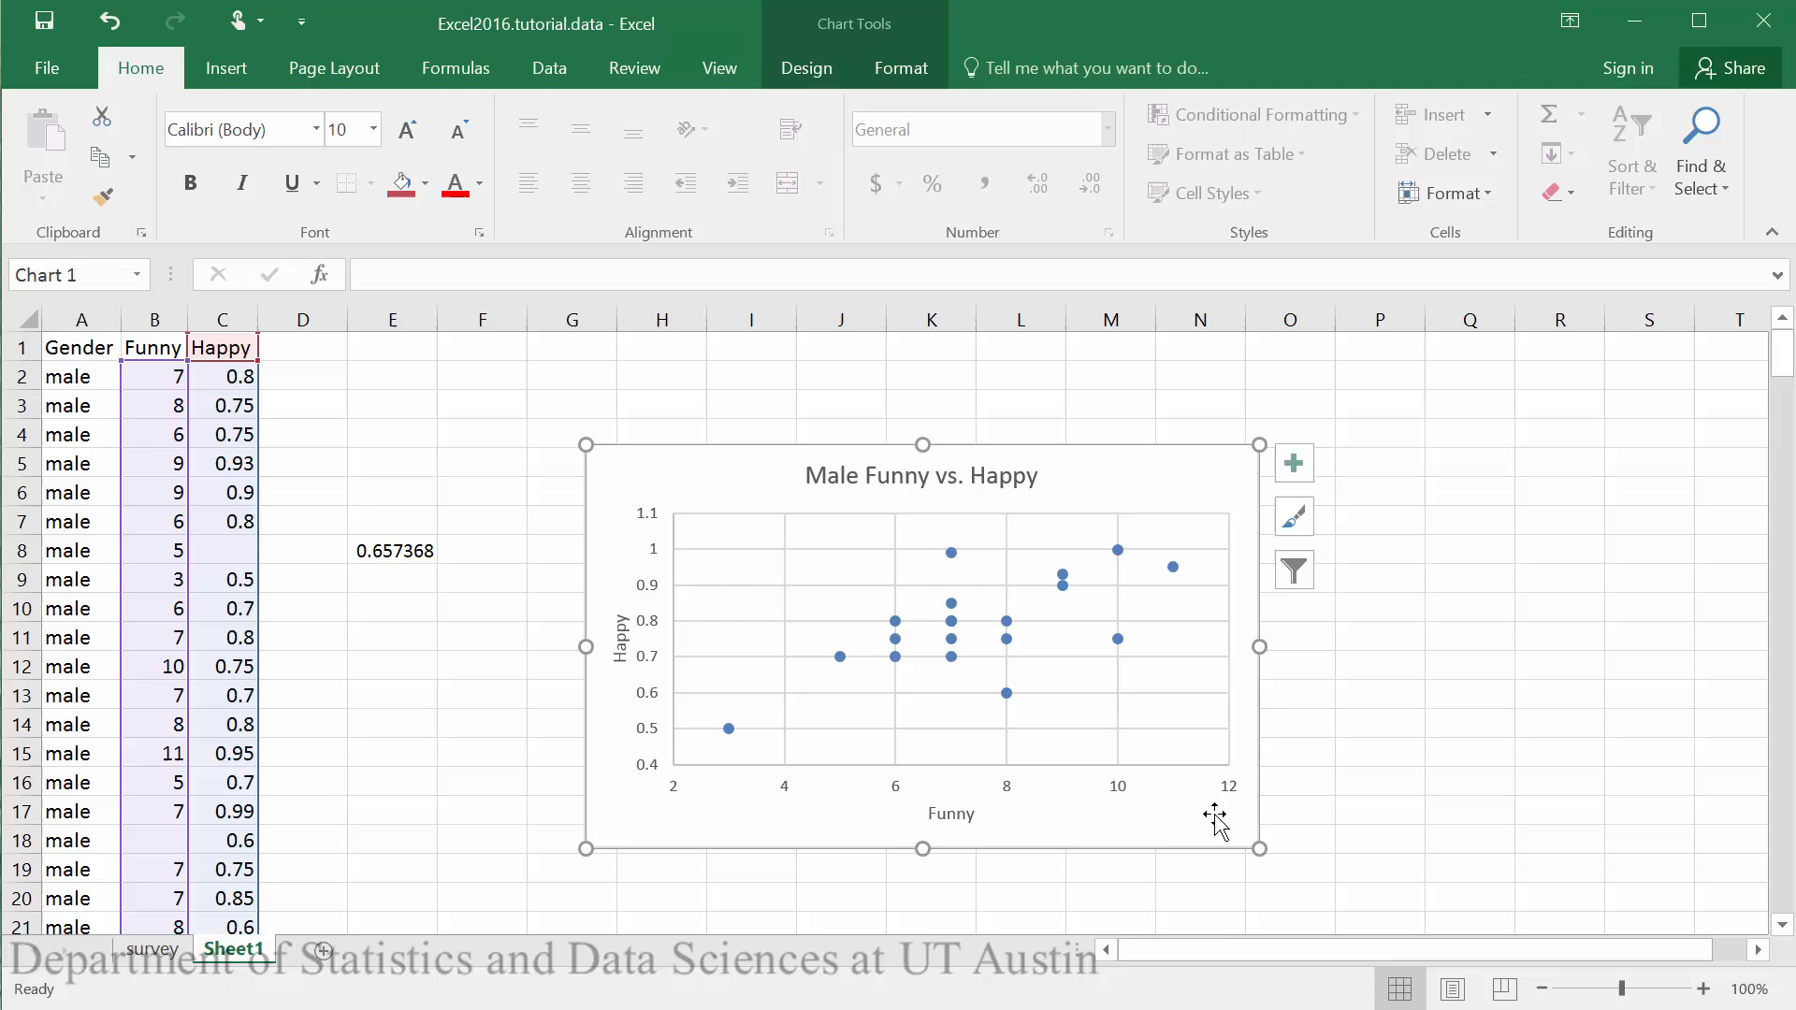
Scroll down to the pasted second copy of the Male Funny vs. Happy chart
scroll(down, 3)
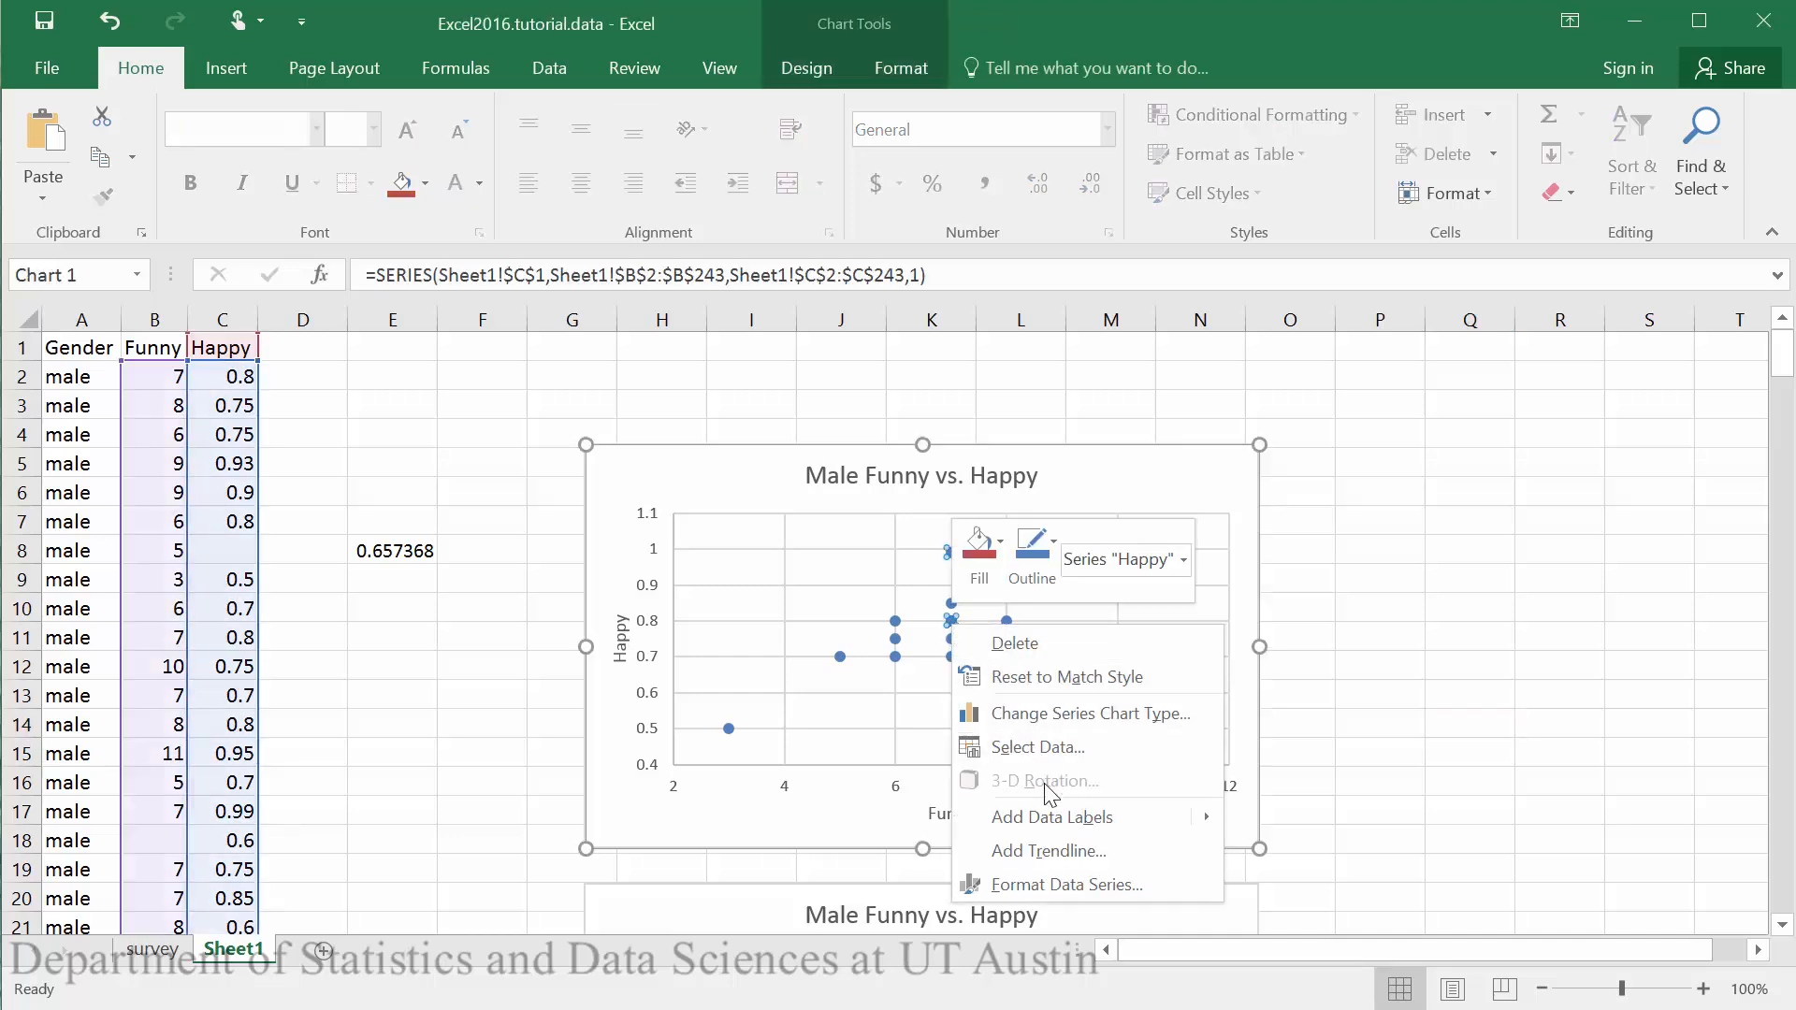
Add a linear trendline displaying y = 0.0444x + 0.4624 and R² = 0.4321 on the first chart
click(1071, 862)
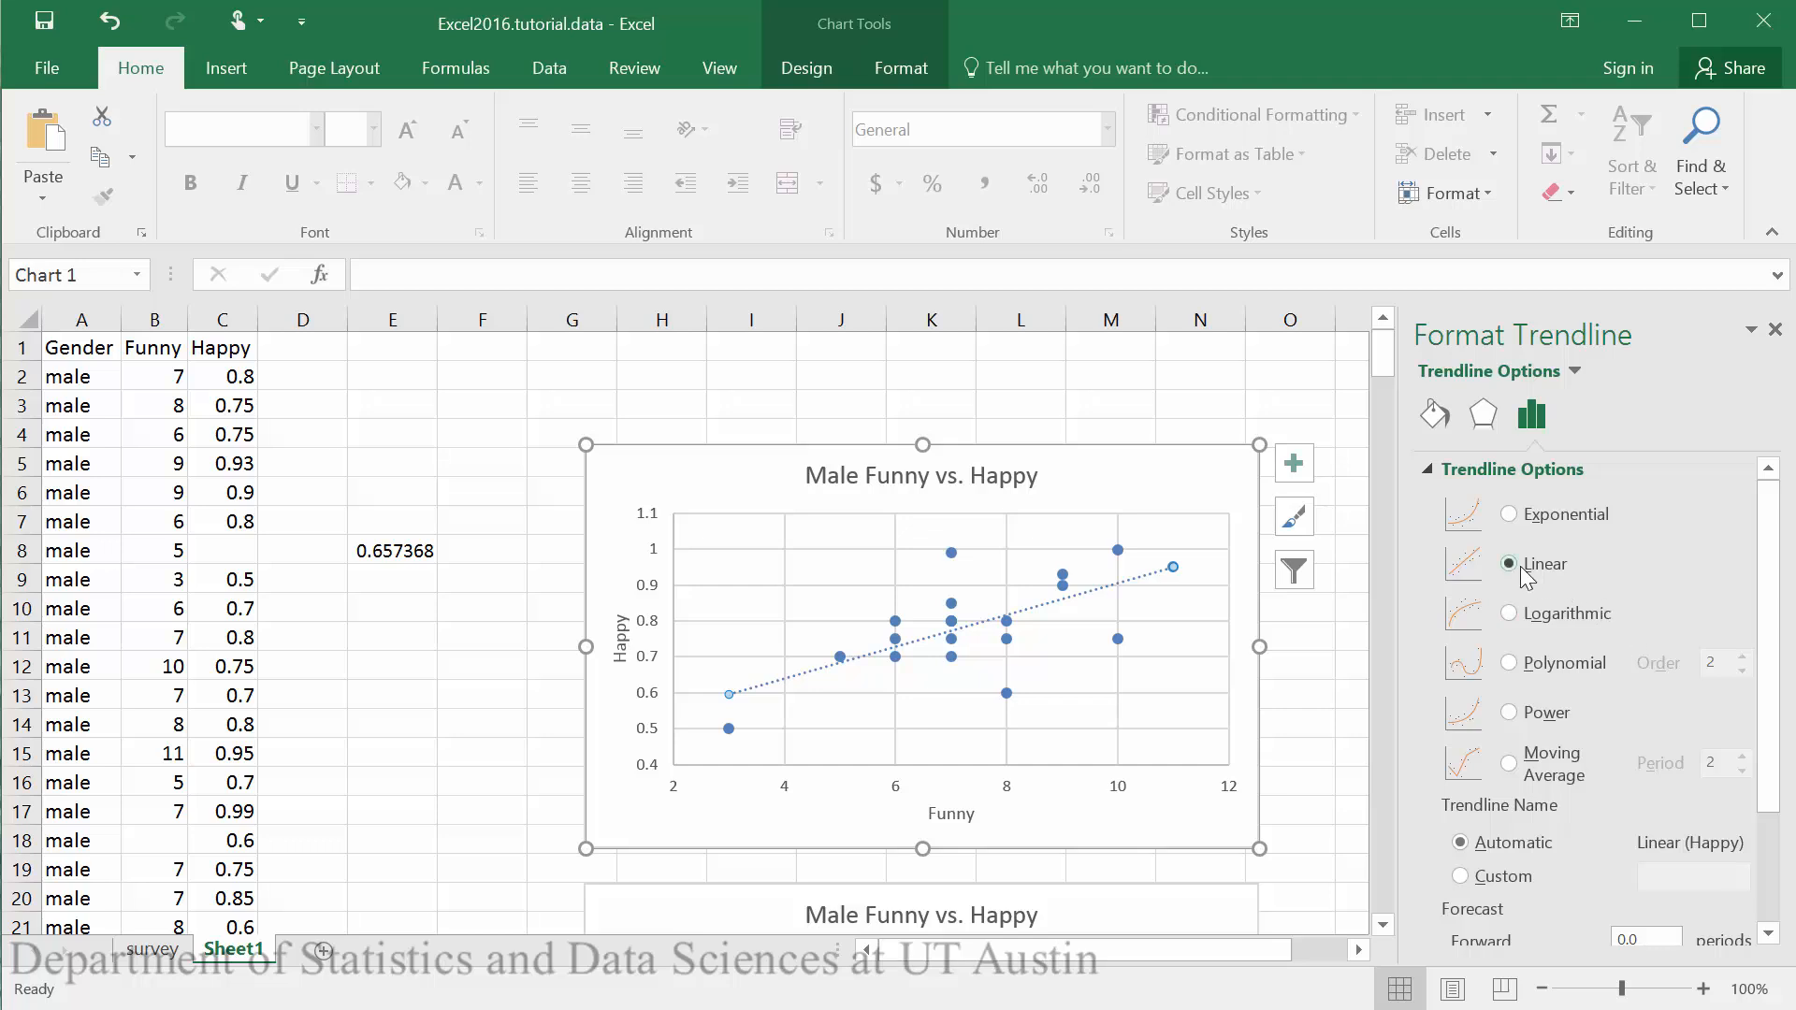
scroll(down, 3)
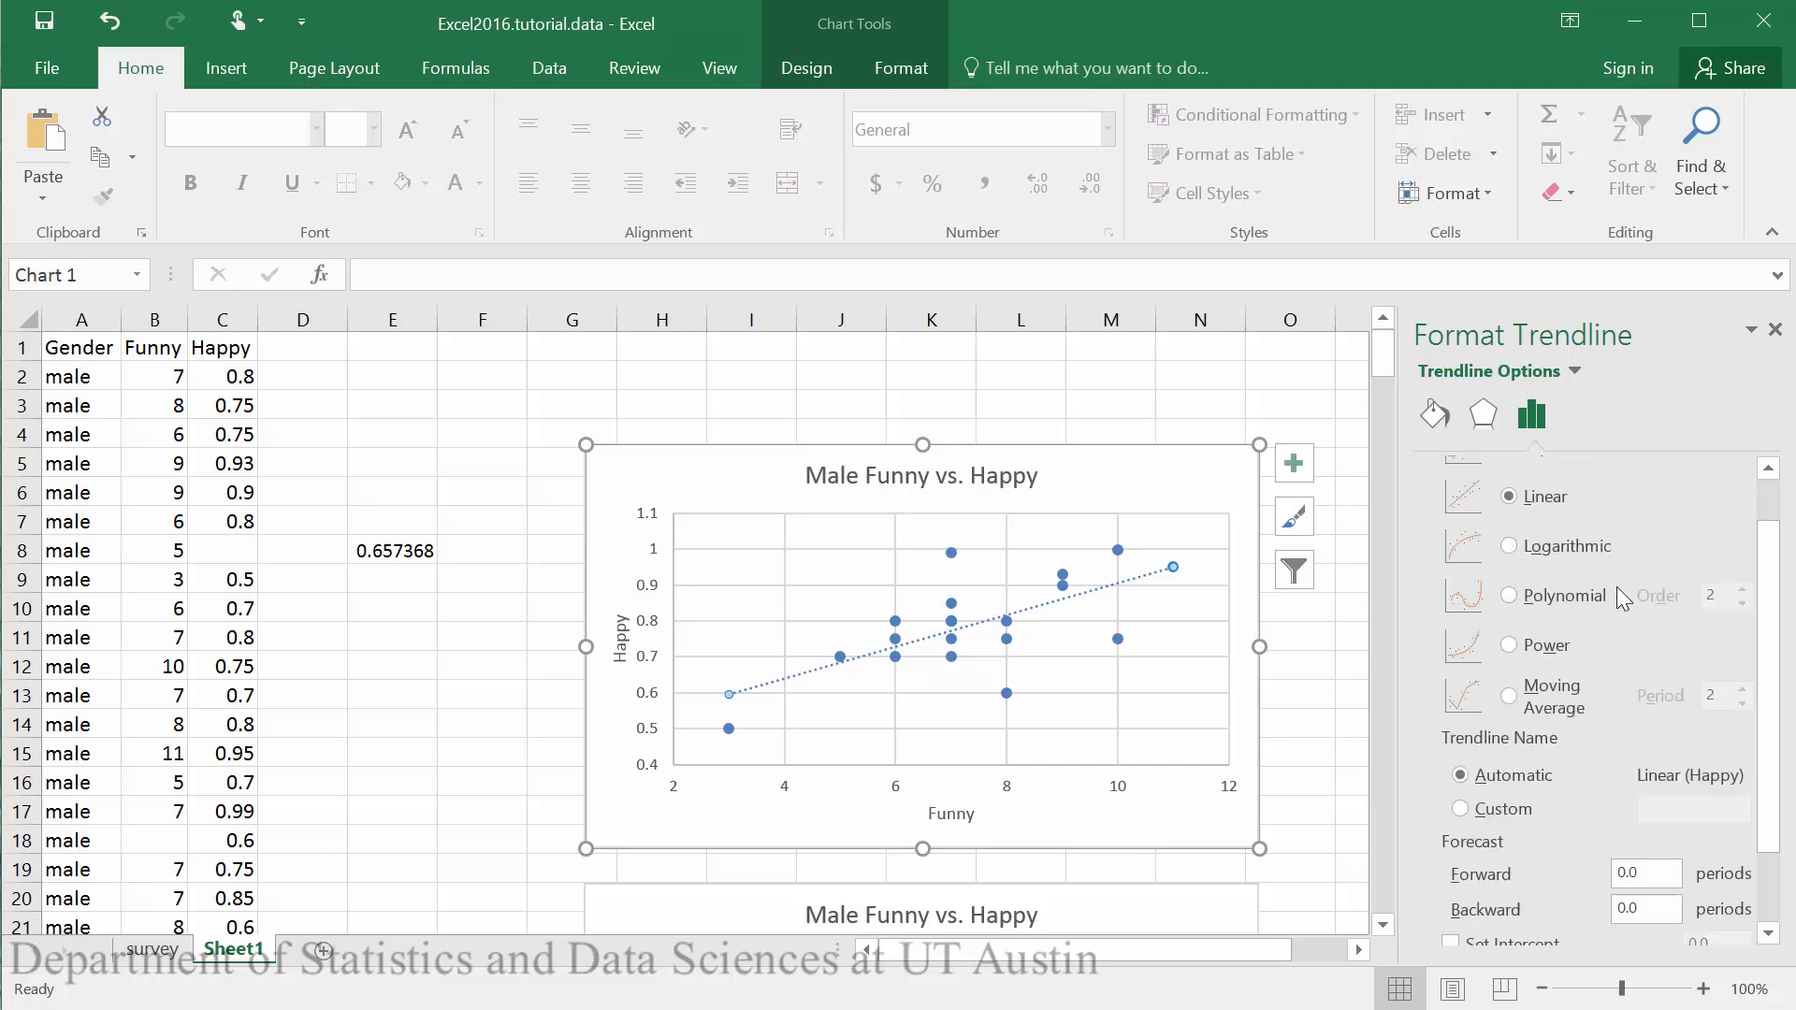
scroll(down, 3)
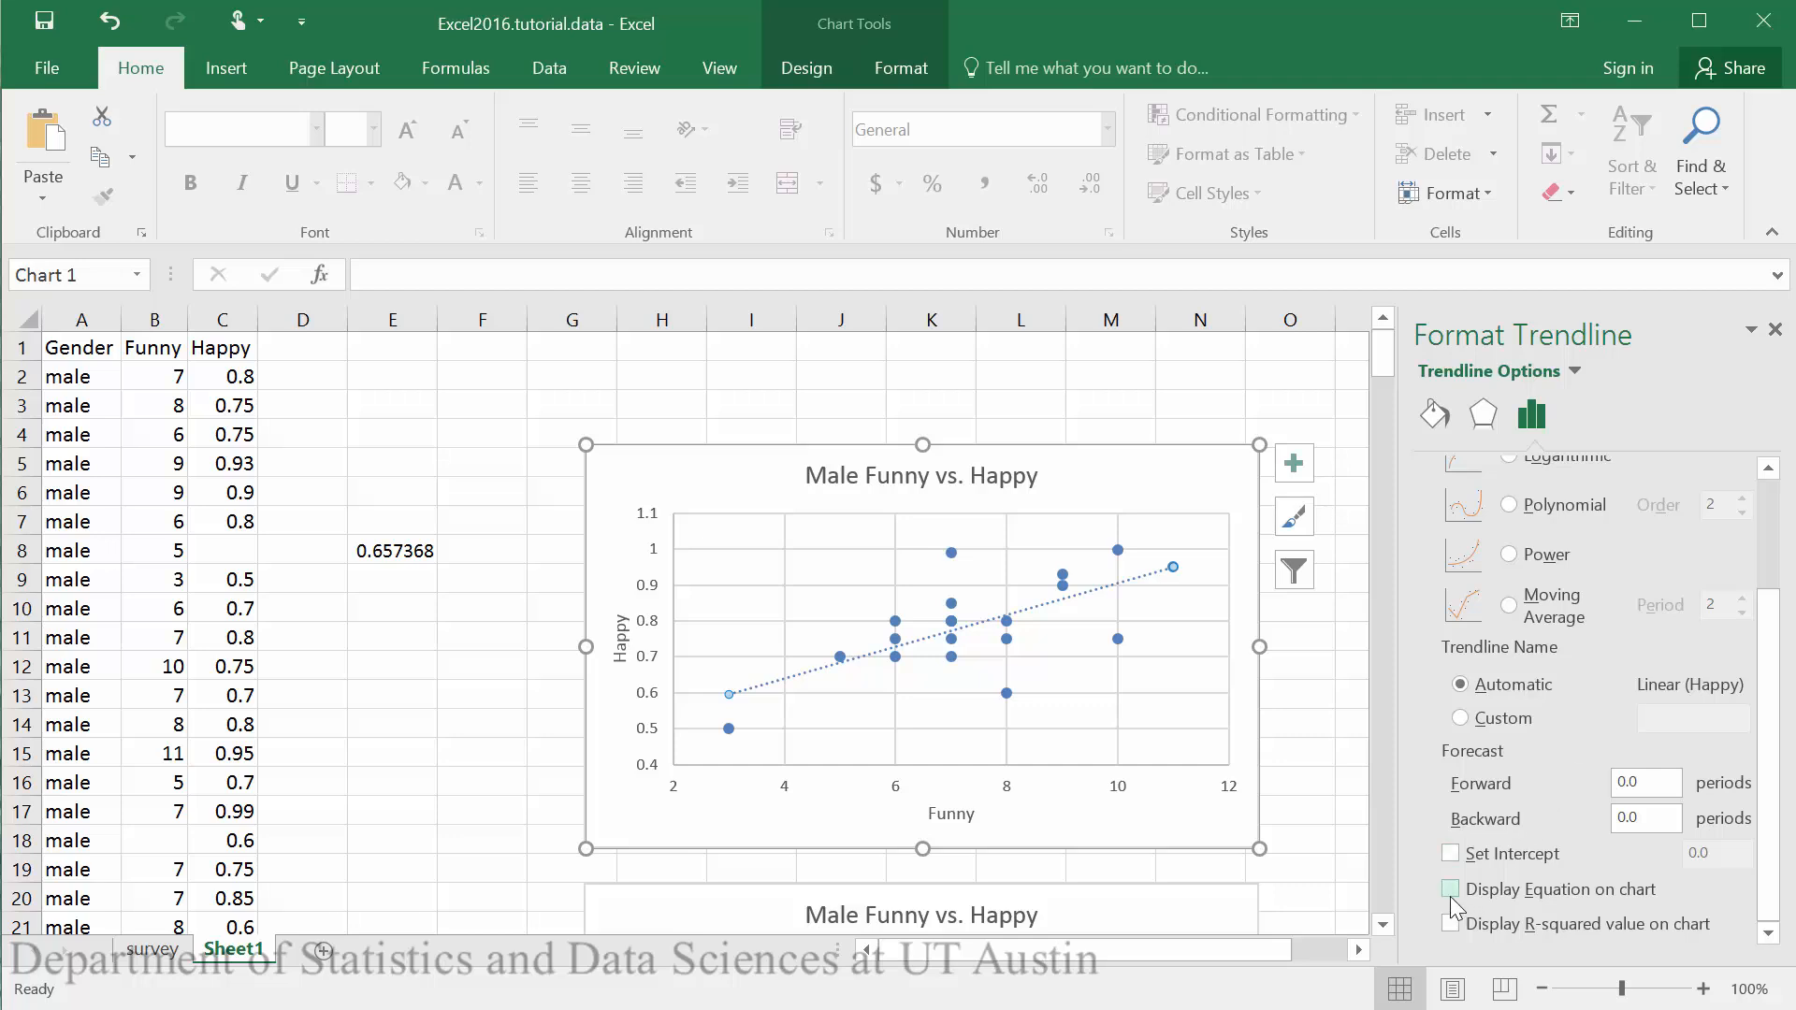
click(1450, 889)
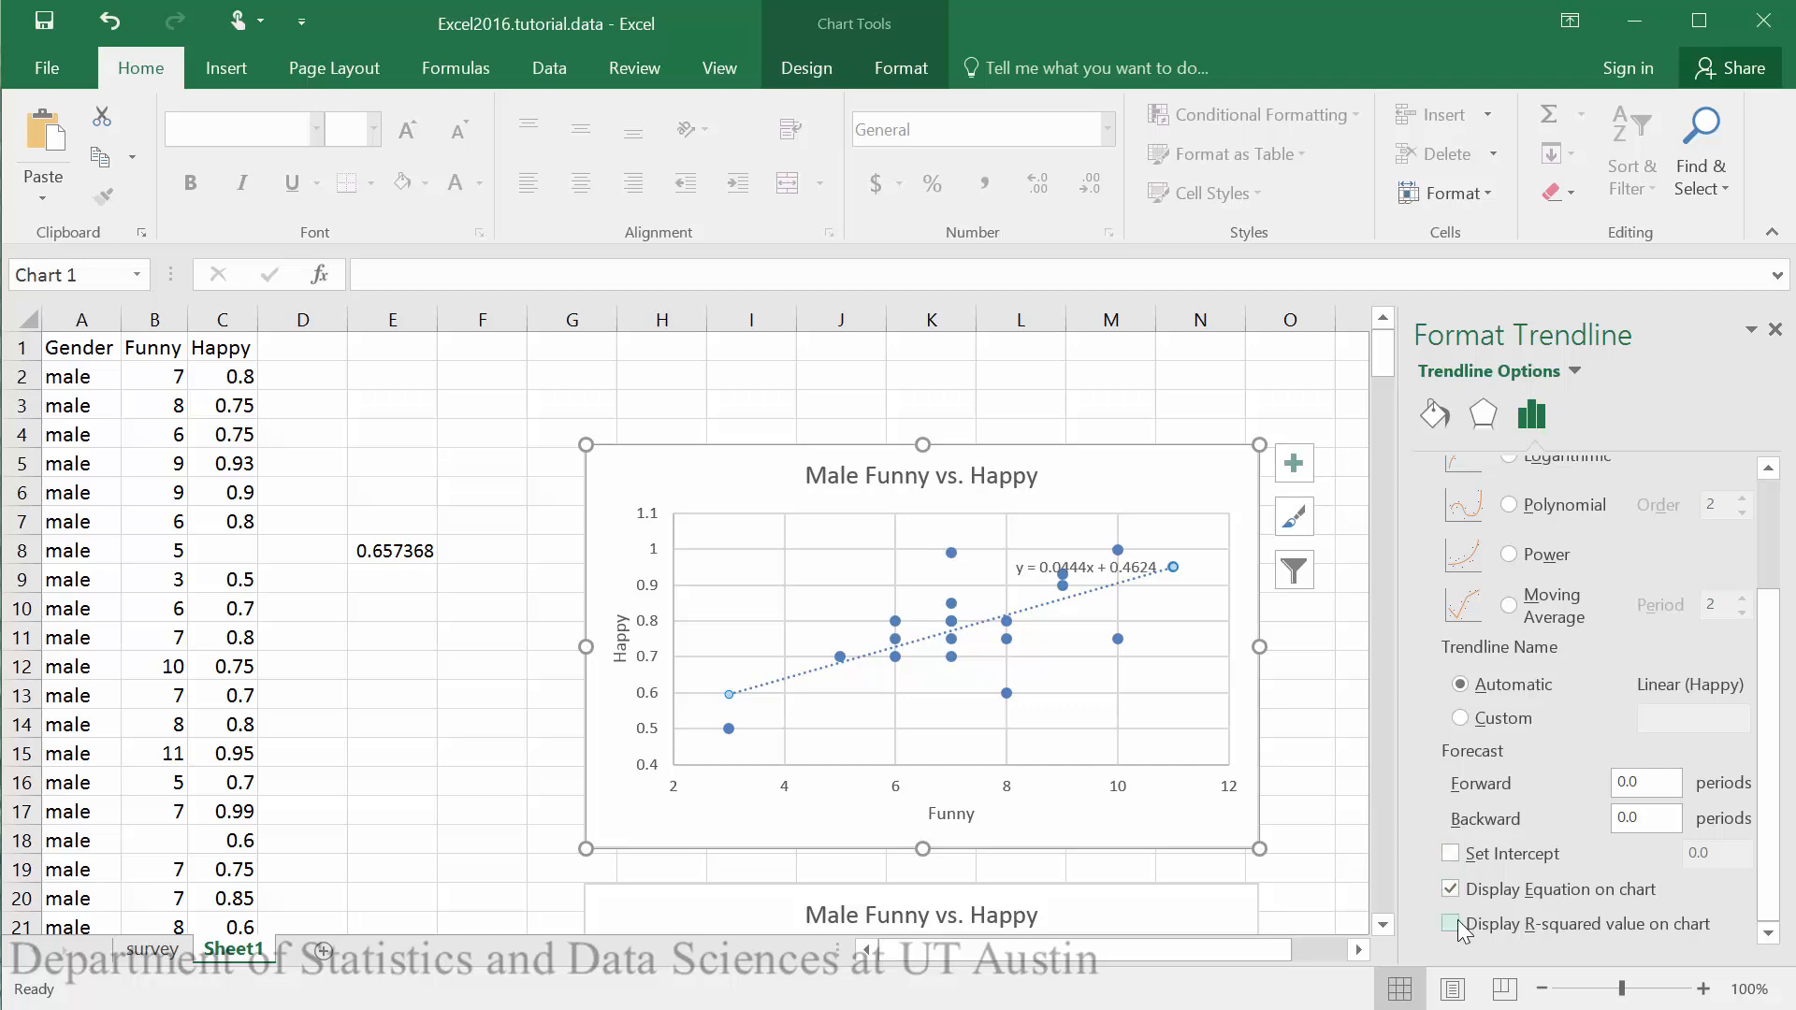
click(1450, 924)
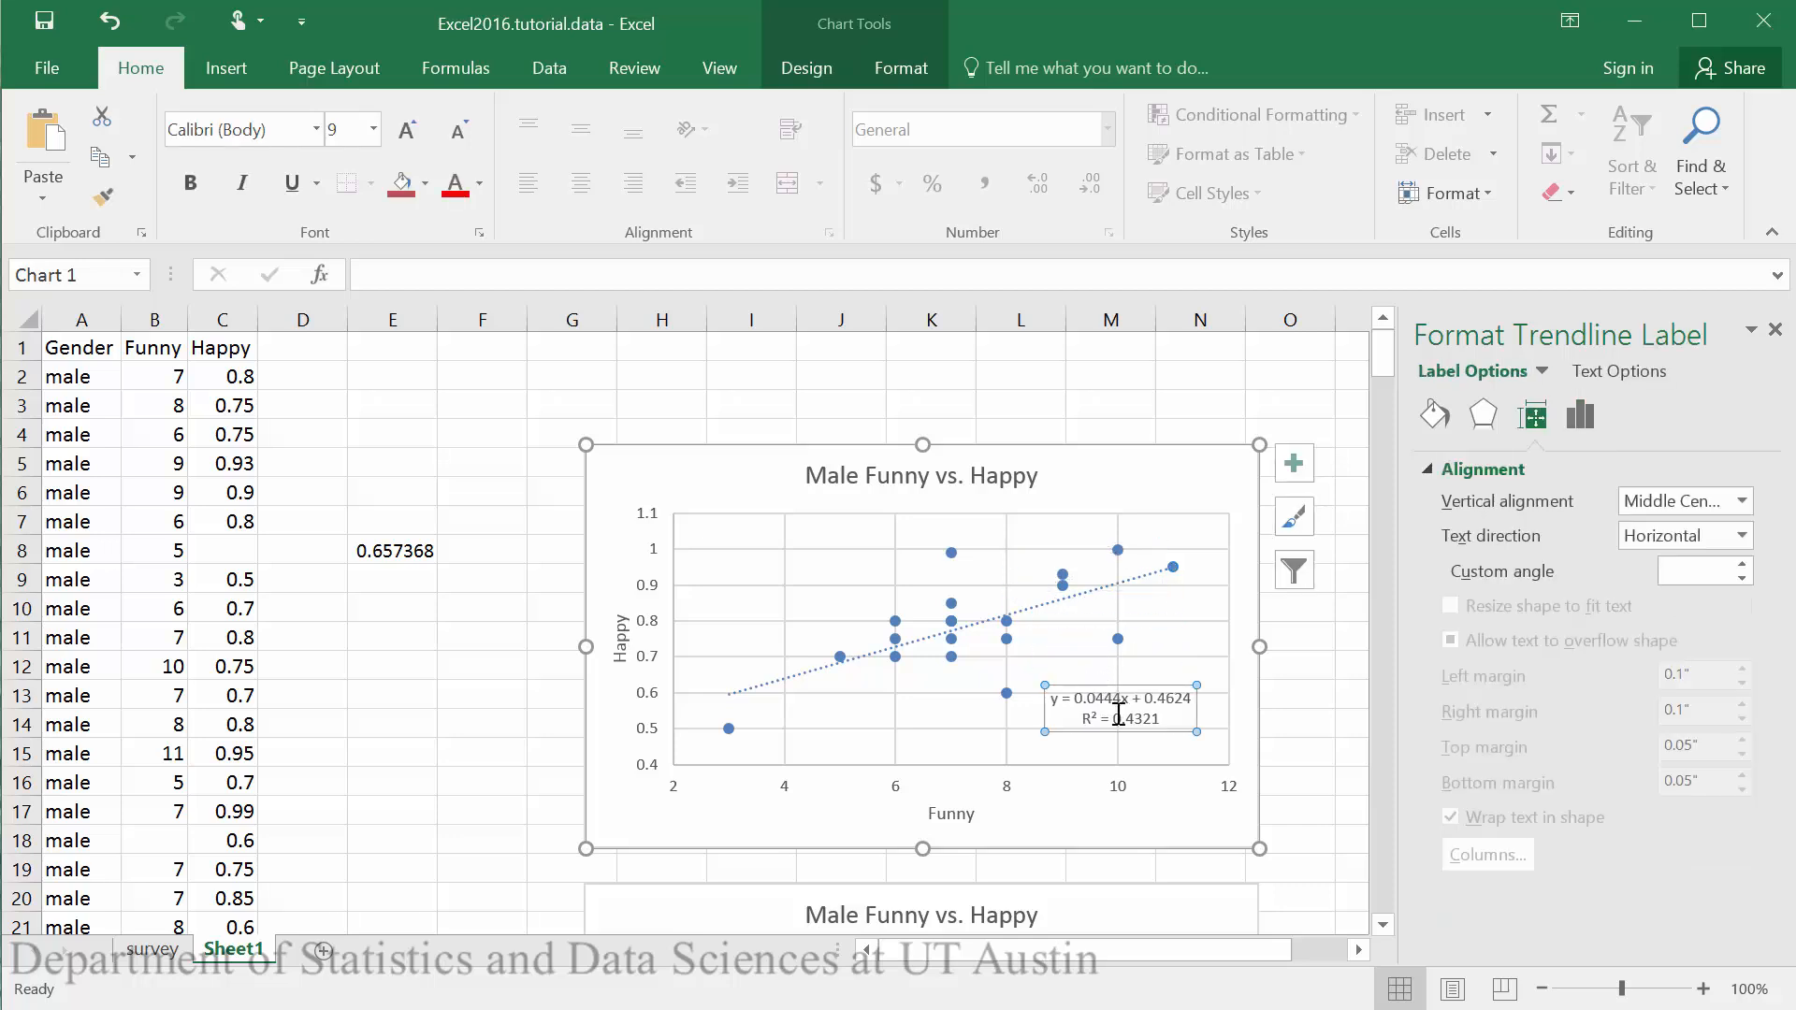
Set the trendline label's number category to Number with 4 decimal places
click(1579, 415)
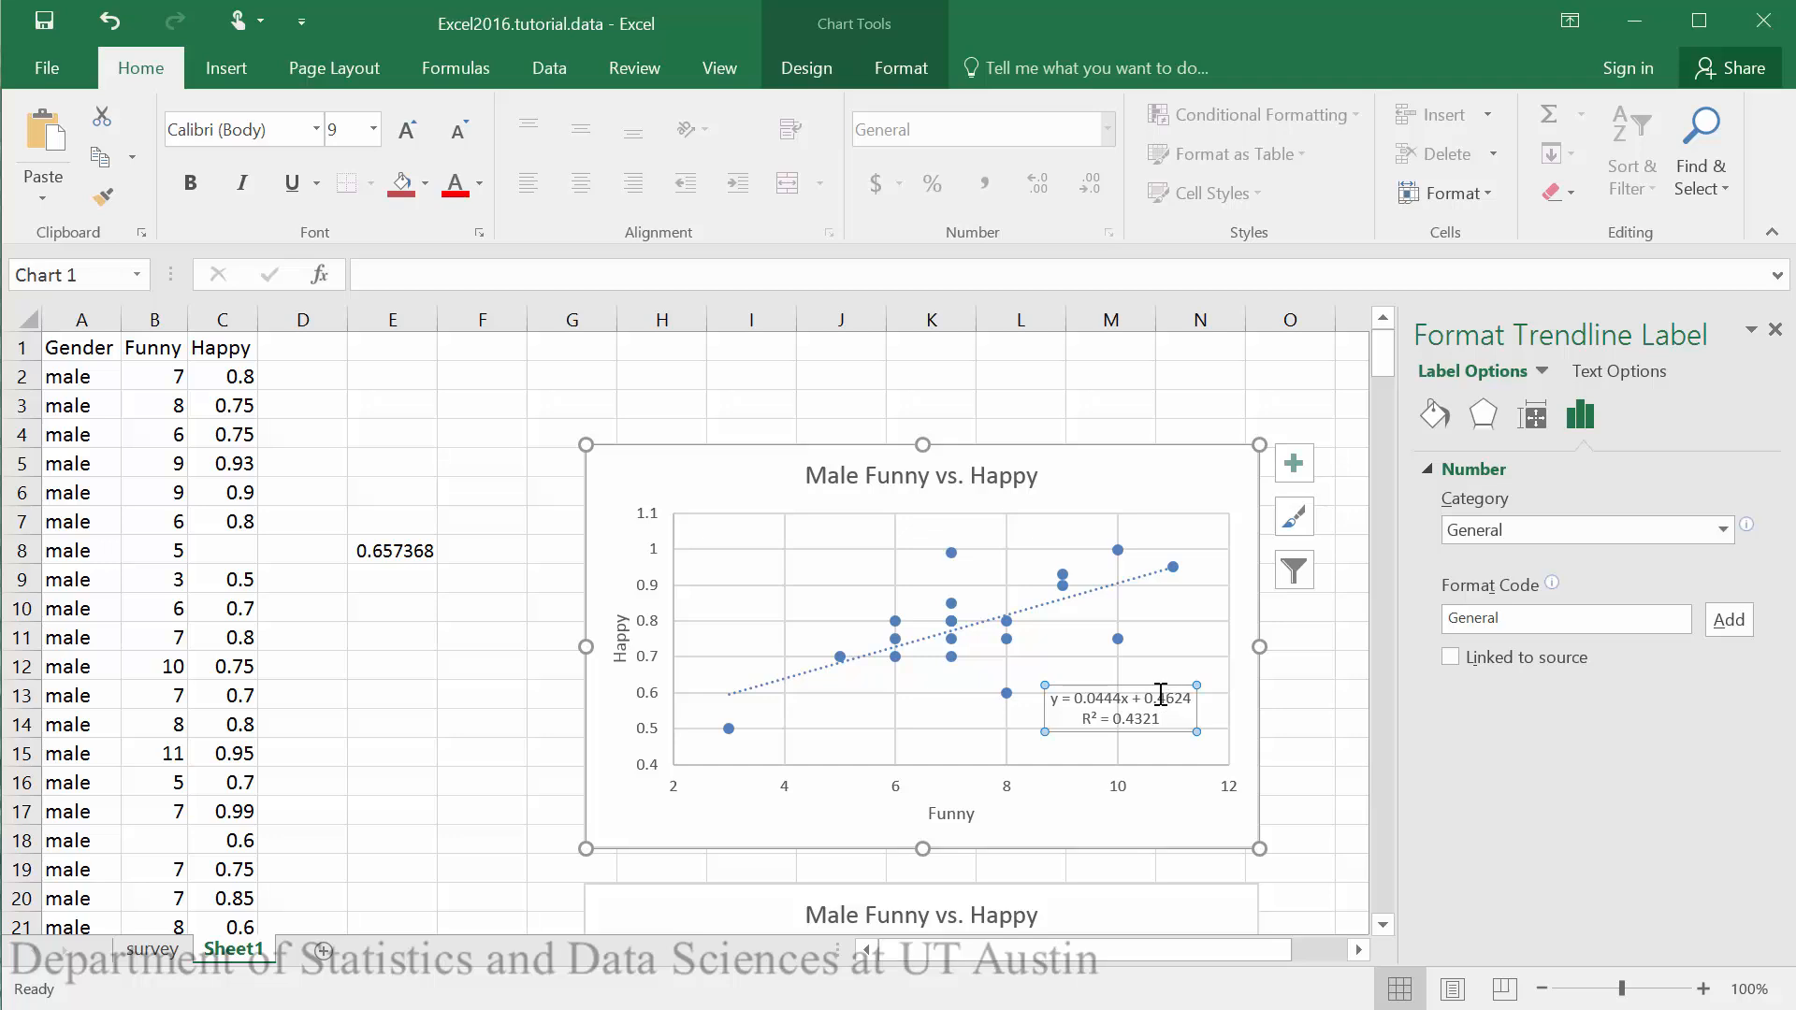
click(806, 68)
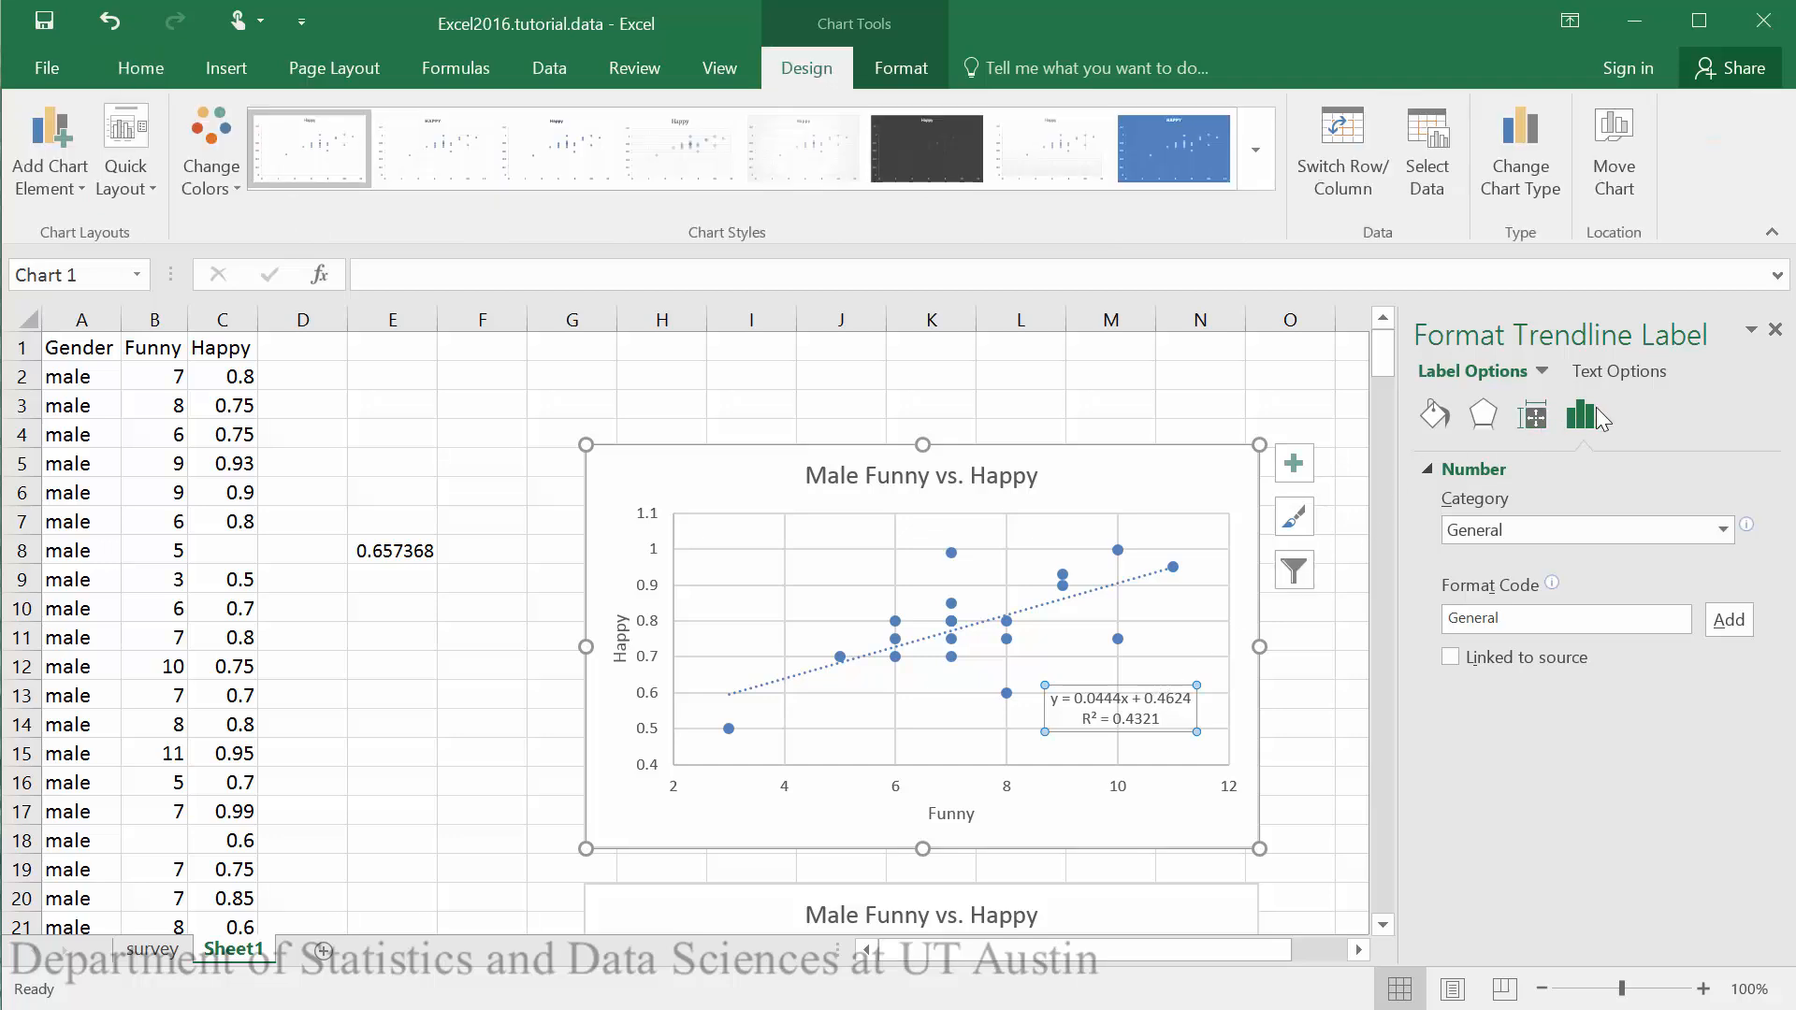
click(1615, 370)
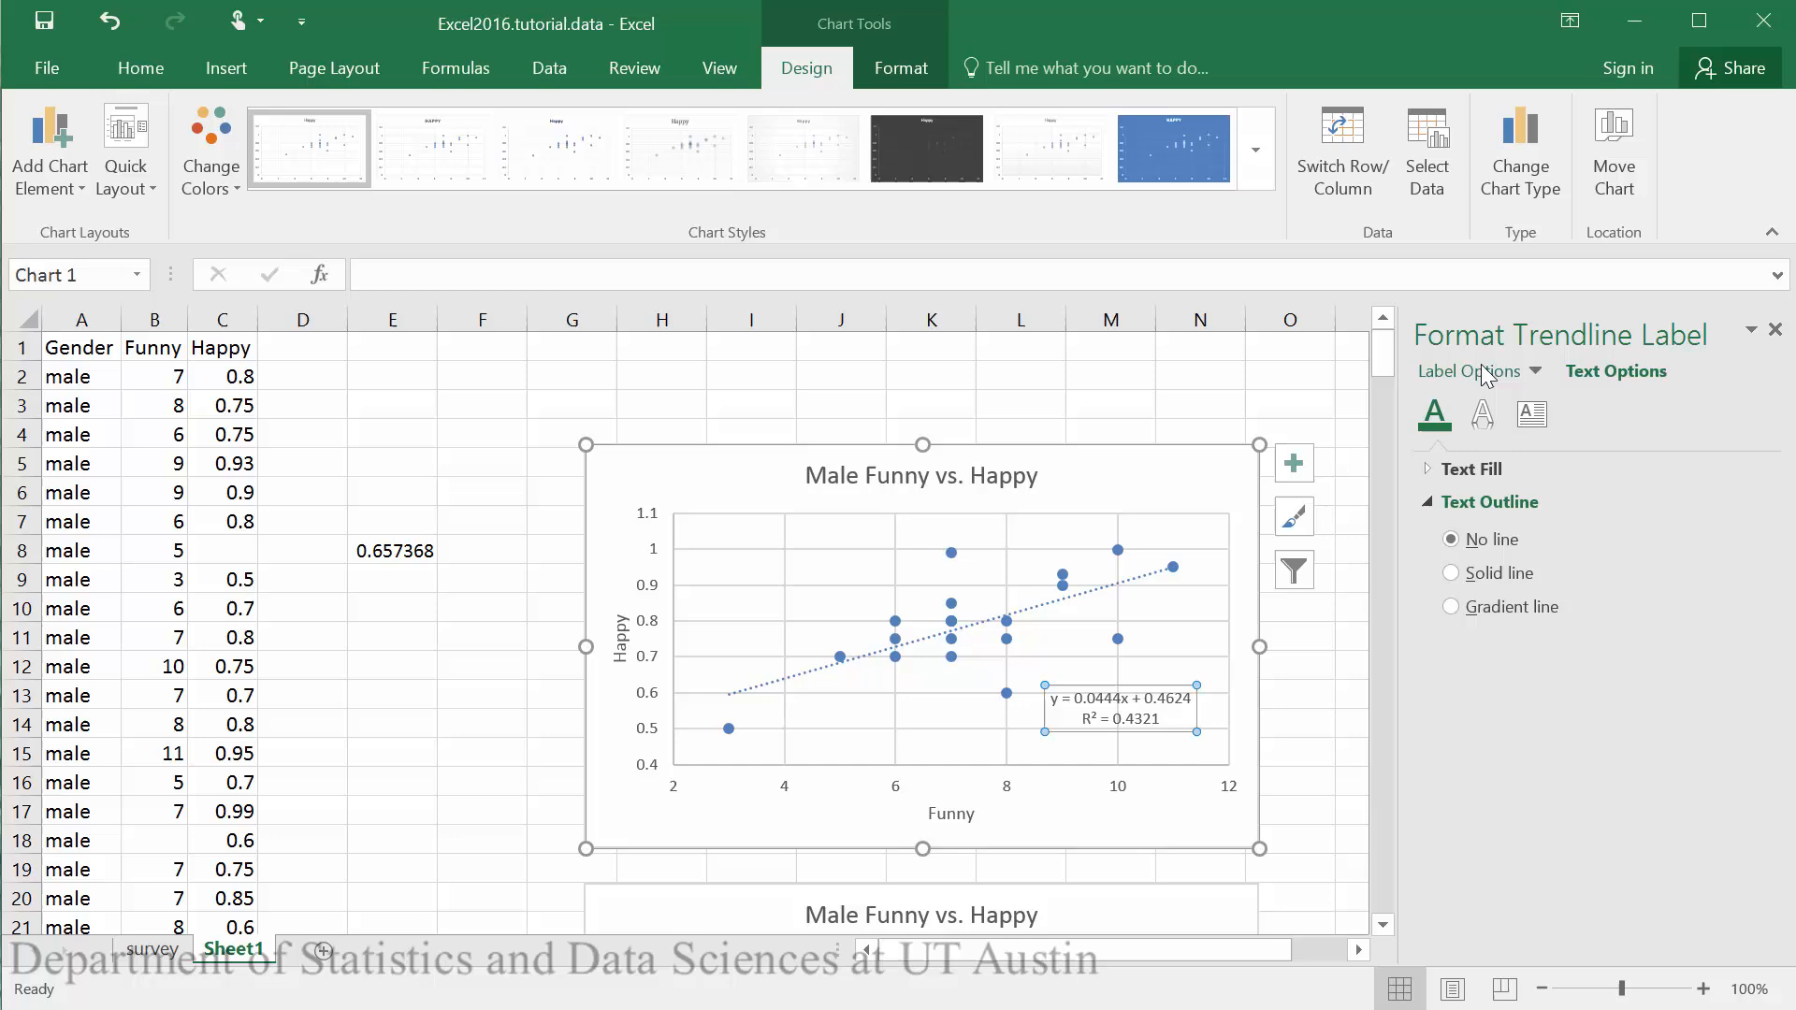
click(1579, 414)
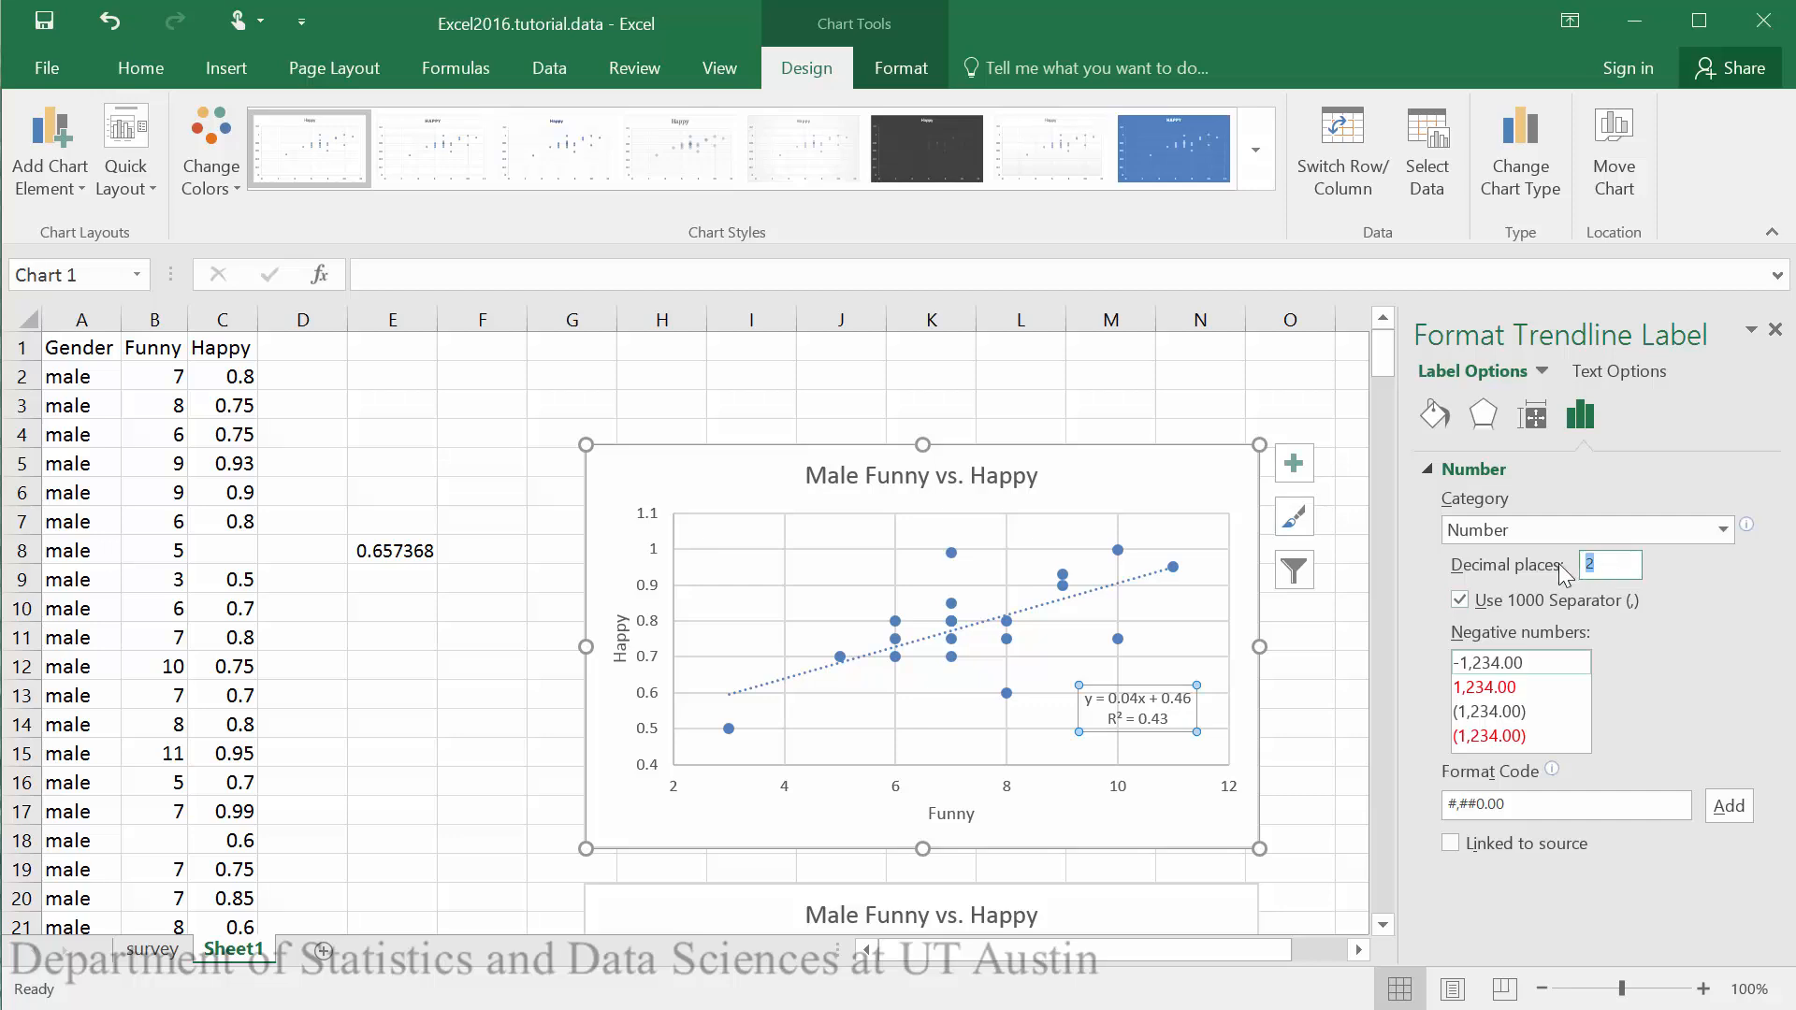
text(4)
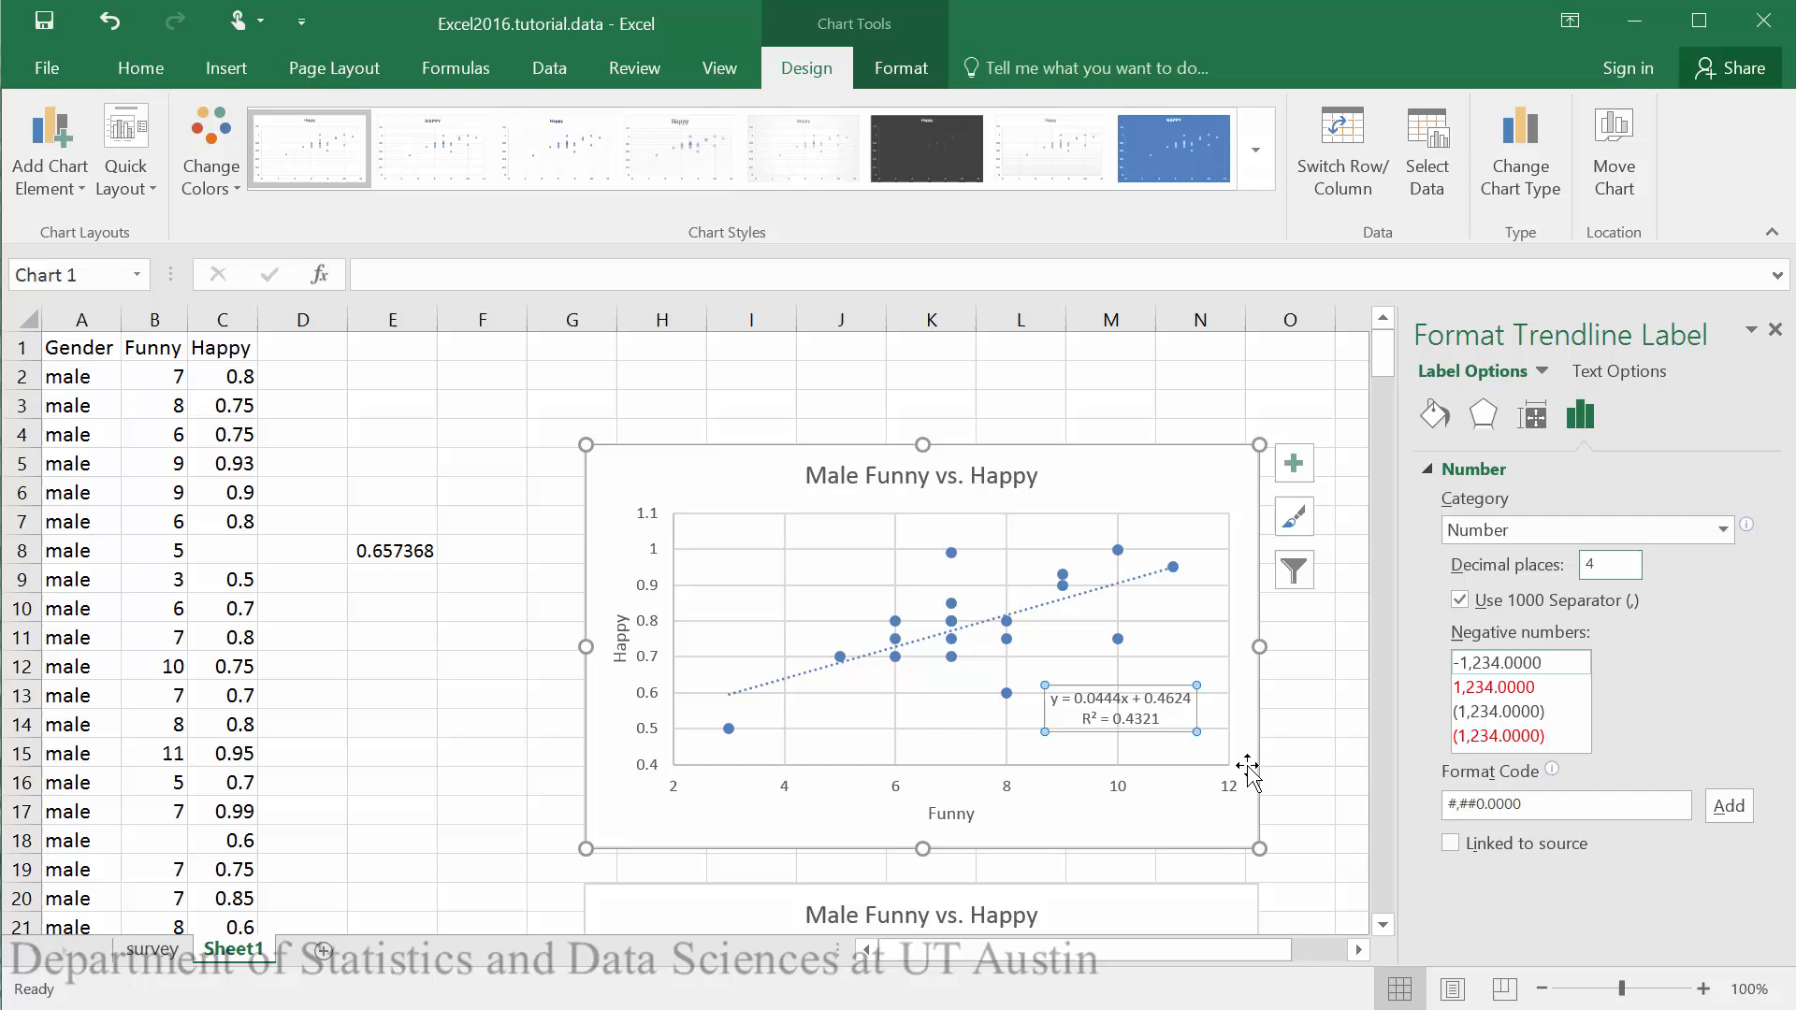
click(1532, 416)
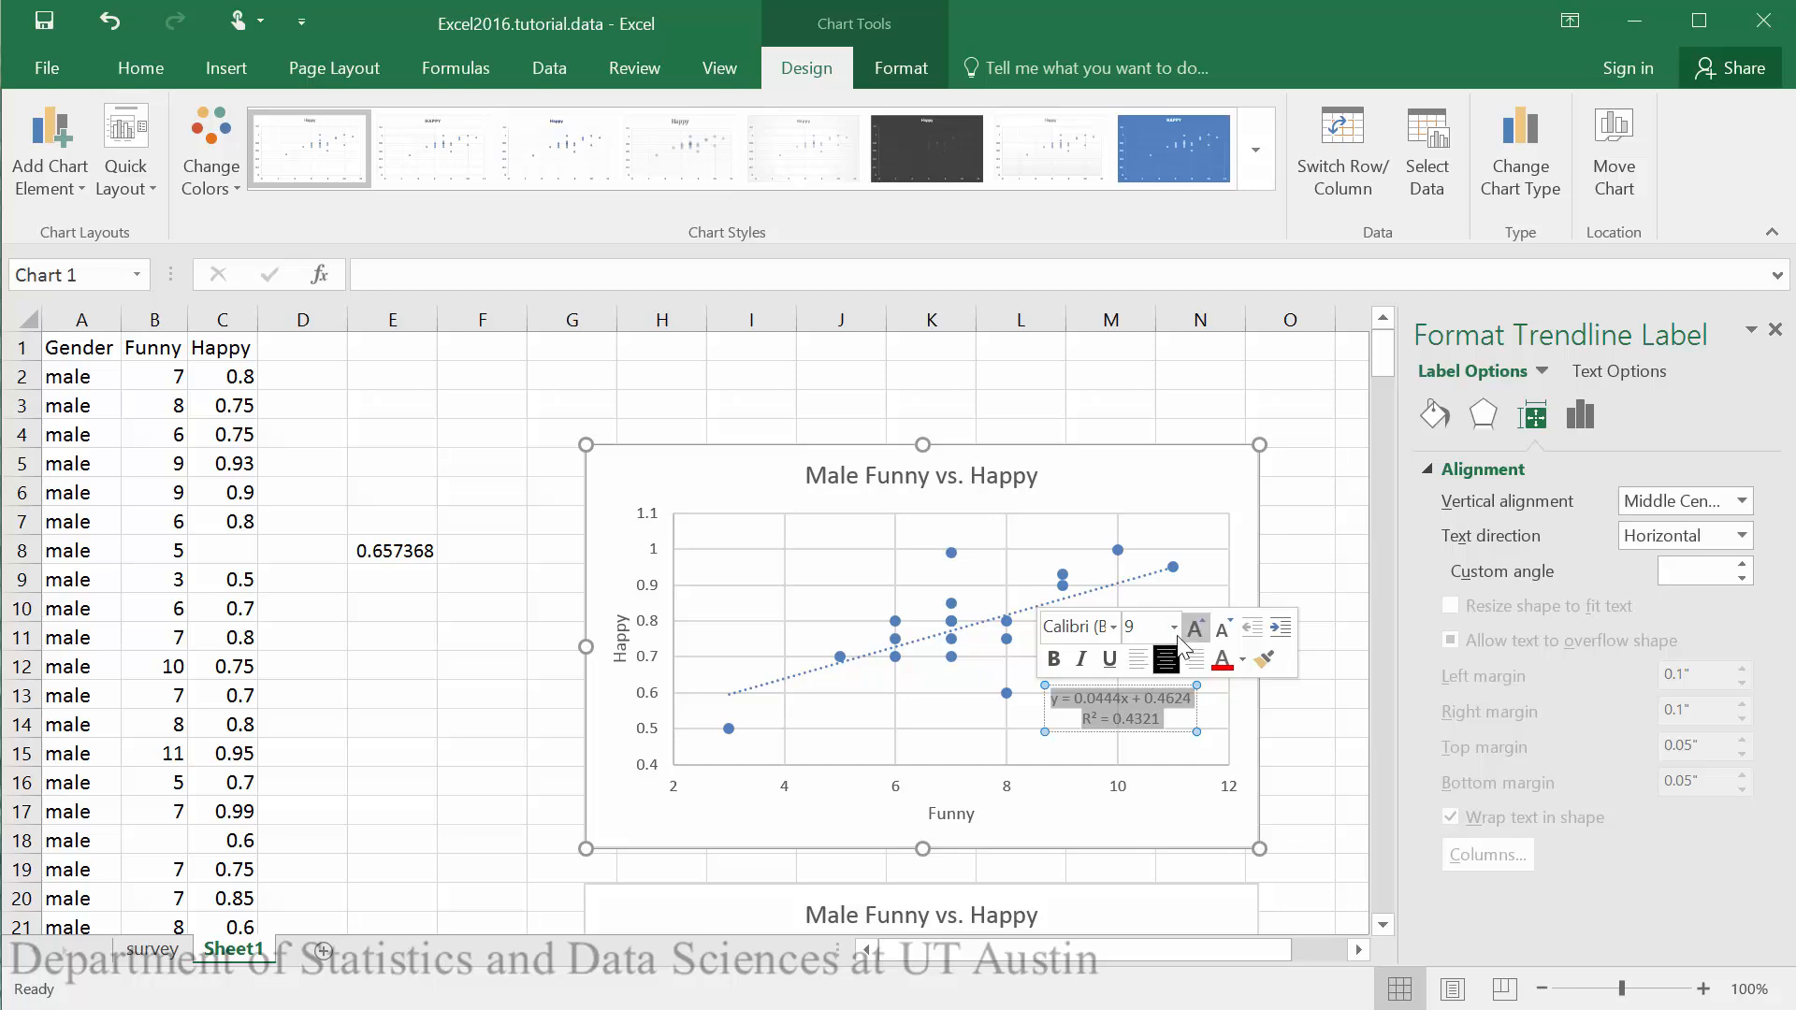
Enlarge the first chart's trendline label text and move down to the second chart
click(1194, 629)
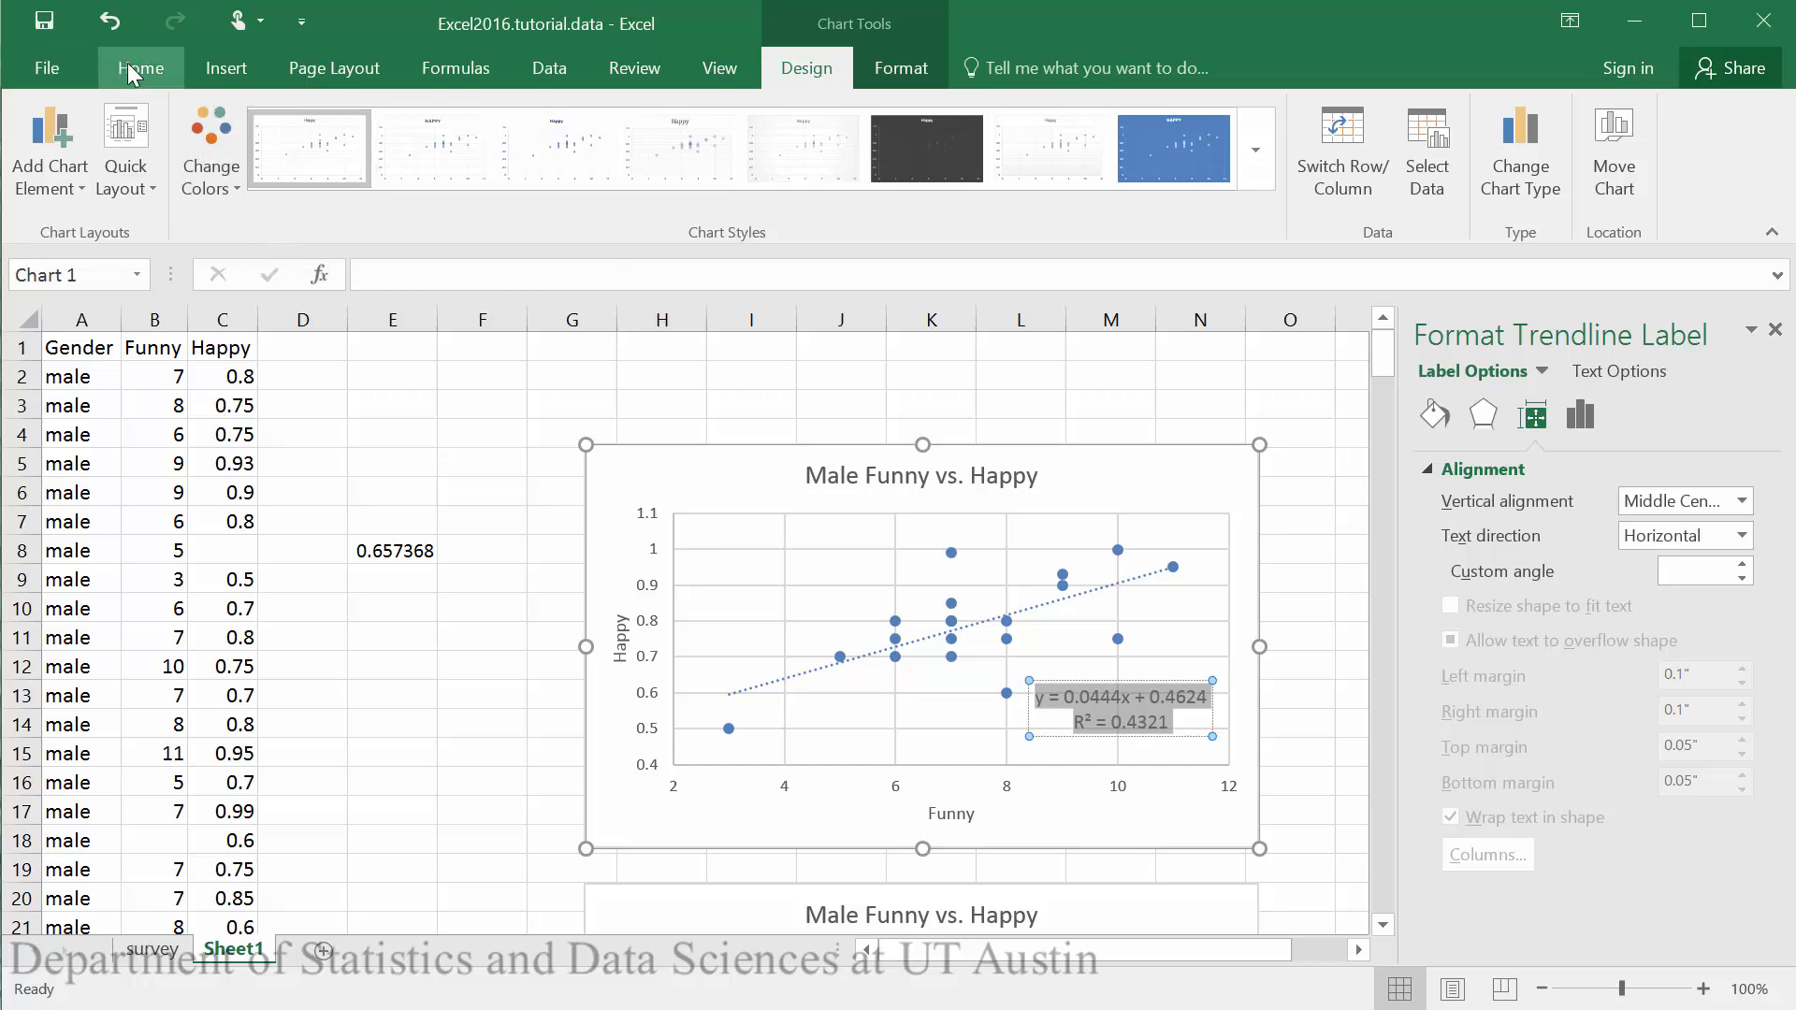
click(139, 68)
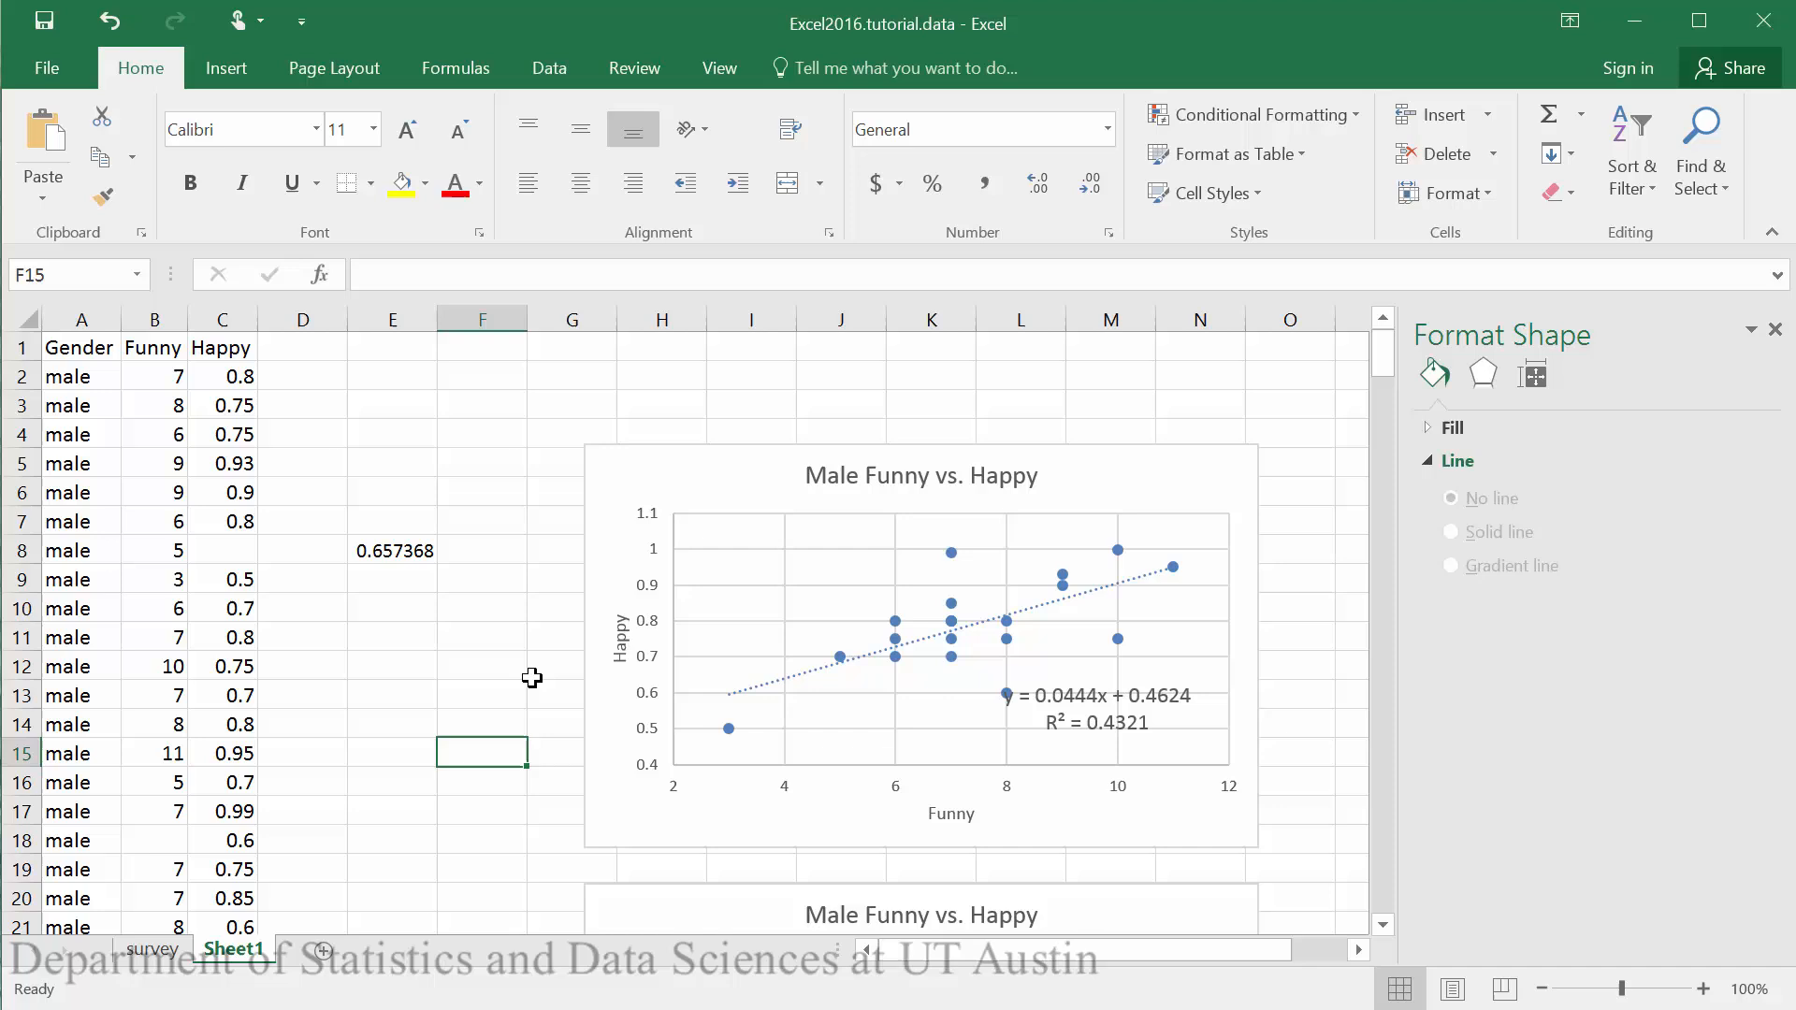
mouse_move(543, 661)
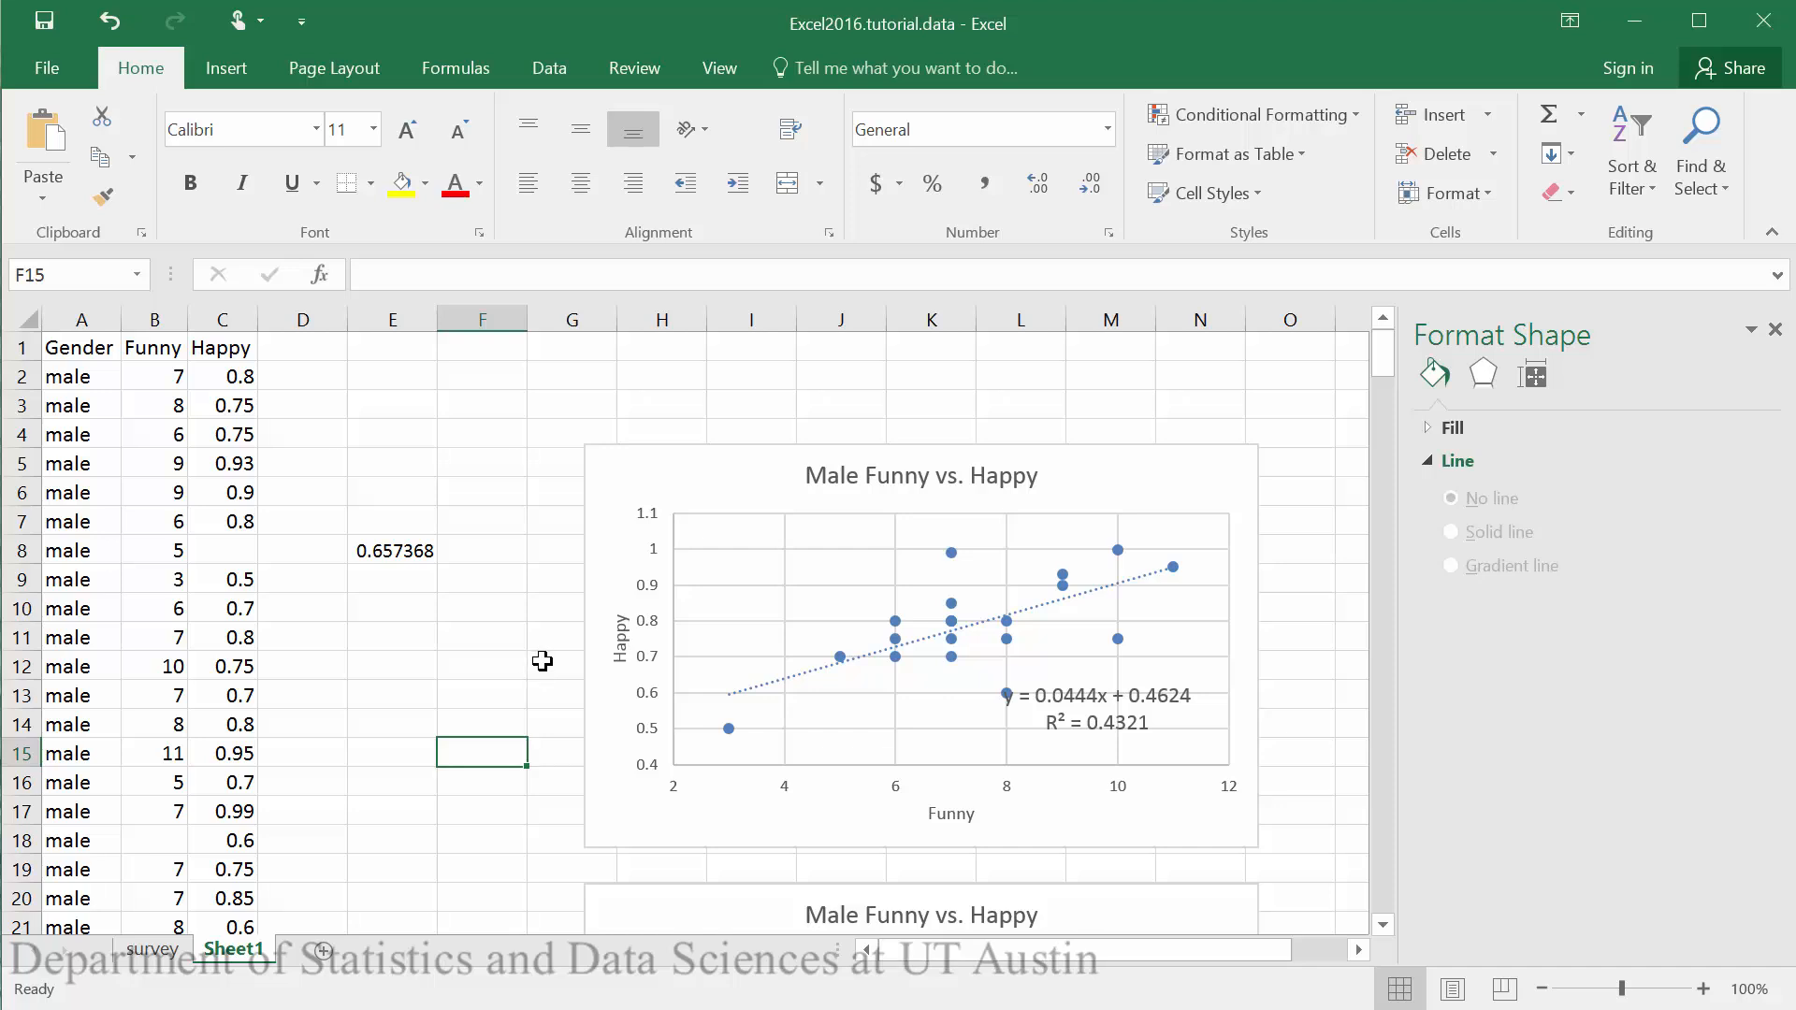
scroll(down, 3)
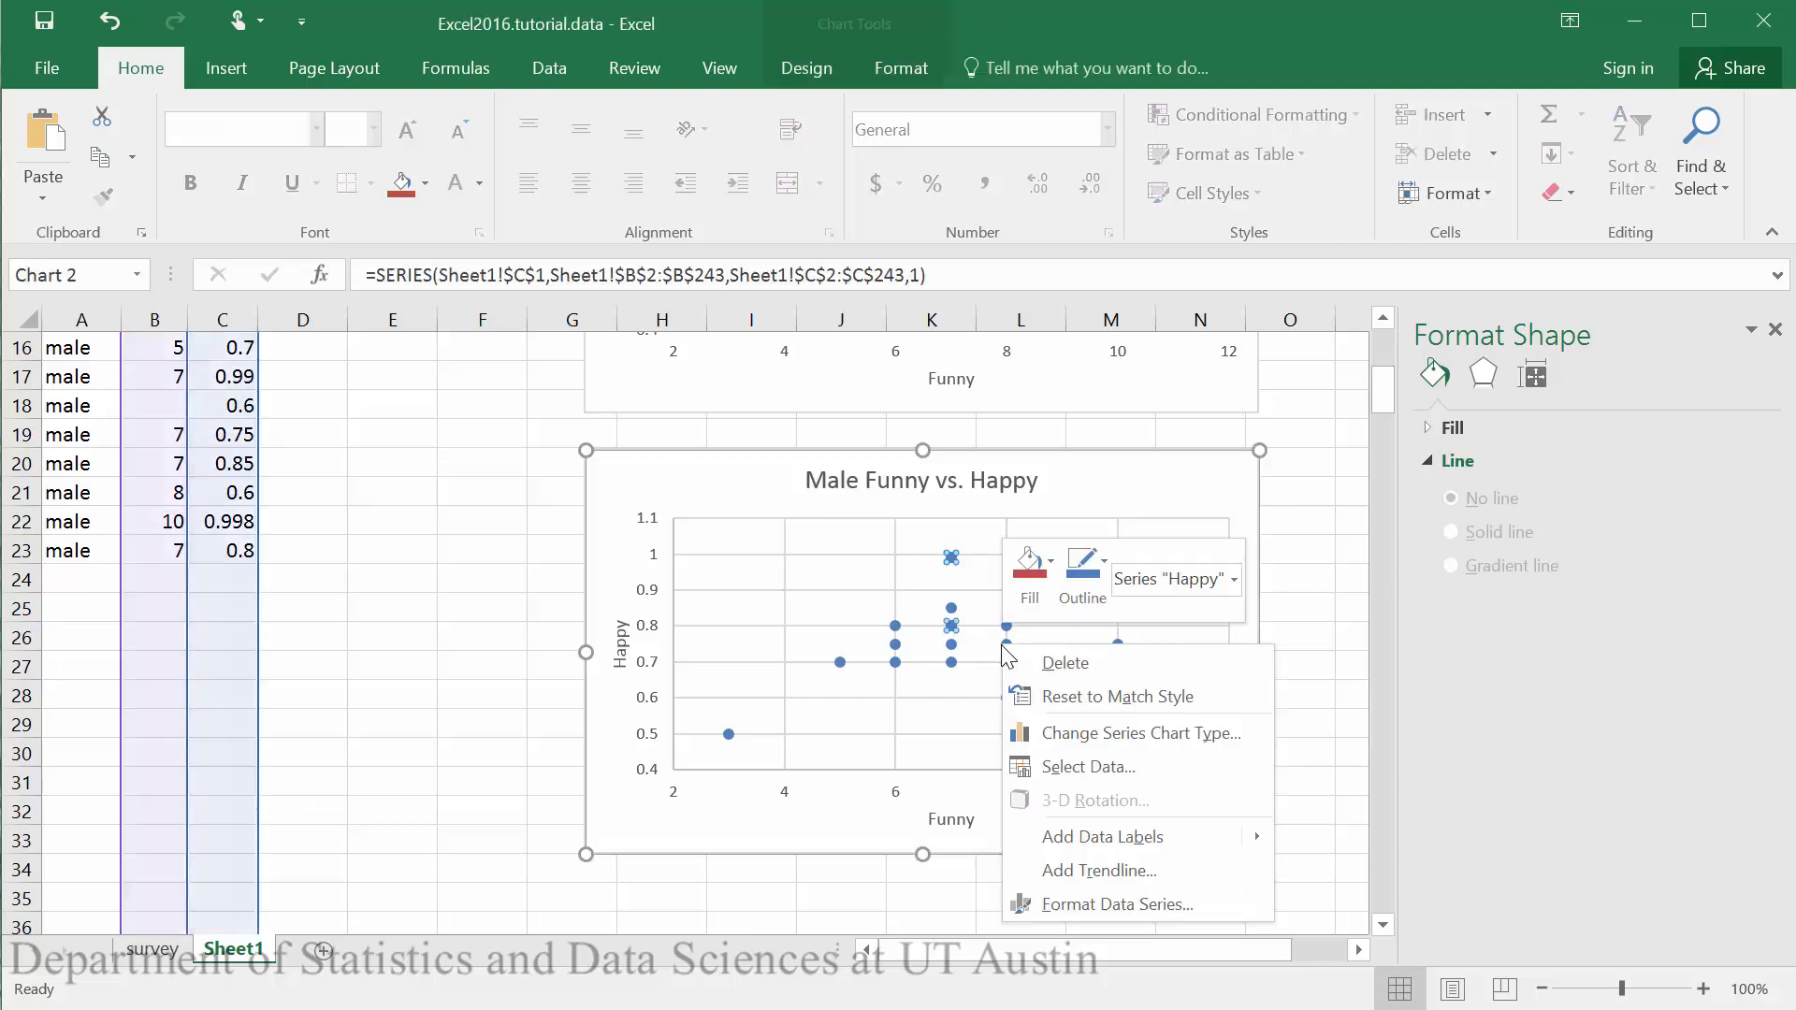
Add an exponential trendline showing y = 0.5015e^0.0599x and its R² on the second chart
click(1097, 871)
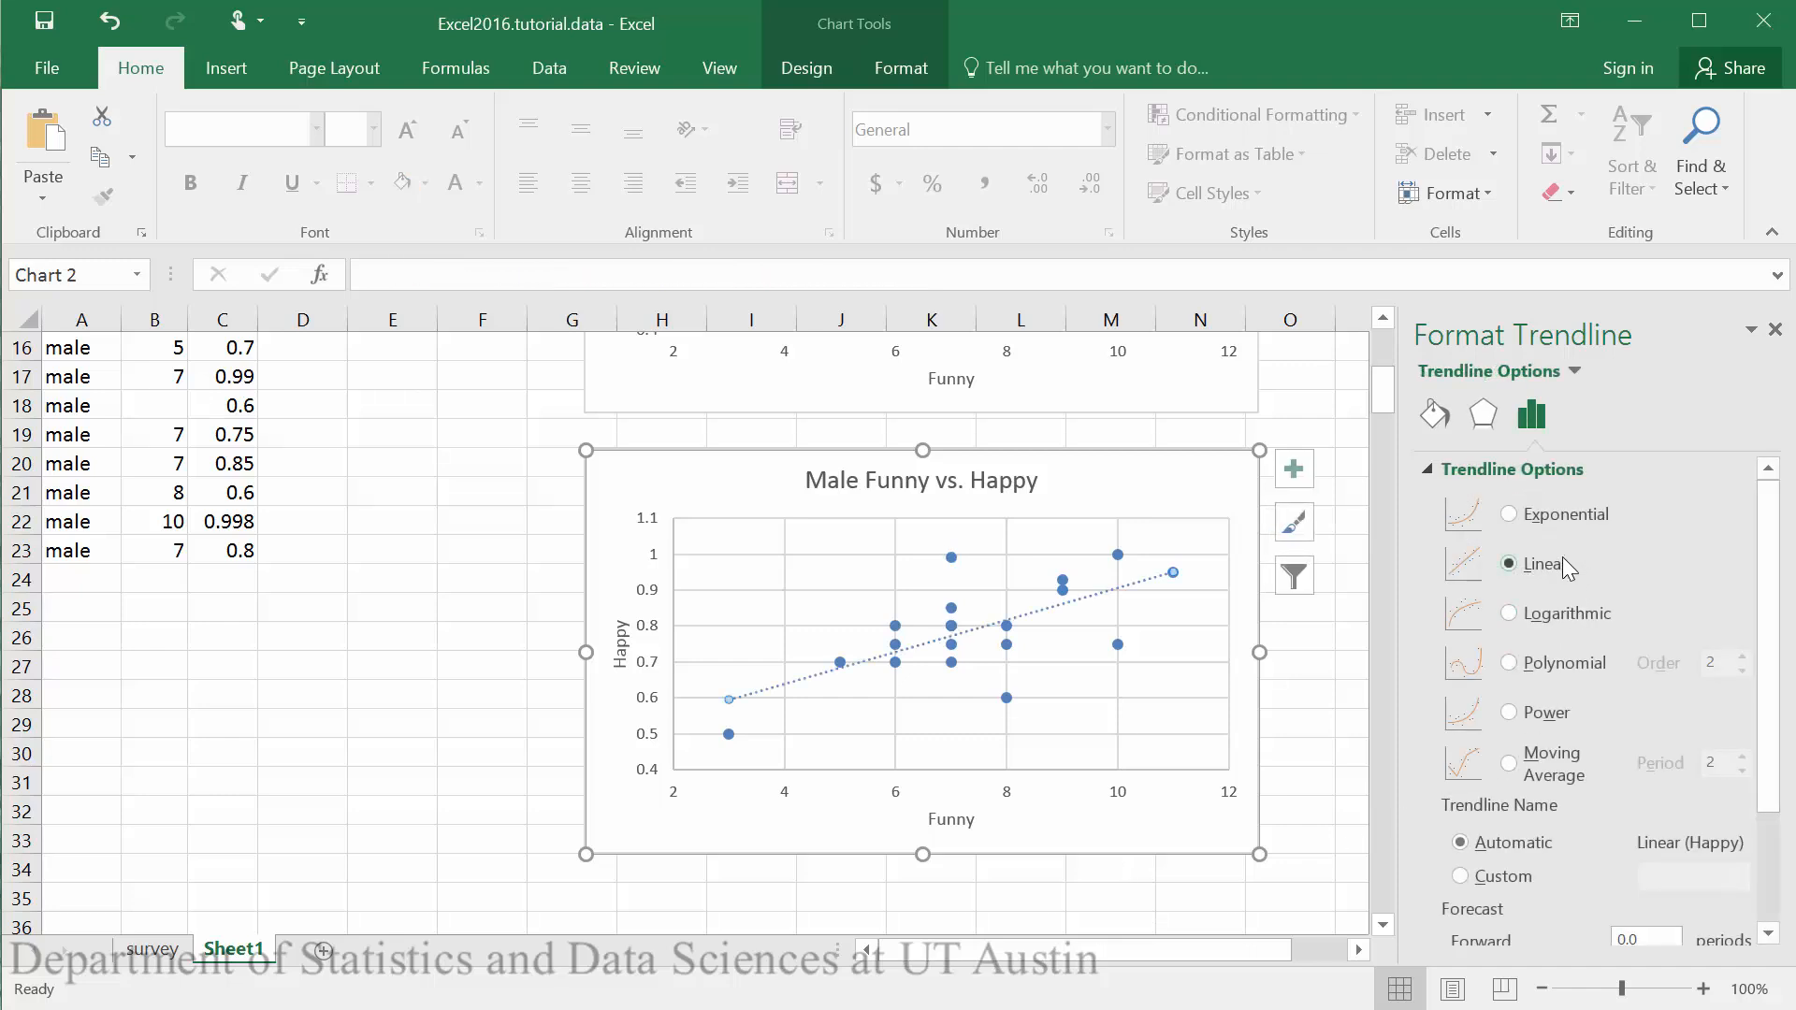
click(1509, 514)
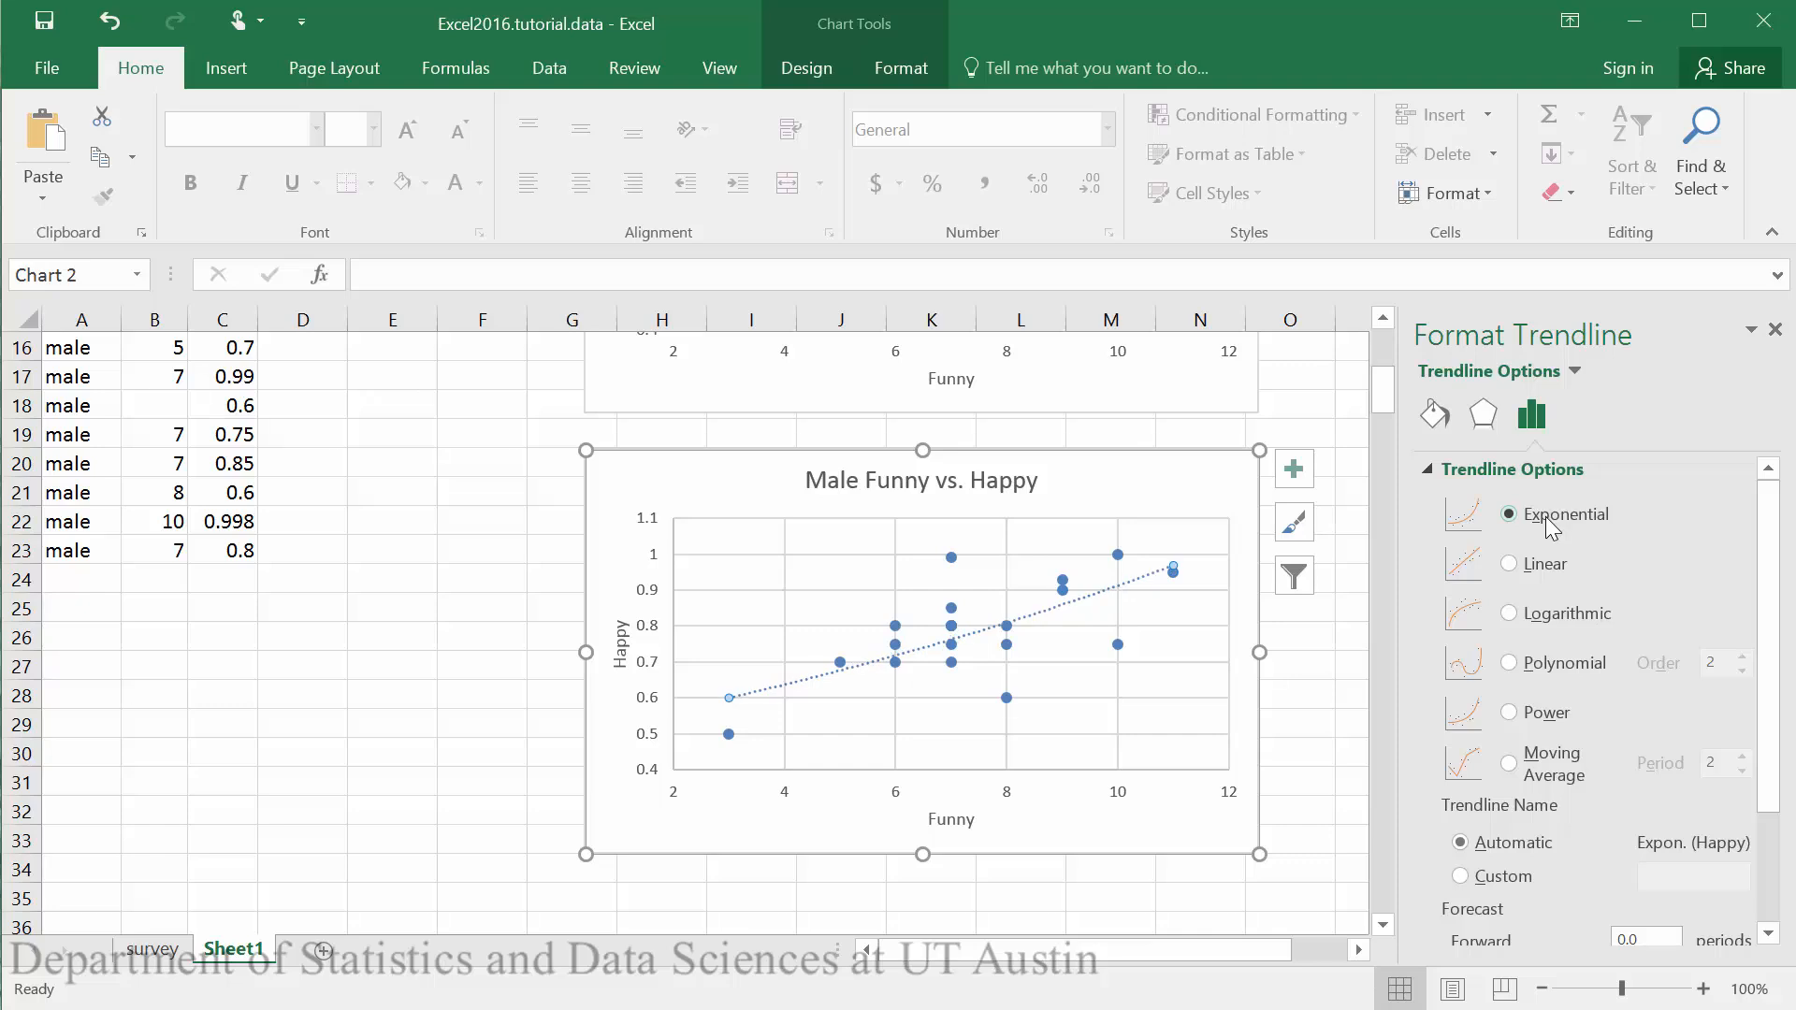
scroll(down, 3)
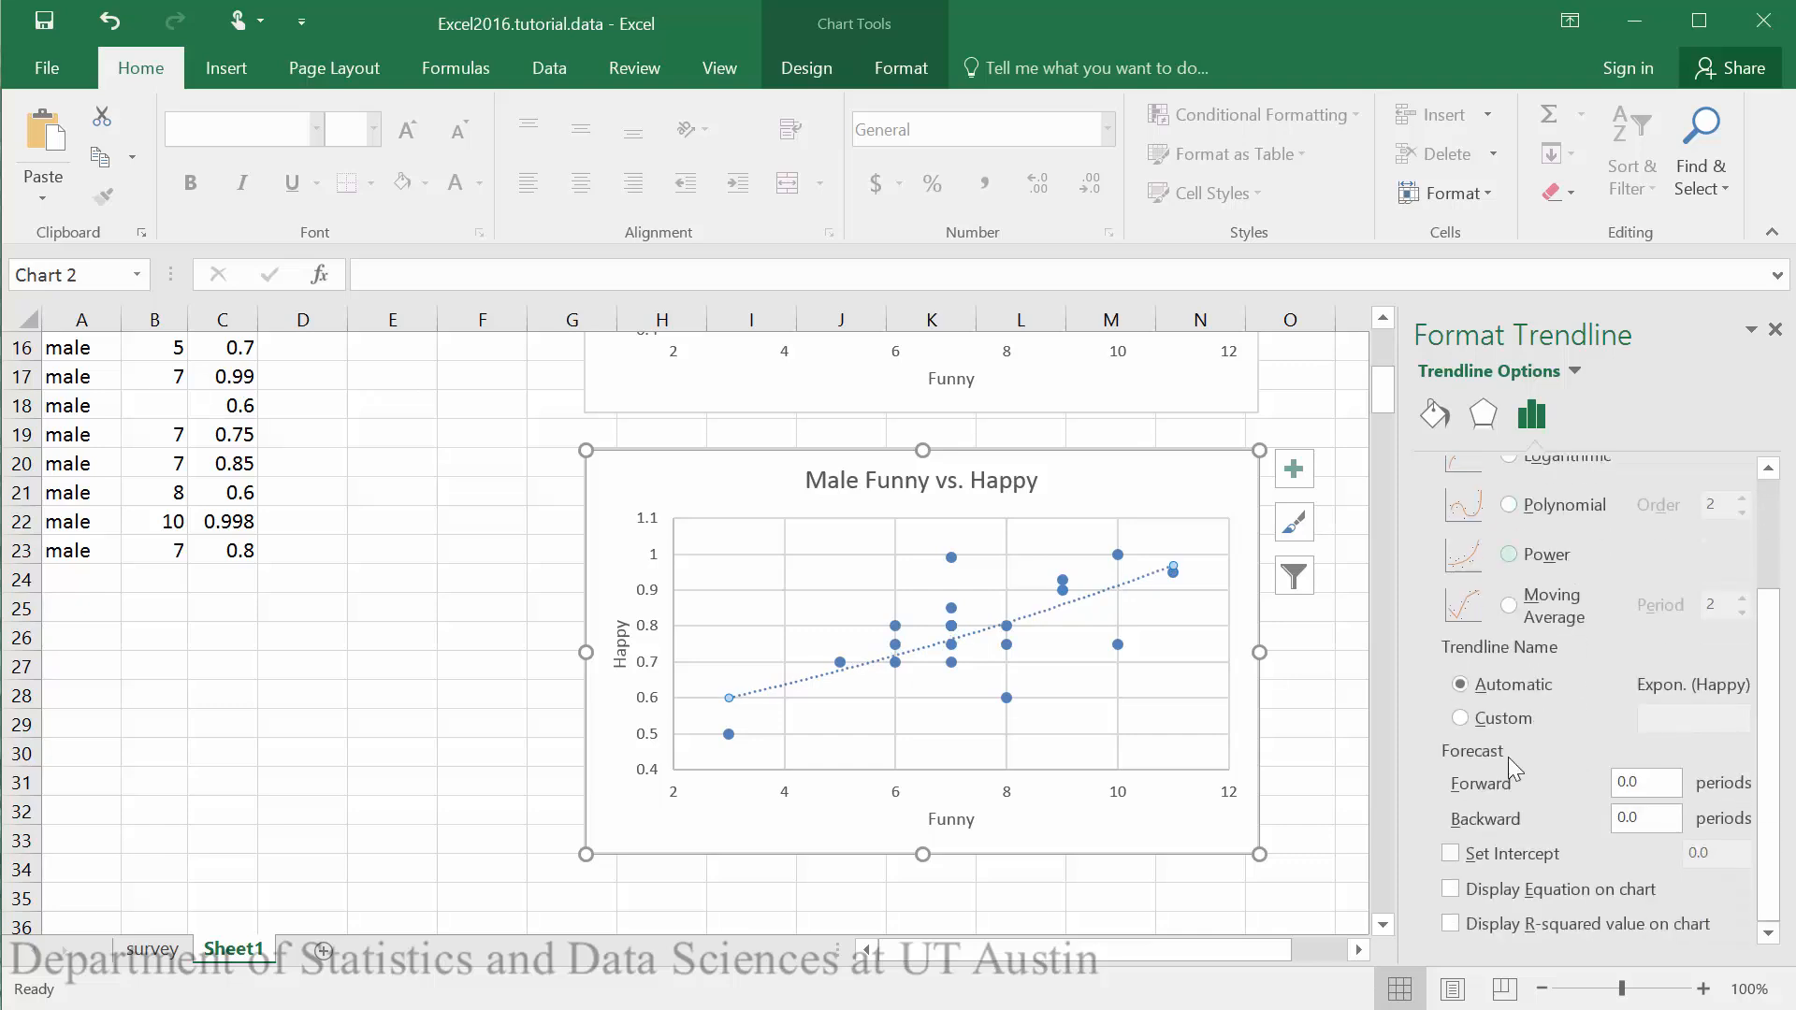
click(1450, 888)
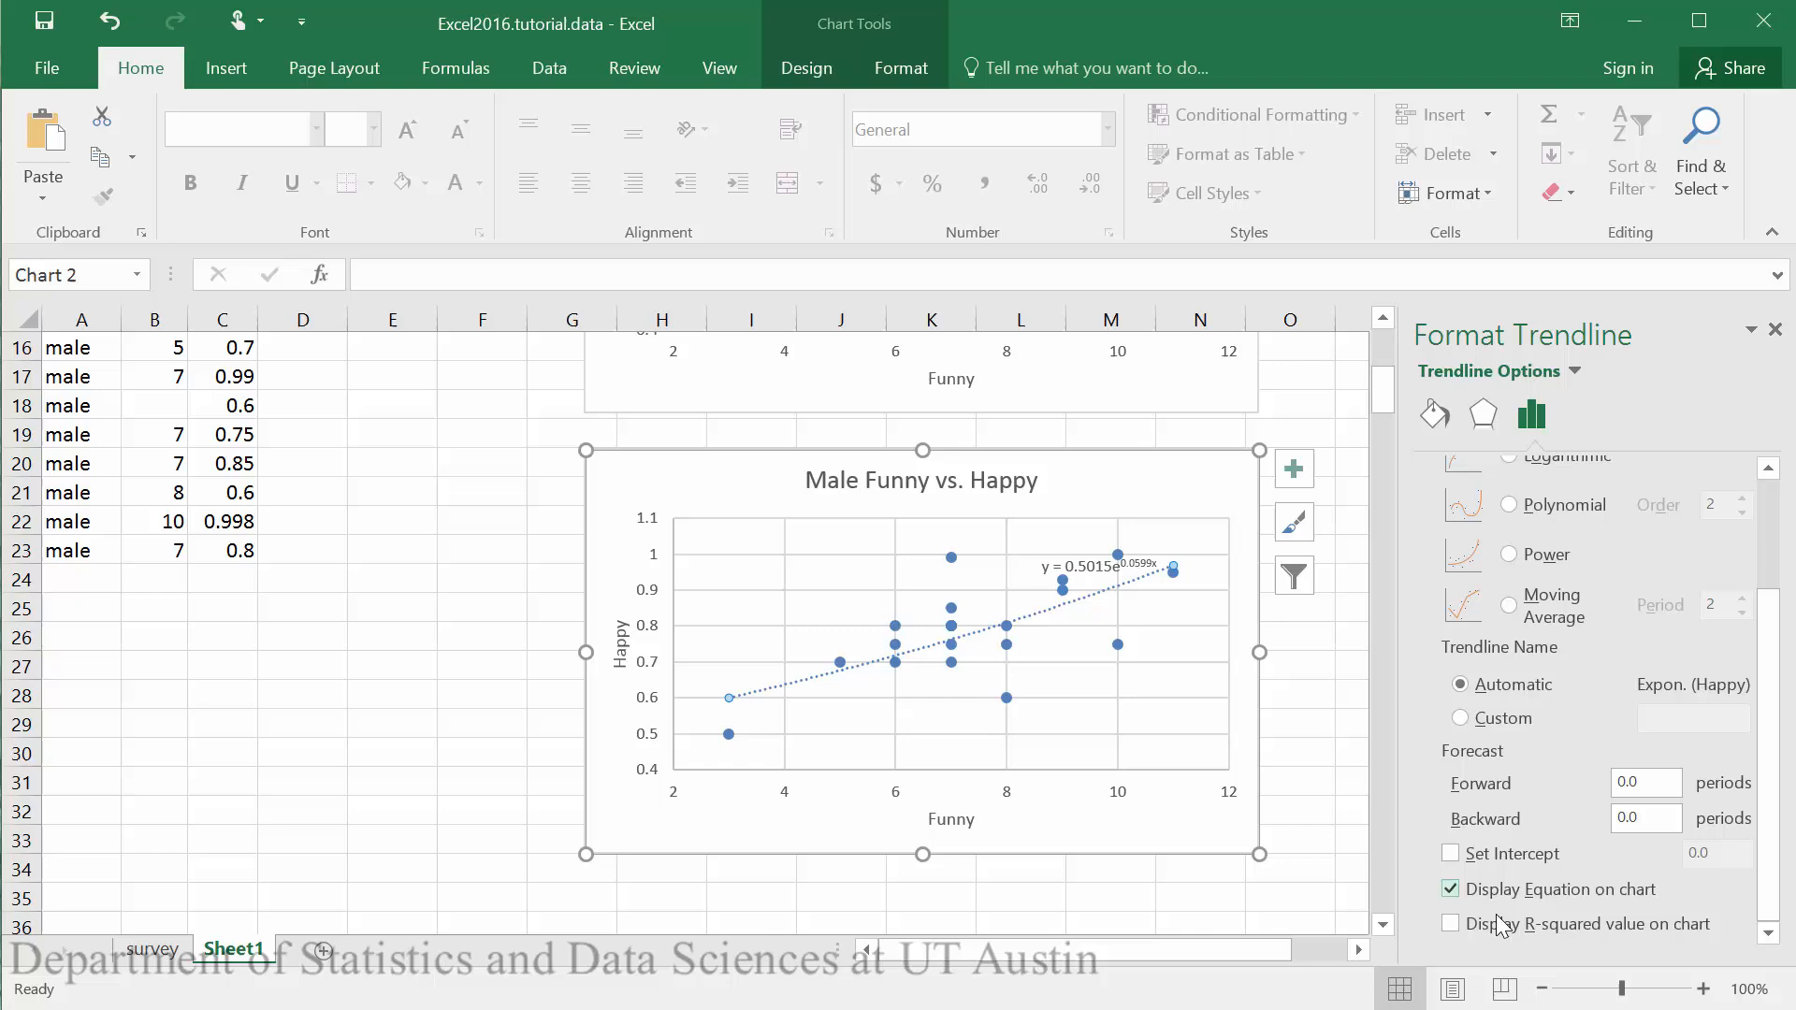
click(1450, 924)
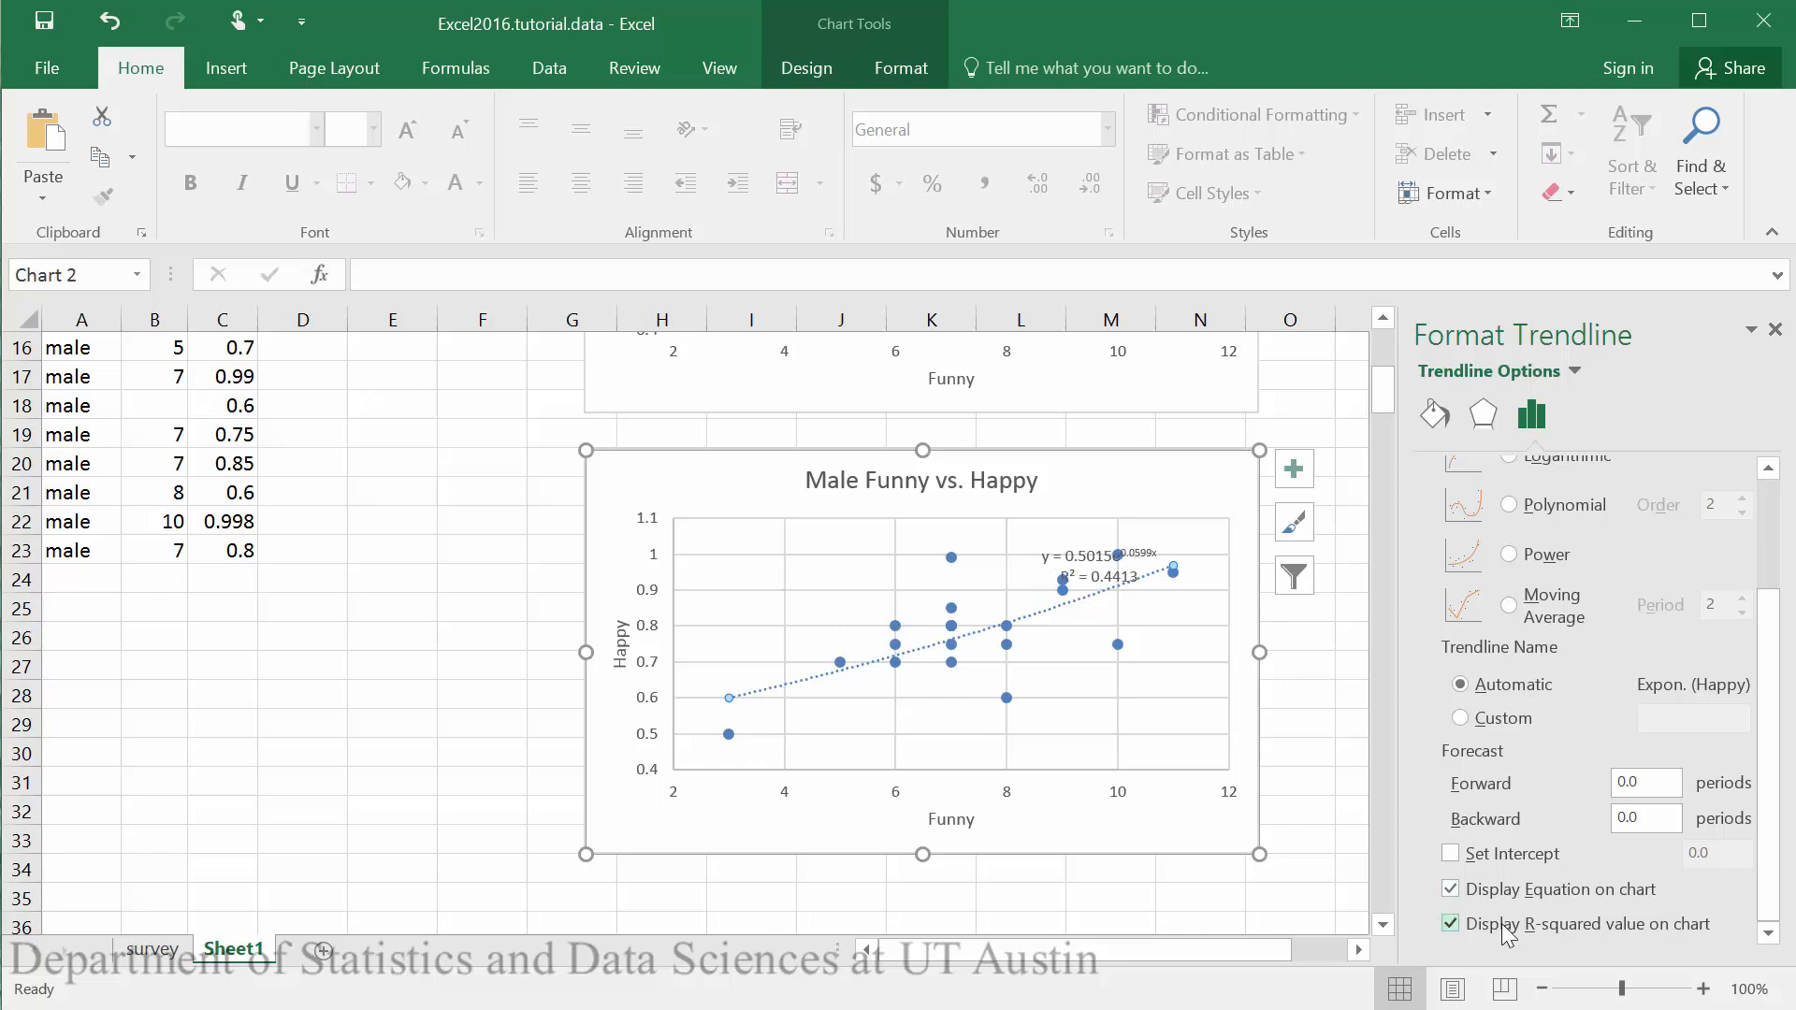
click(1102, 569)
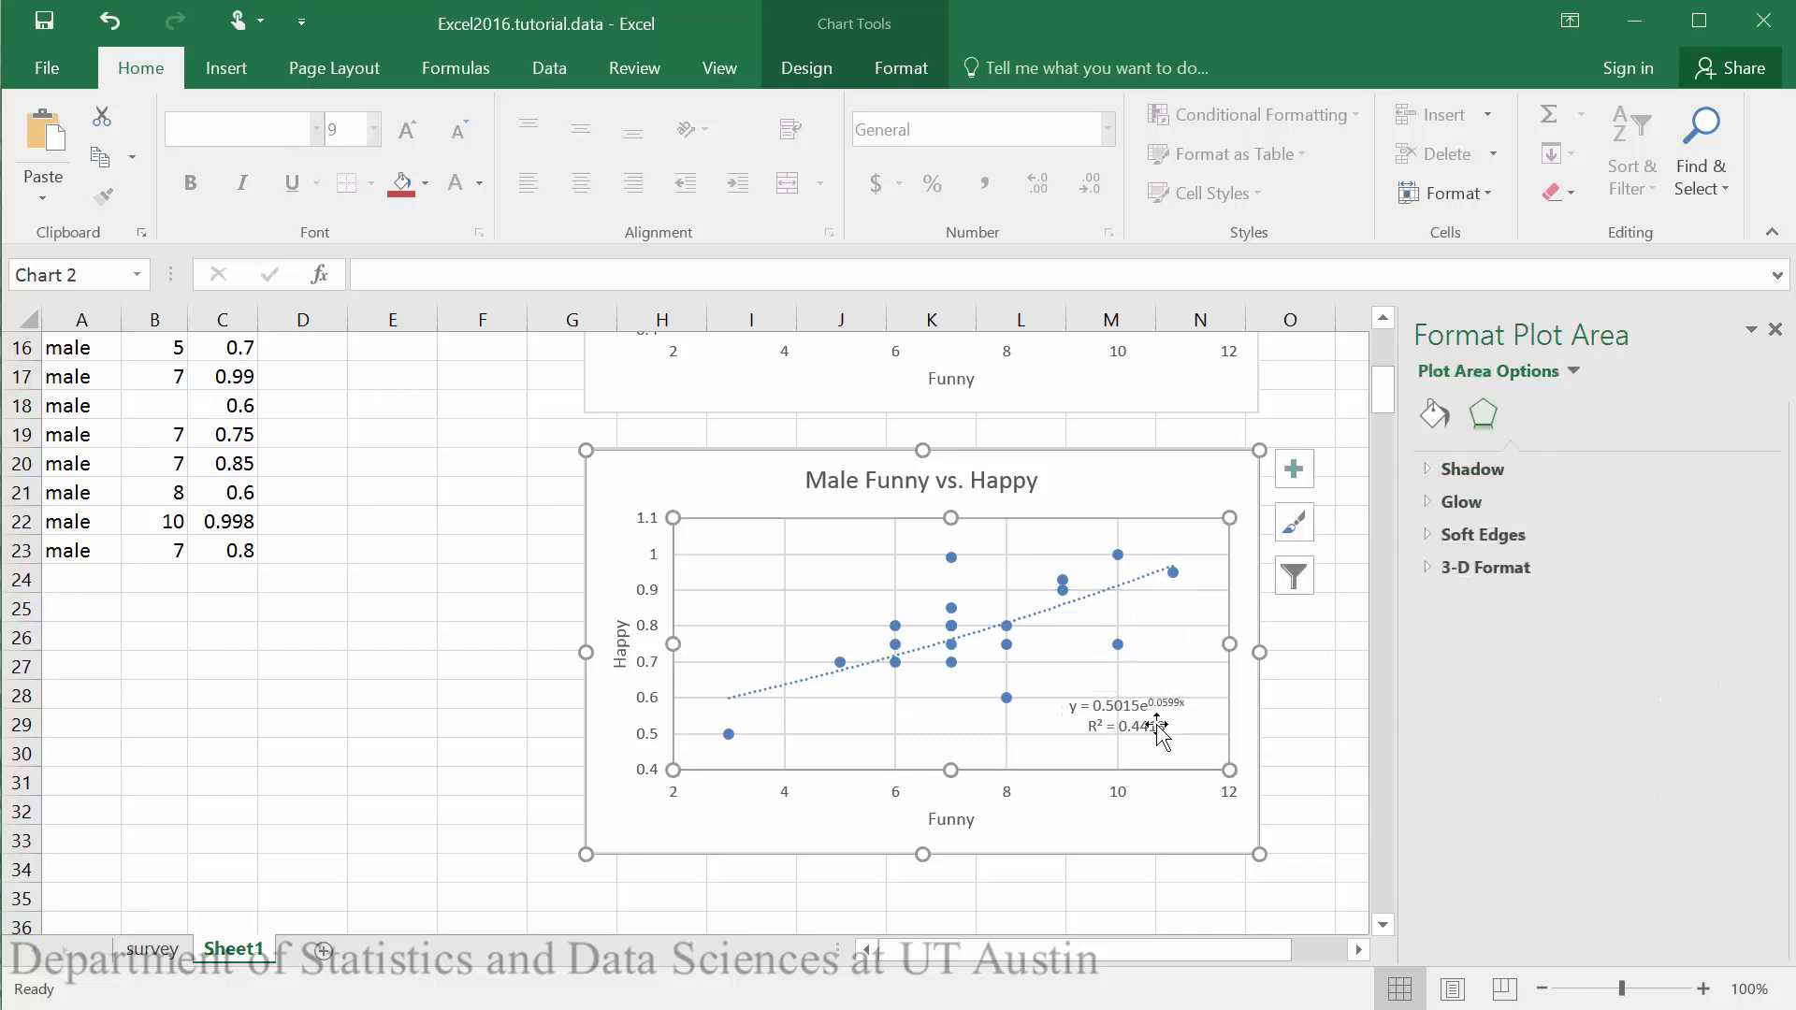
Format the exponential trendline label as Number with 4 decimal places
click(1128, 715)
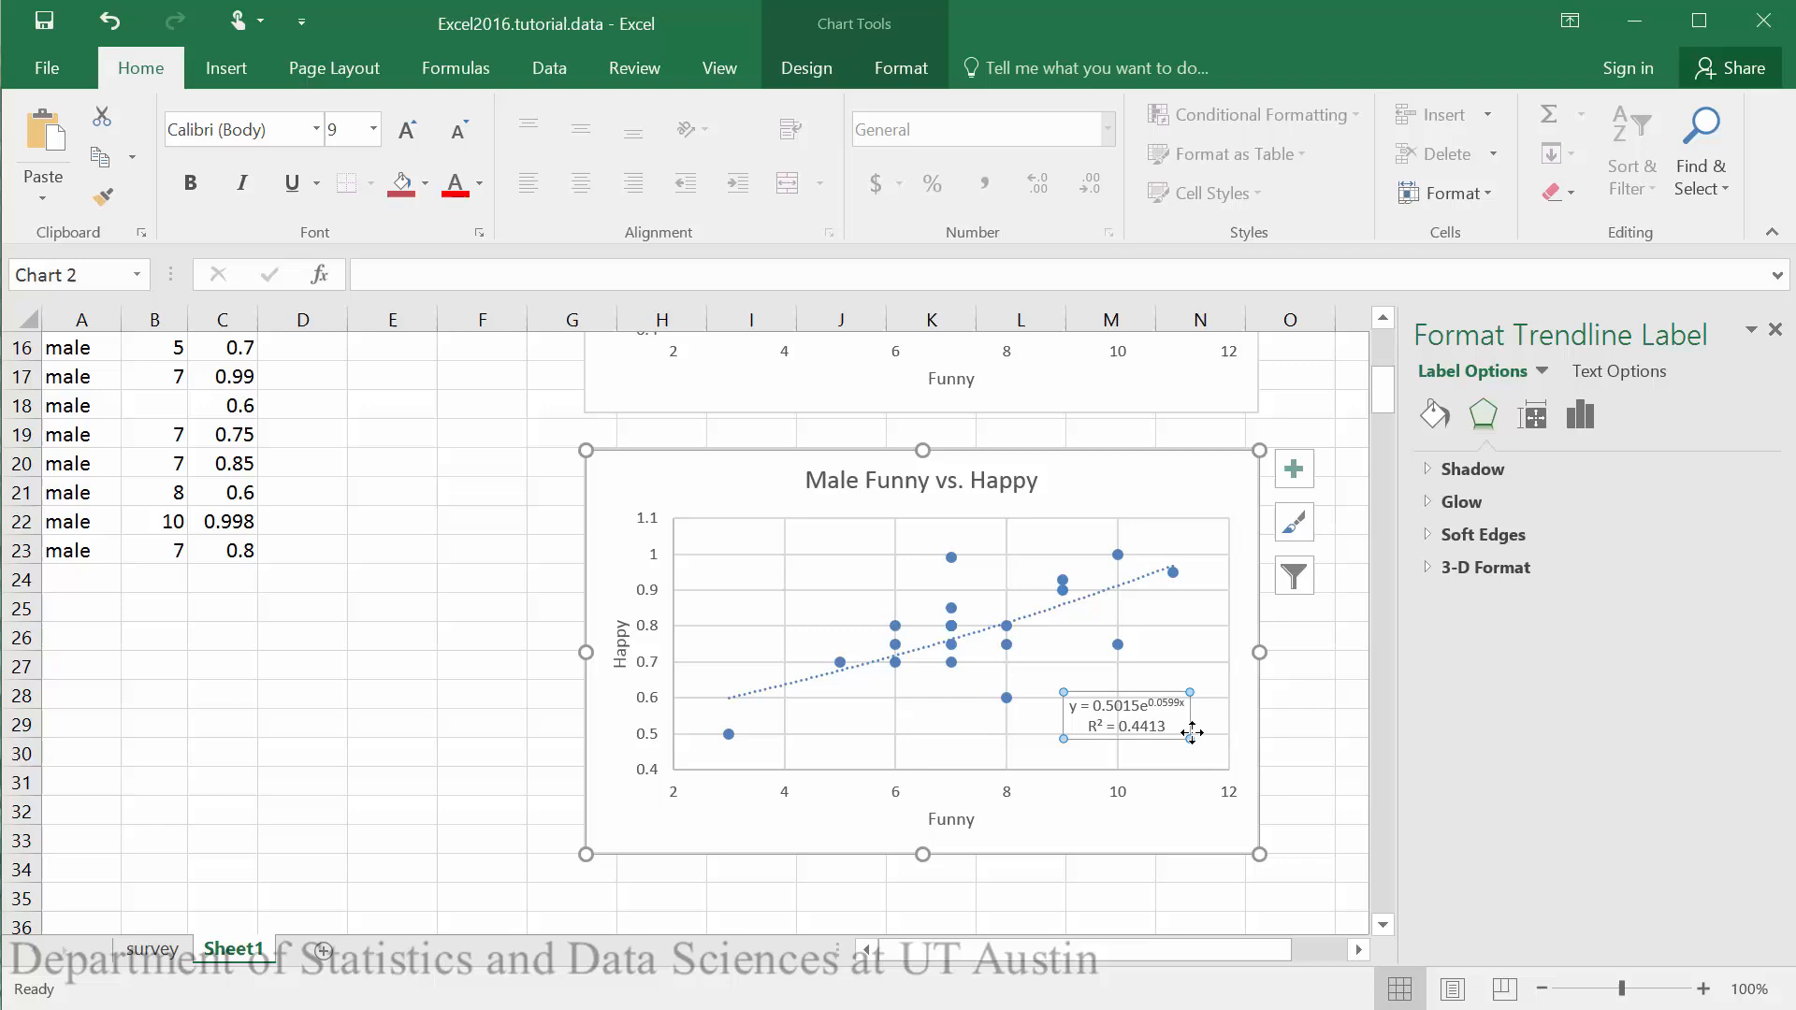
mouse_move(1500, 469)
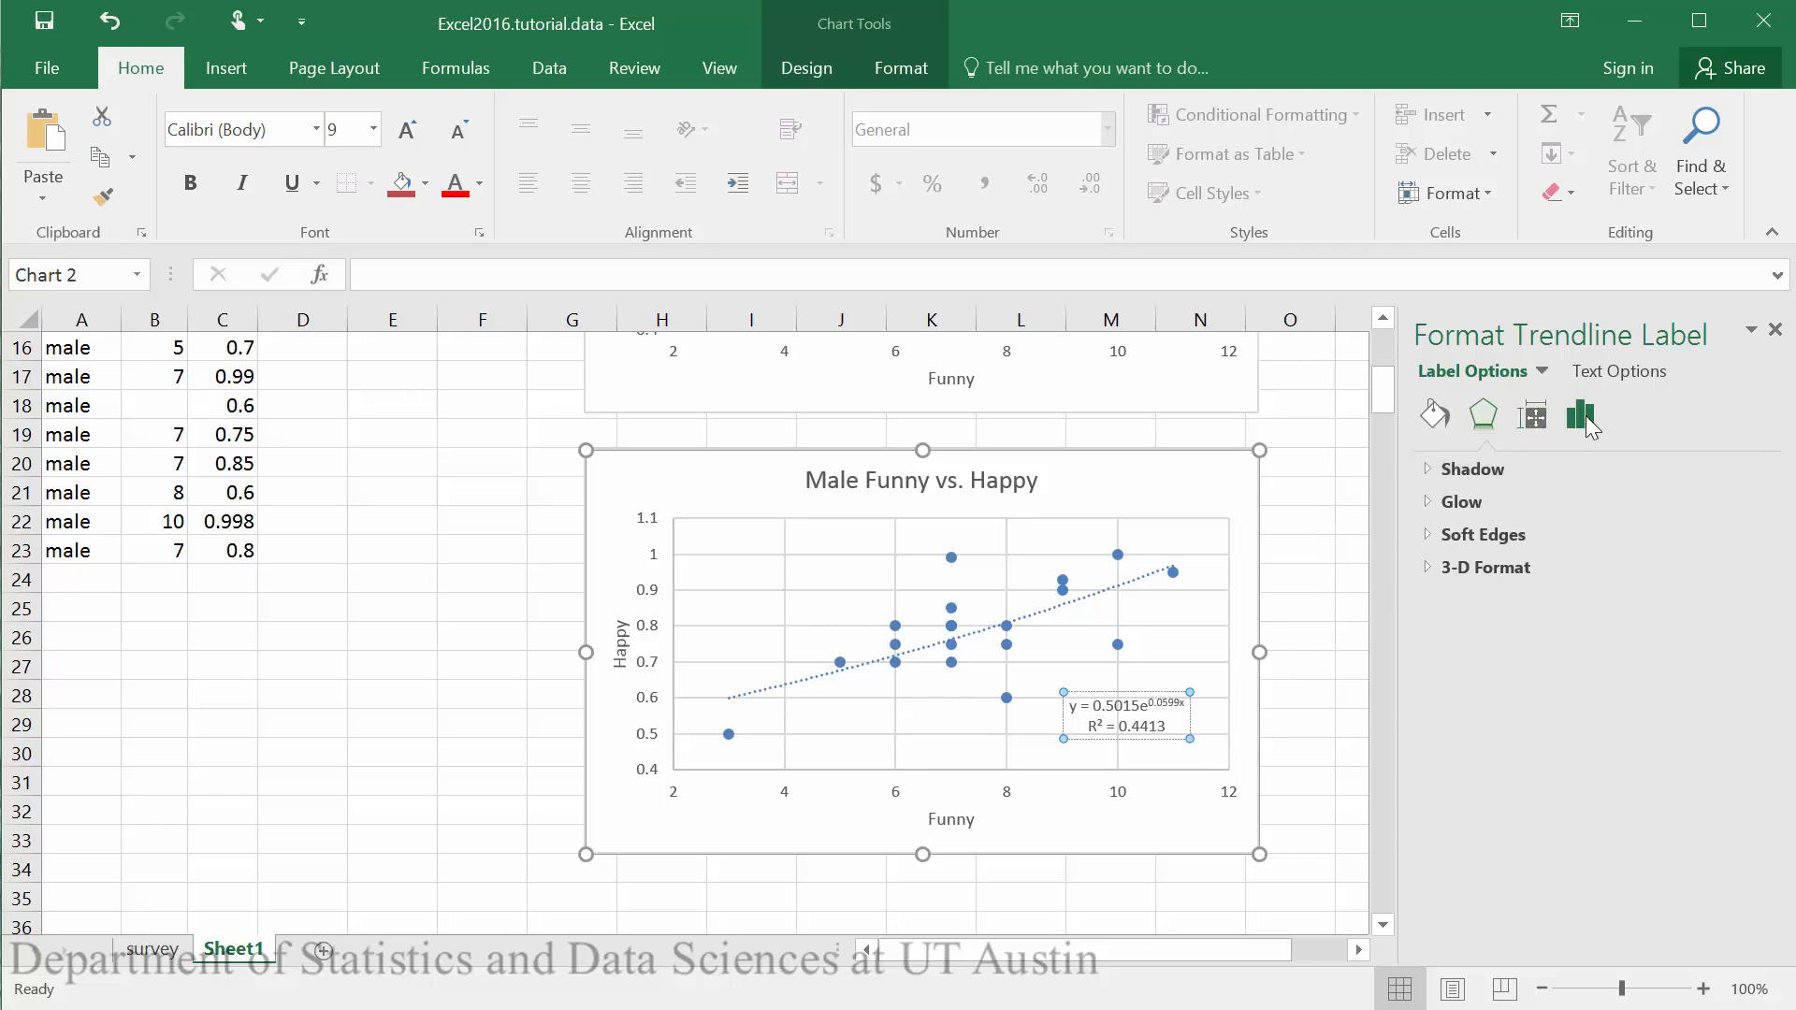
click(1580, 414)
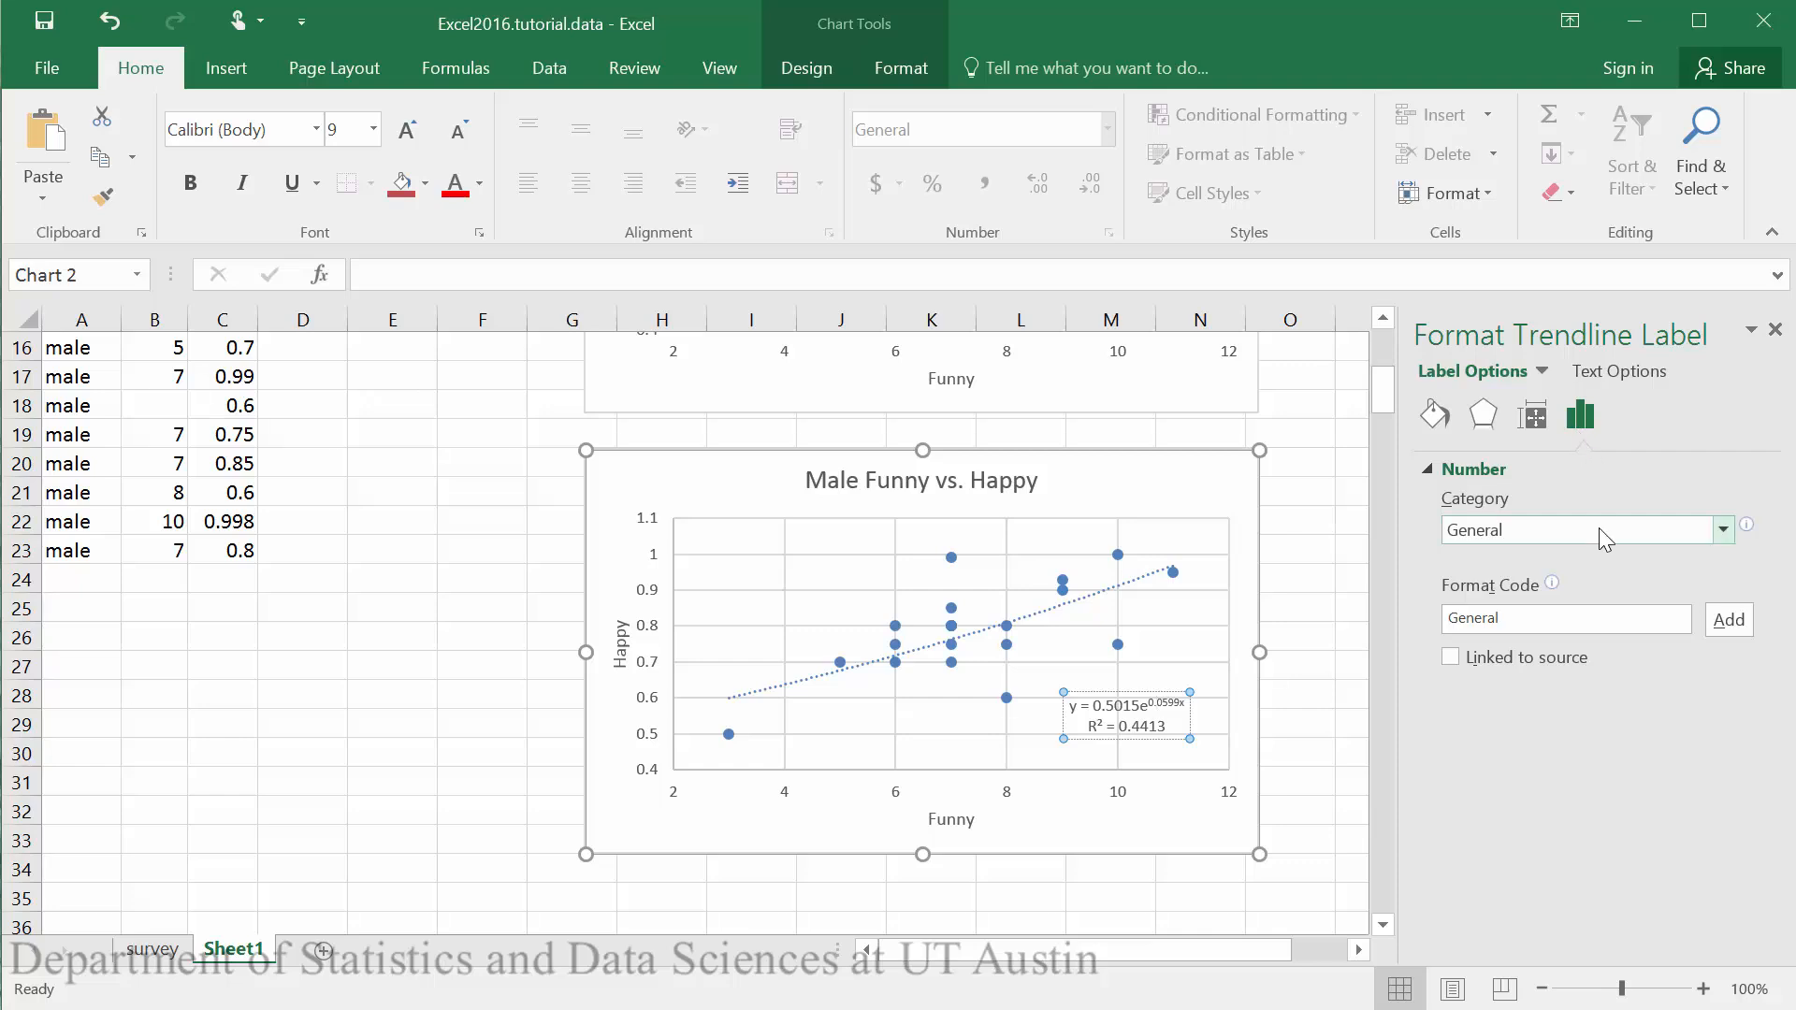
click(1721, 529)
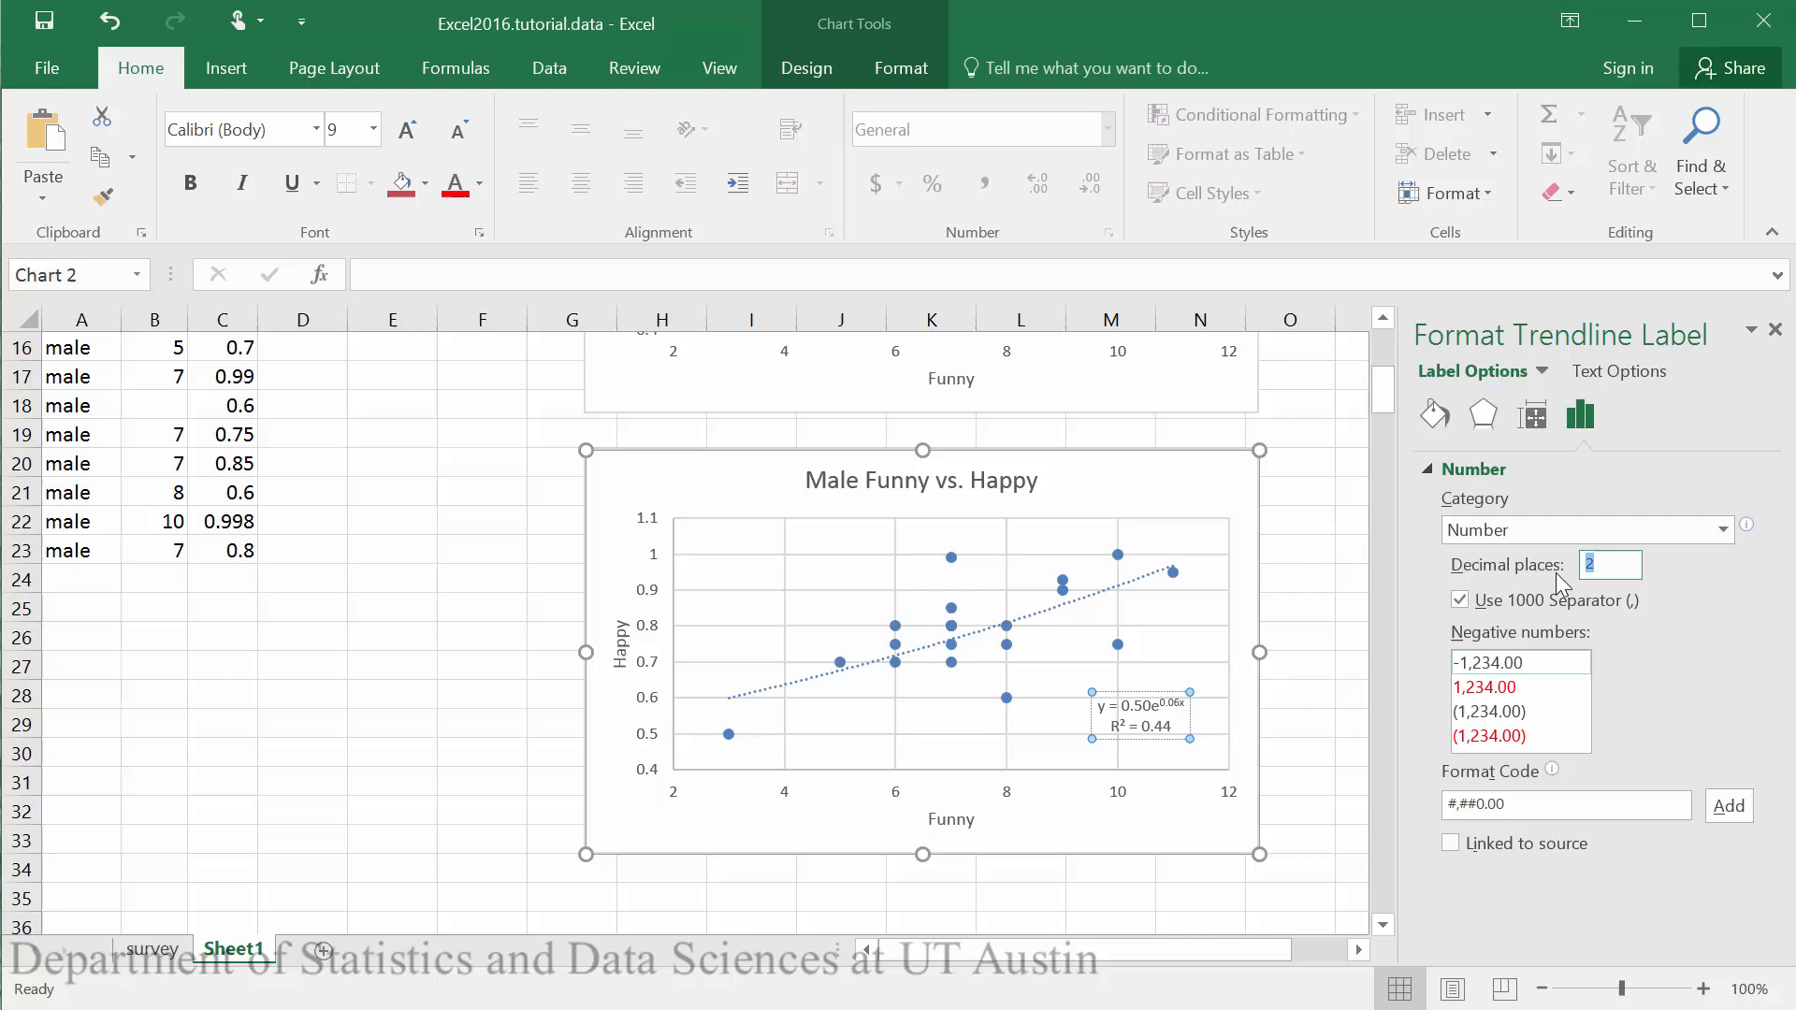
text(4)
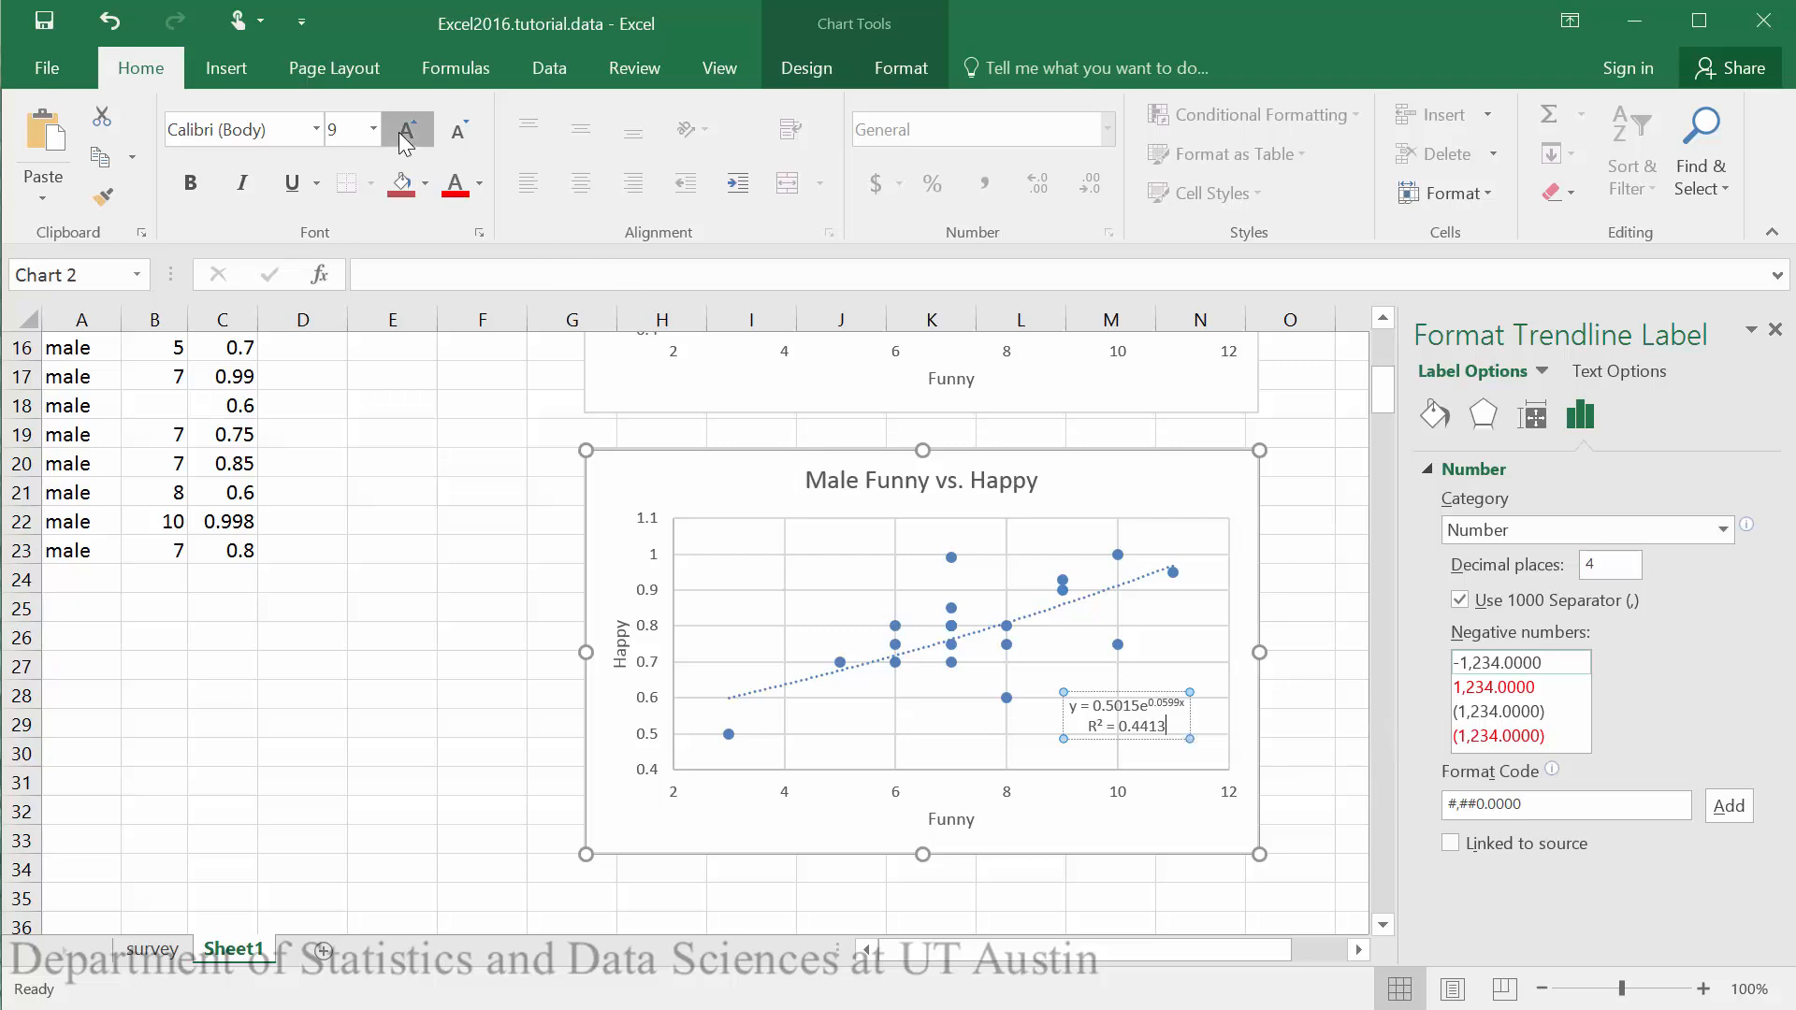
Increase the label font size to 14 and close the Format Trendline Label pane
click(404, 129)
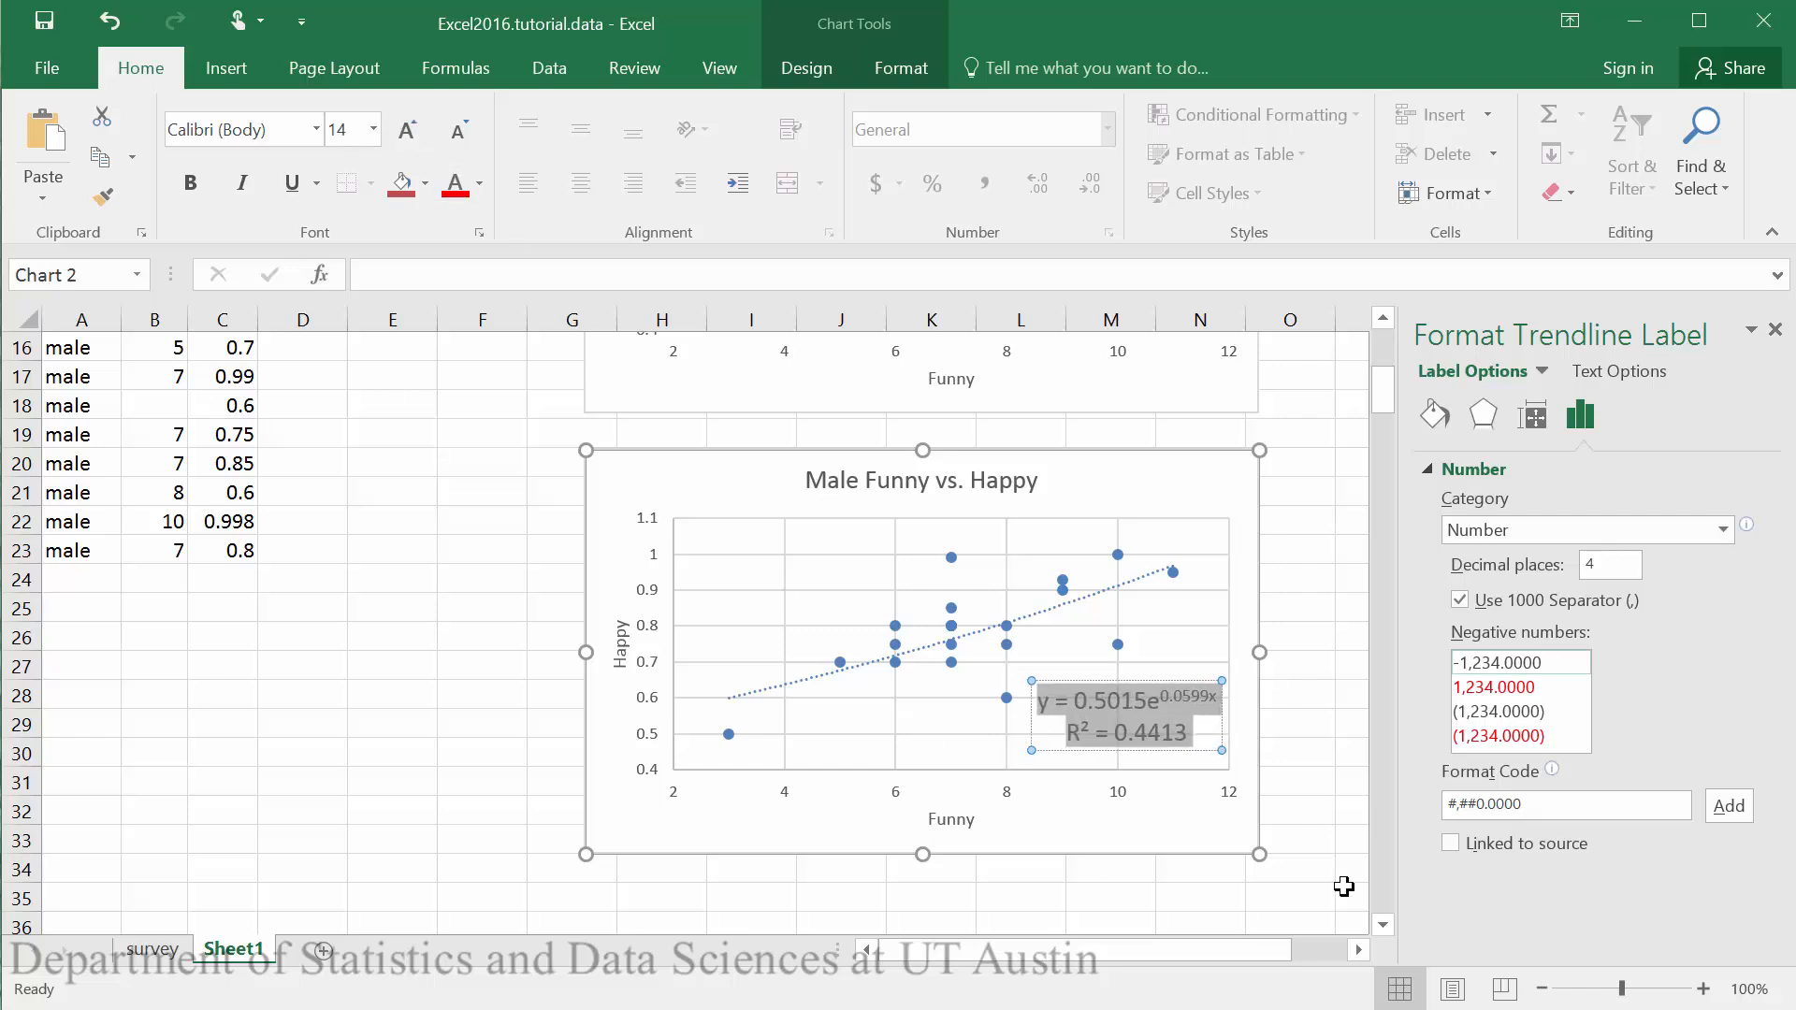
click(1289, 752)
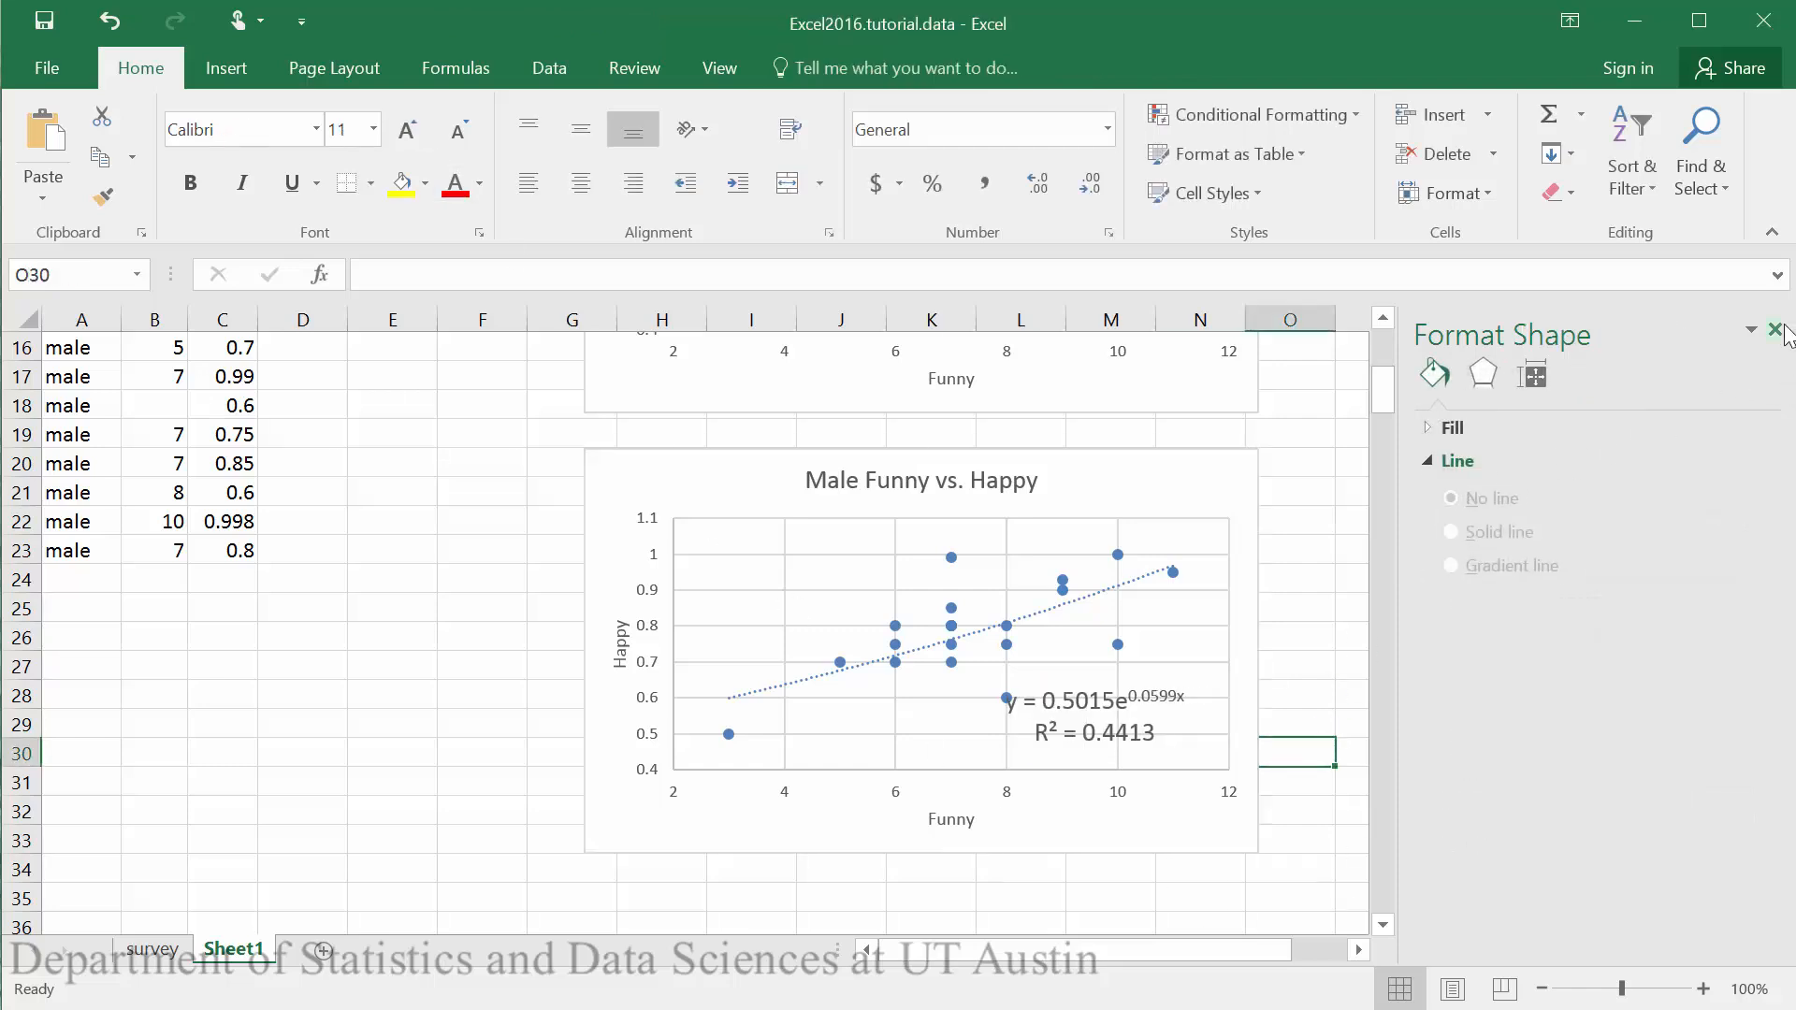
click(1782, 332)
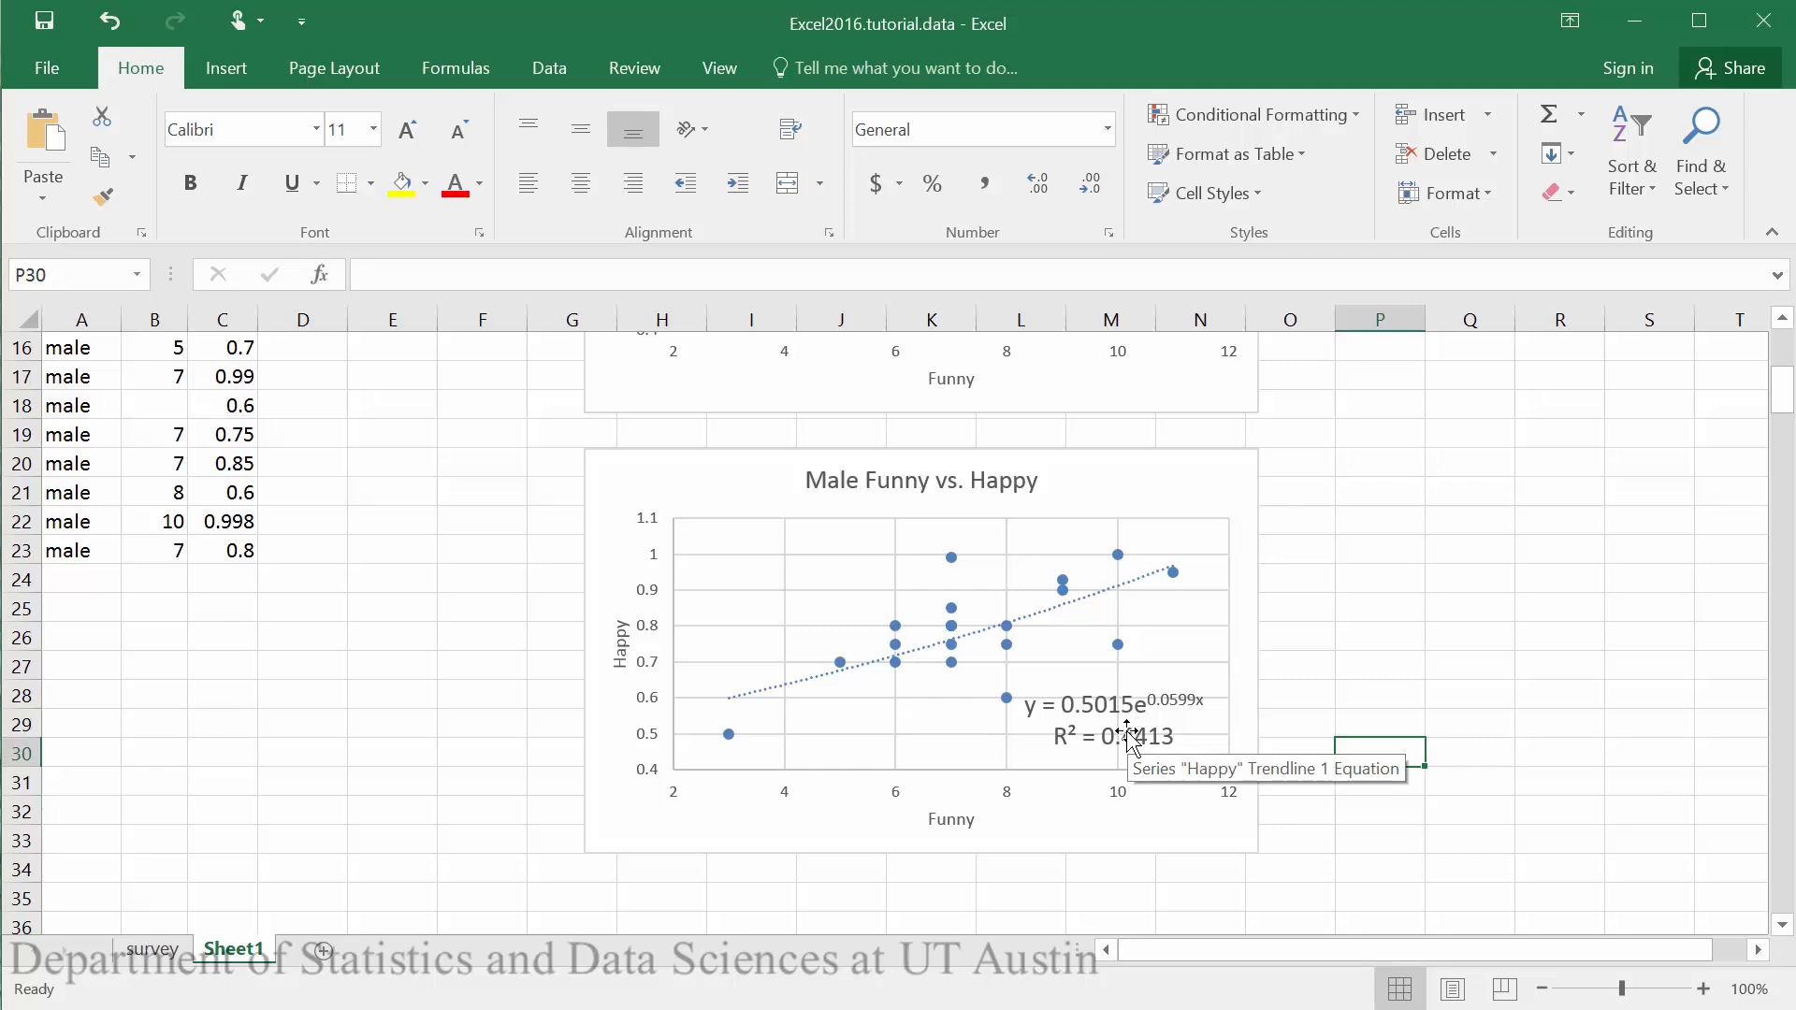
mouse_move(1054, 734)
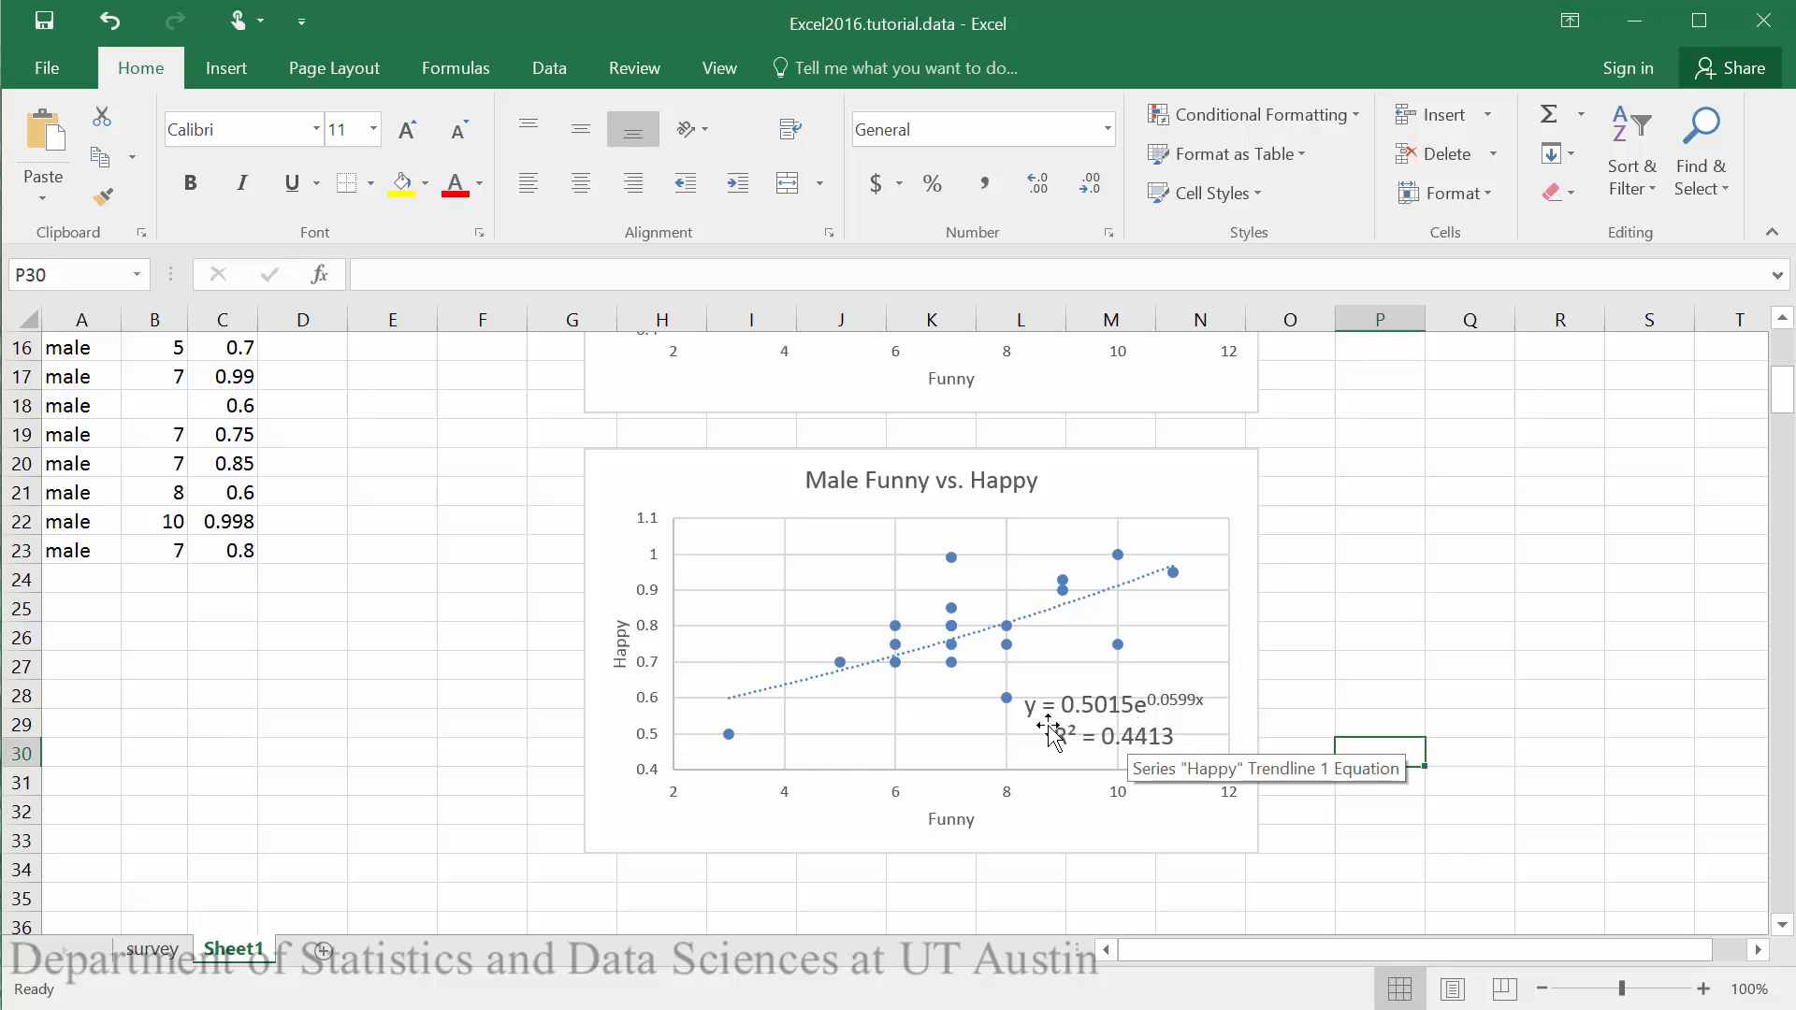
mouse_move(1163, 703)
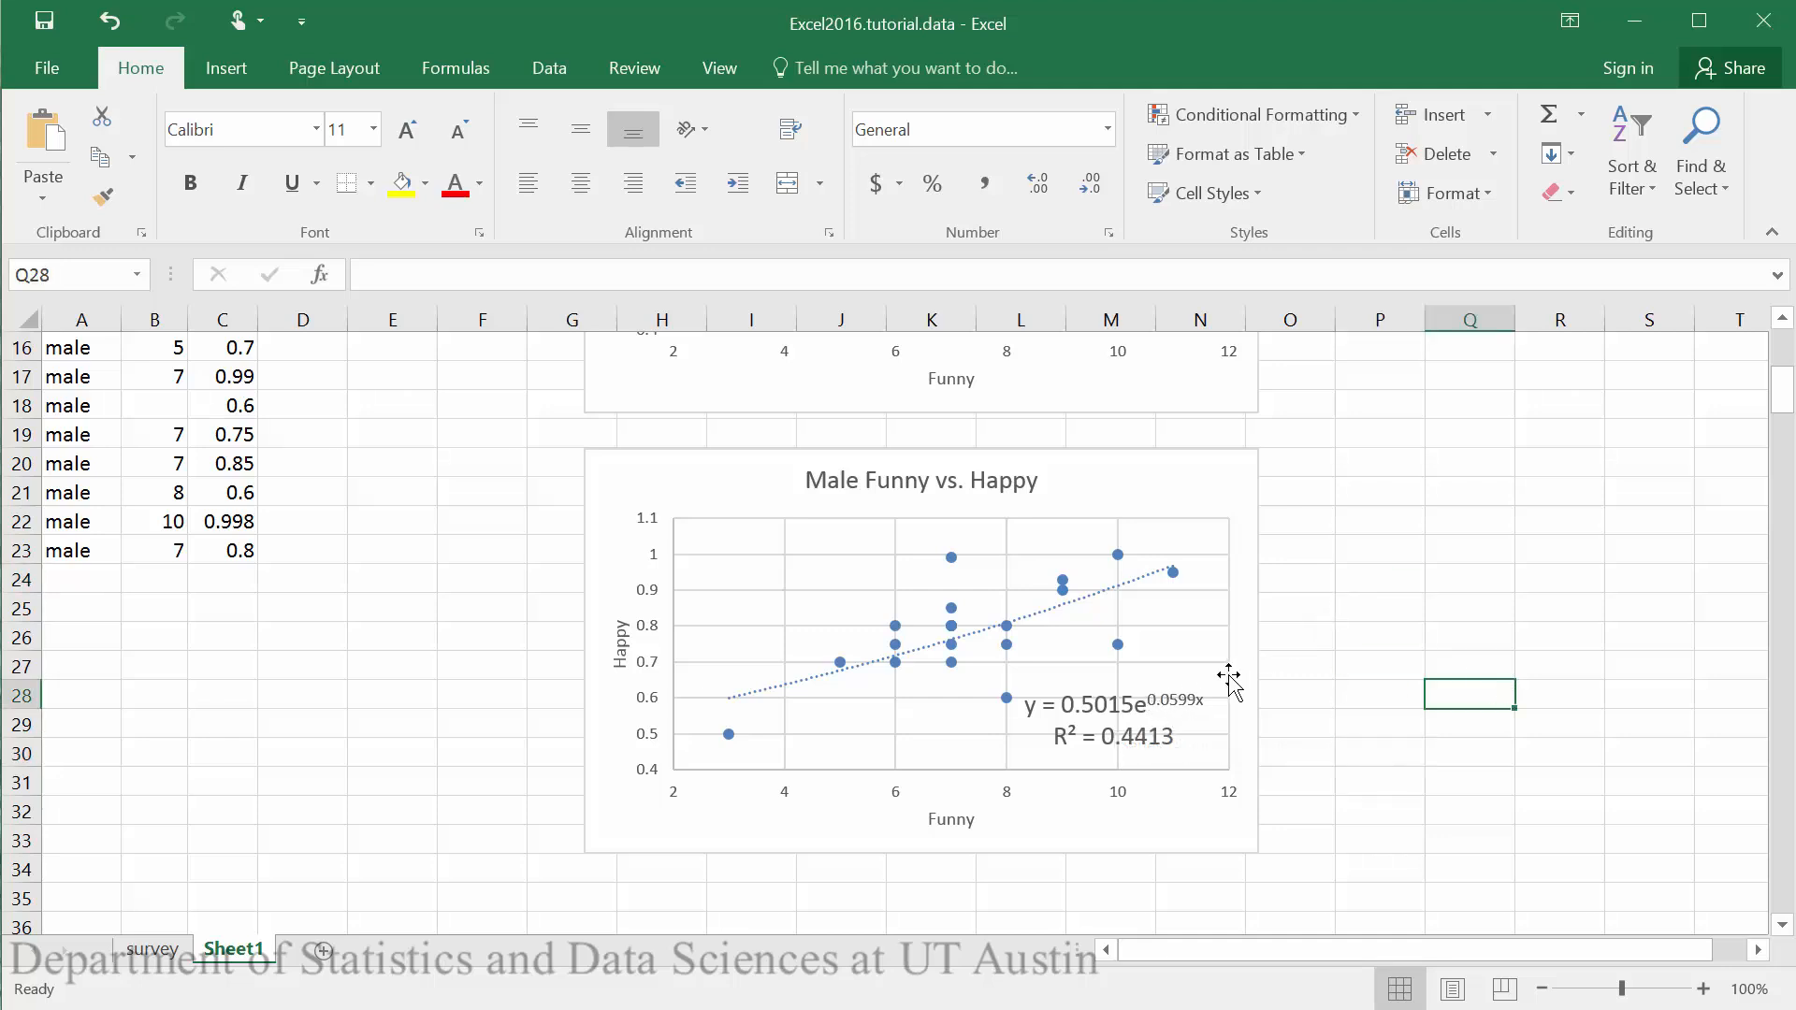
mouse_move(1170, 715)
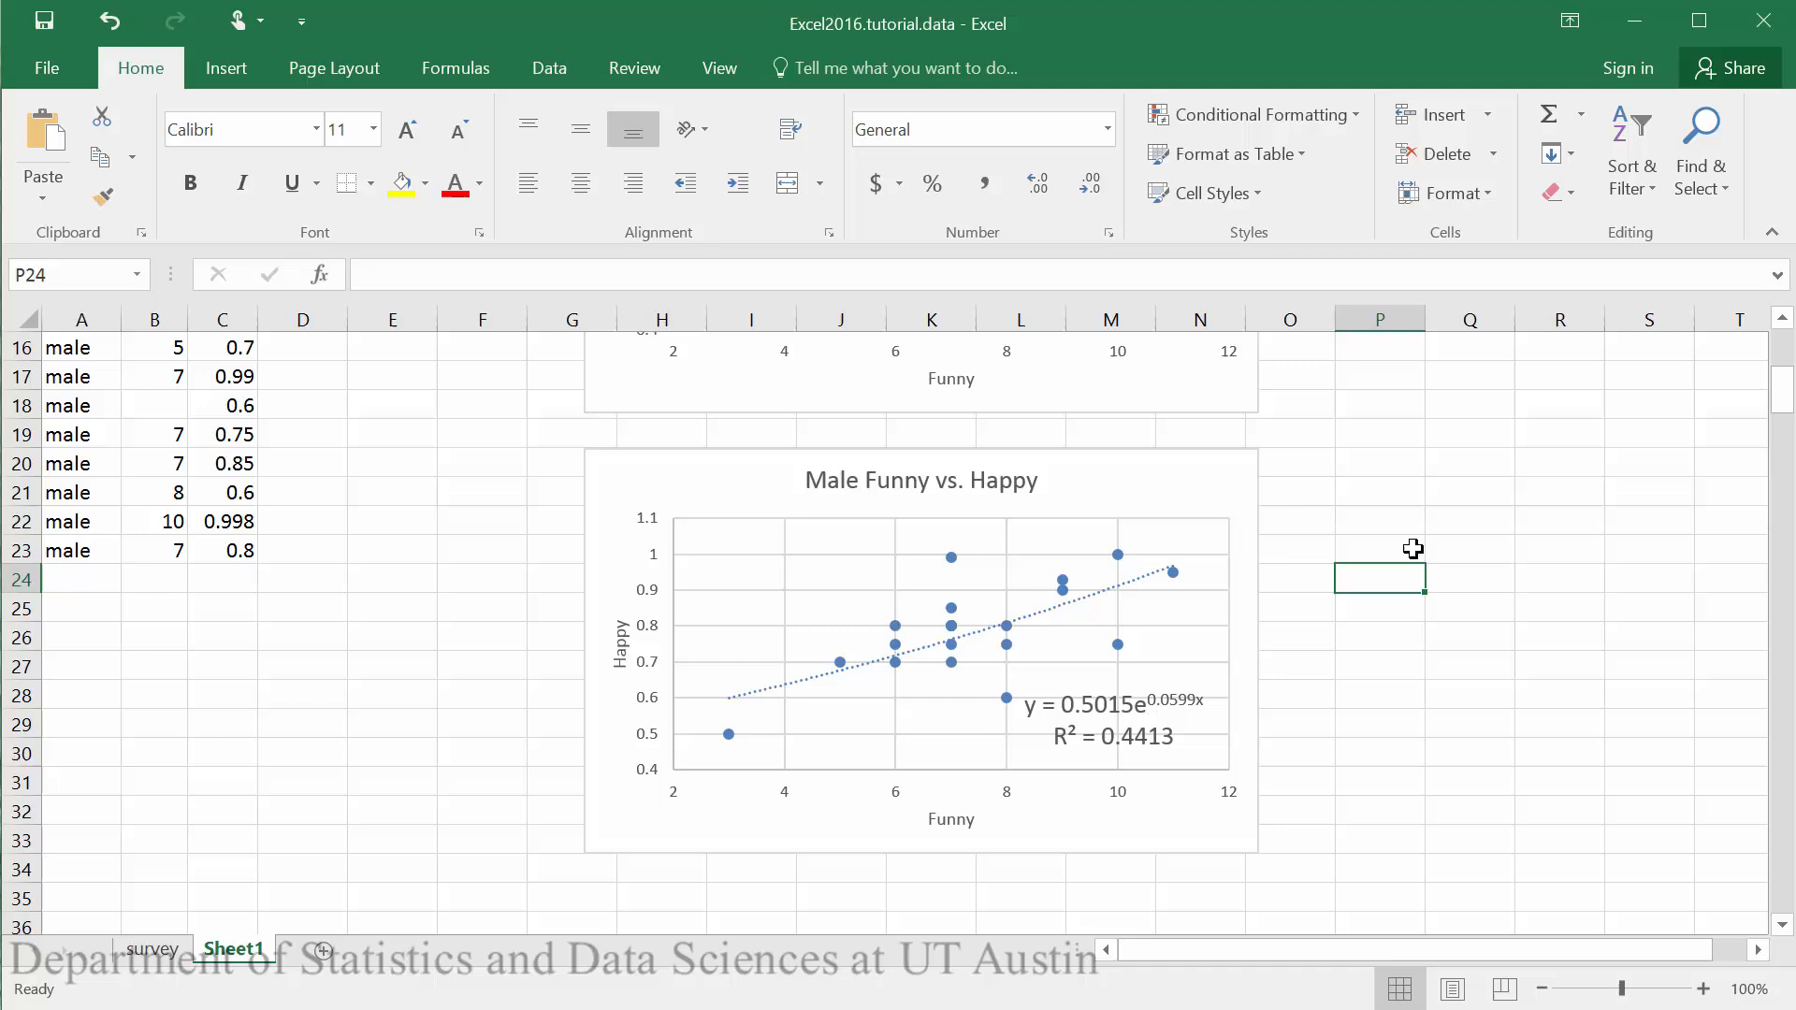
Enter =exp(.0599) in cell P24 to get 1.06173
text(=)
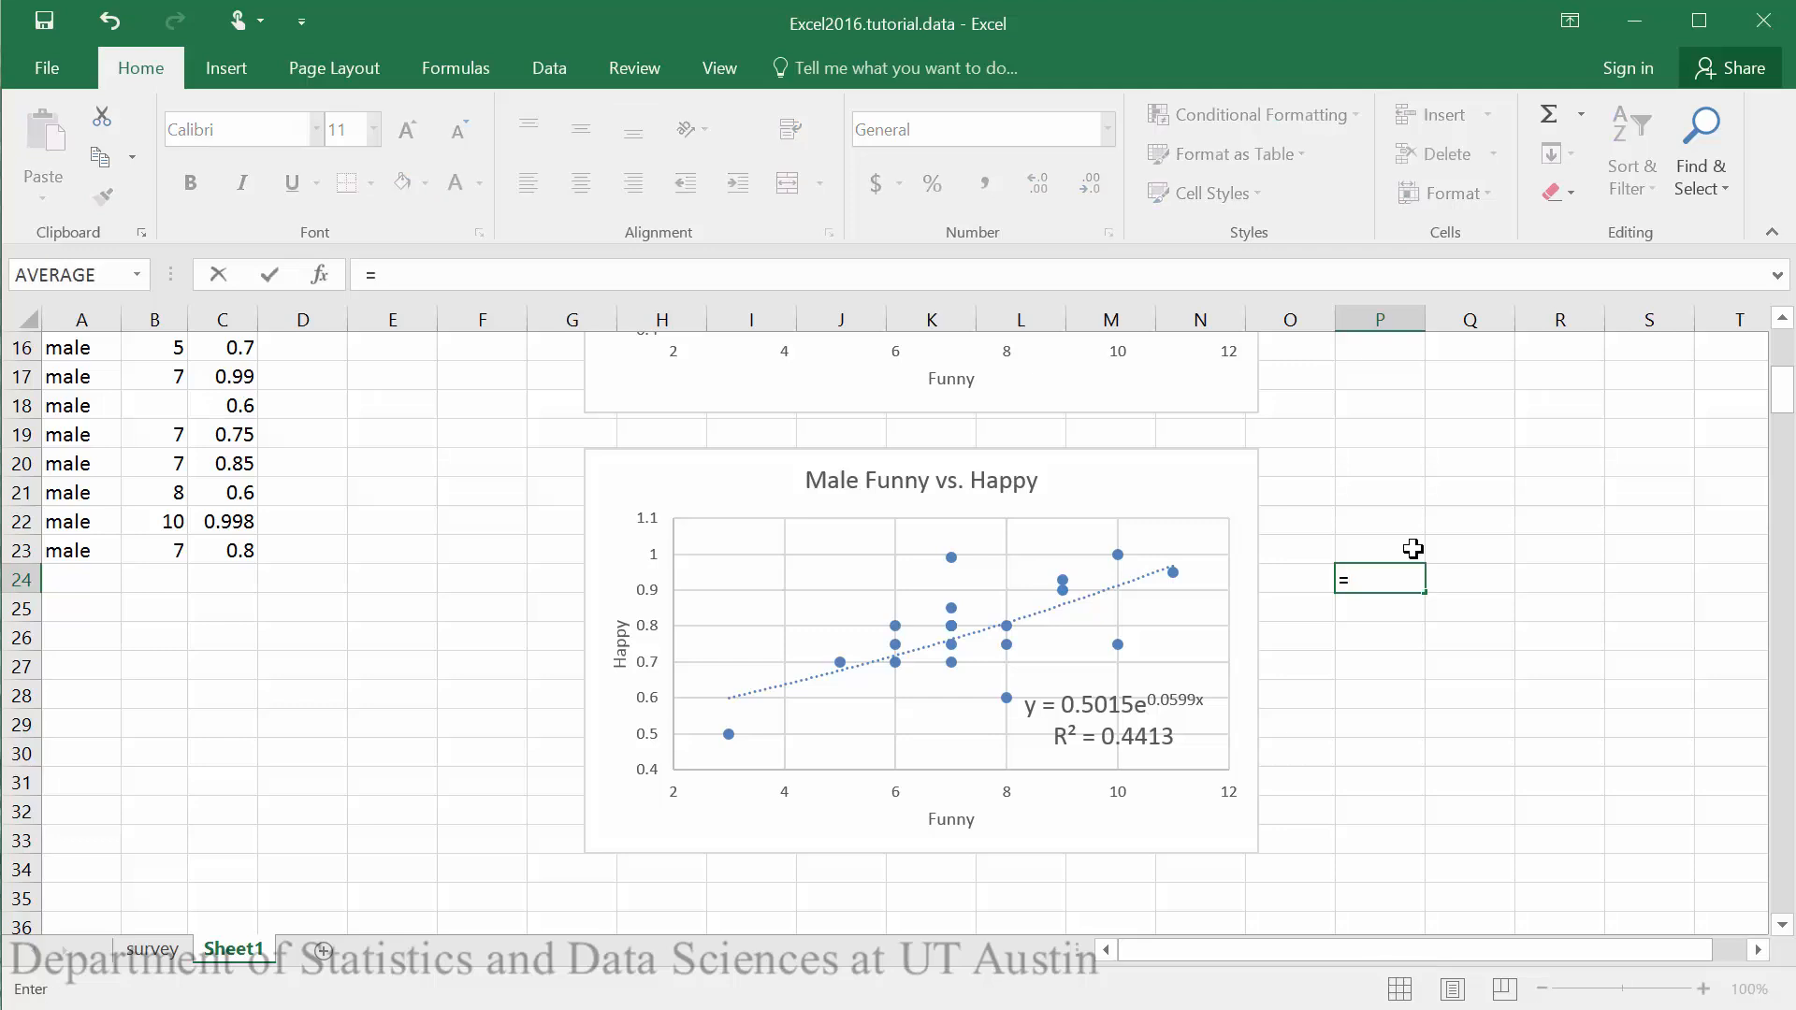
text(ex)
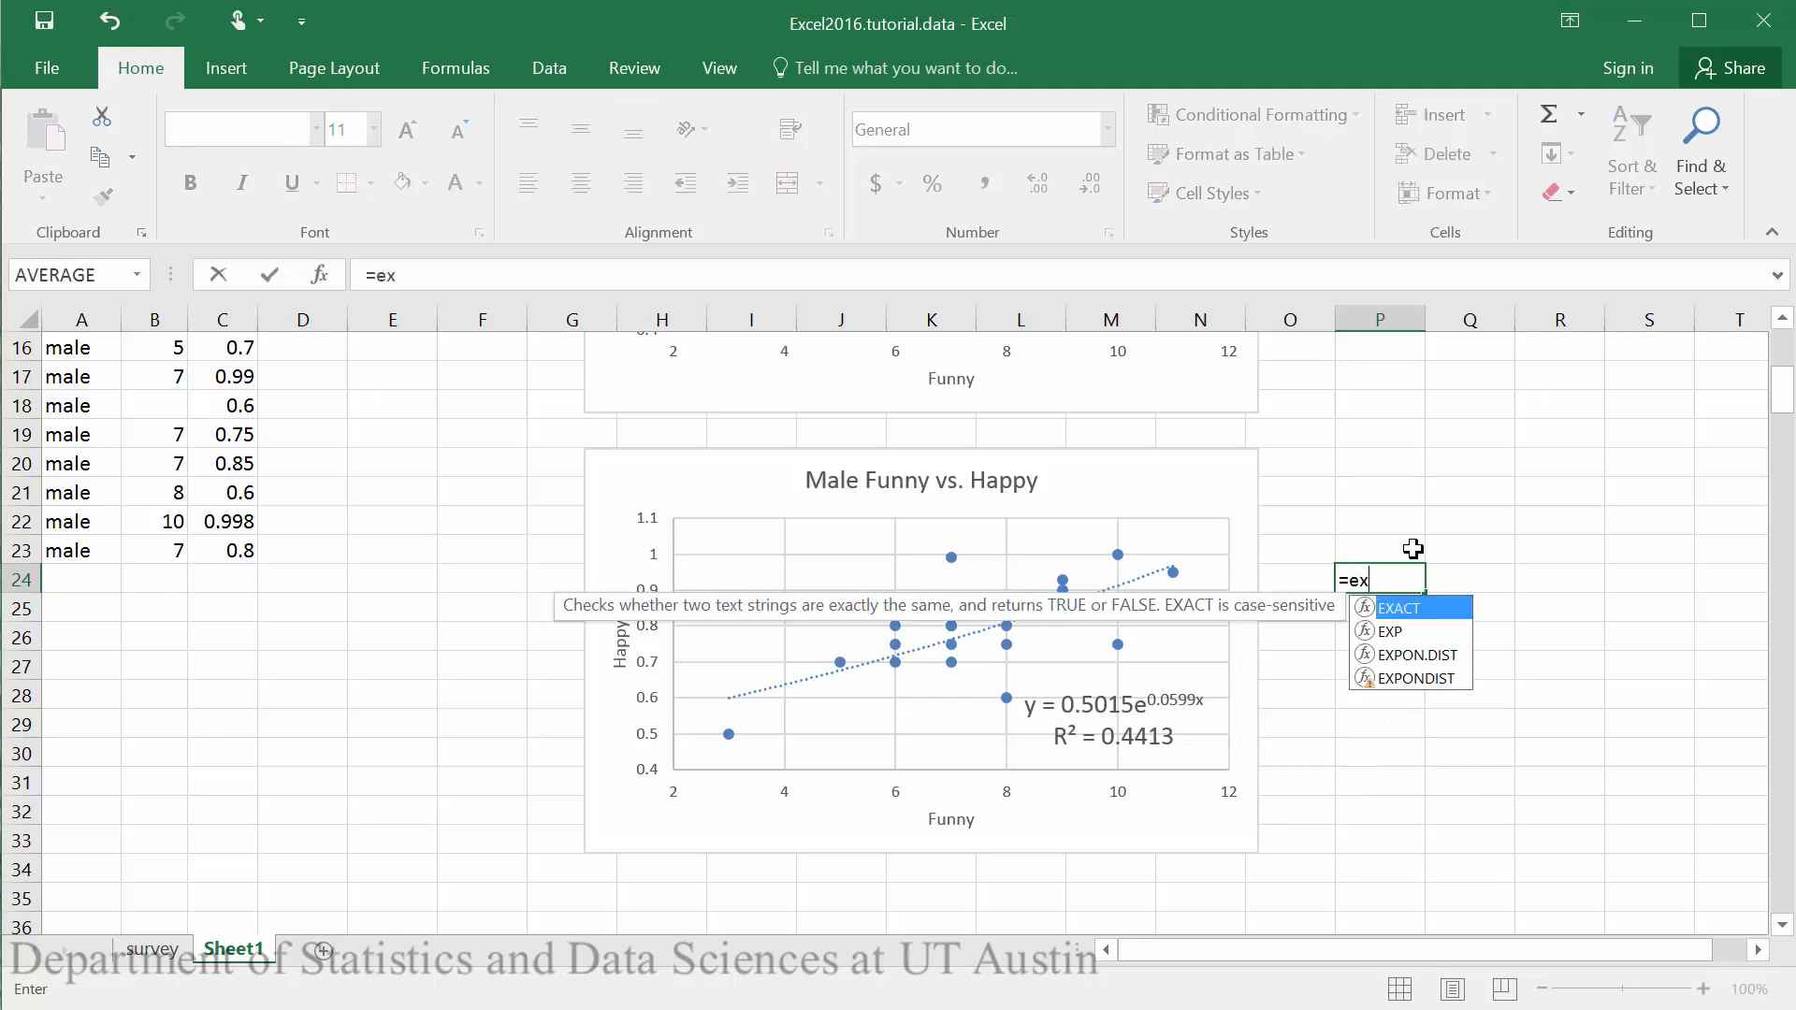
text(p)
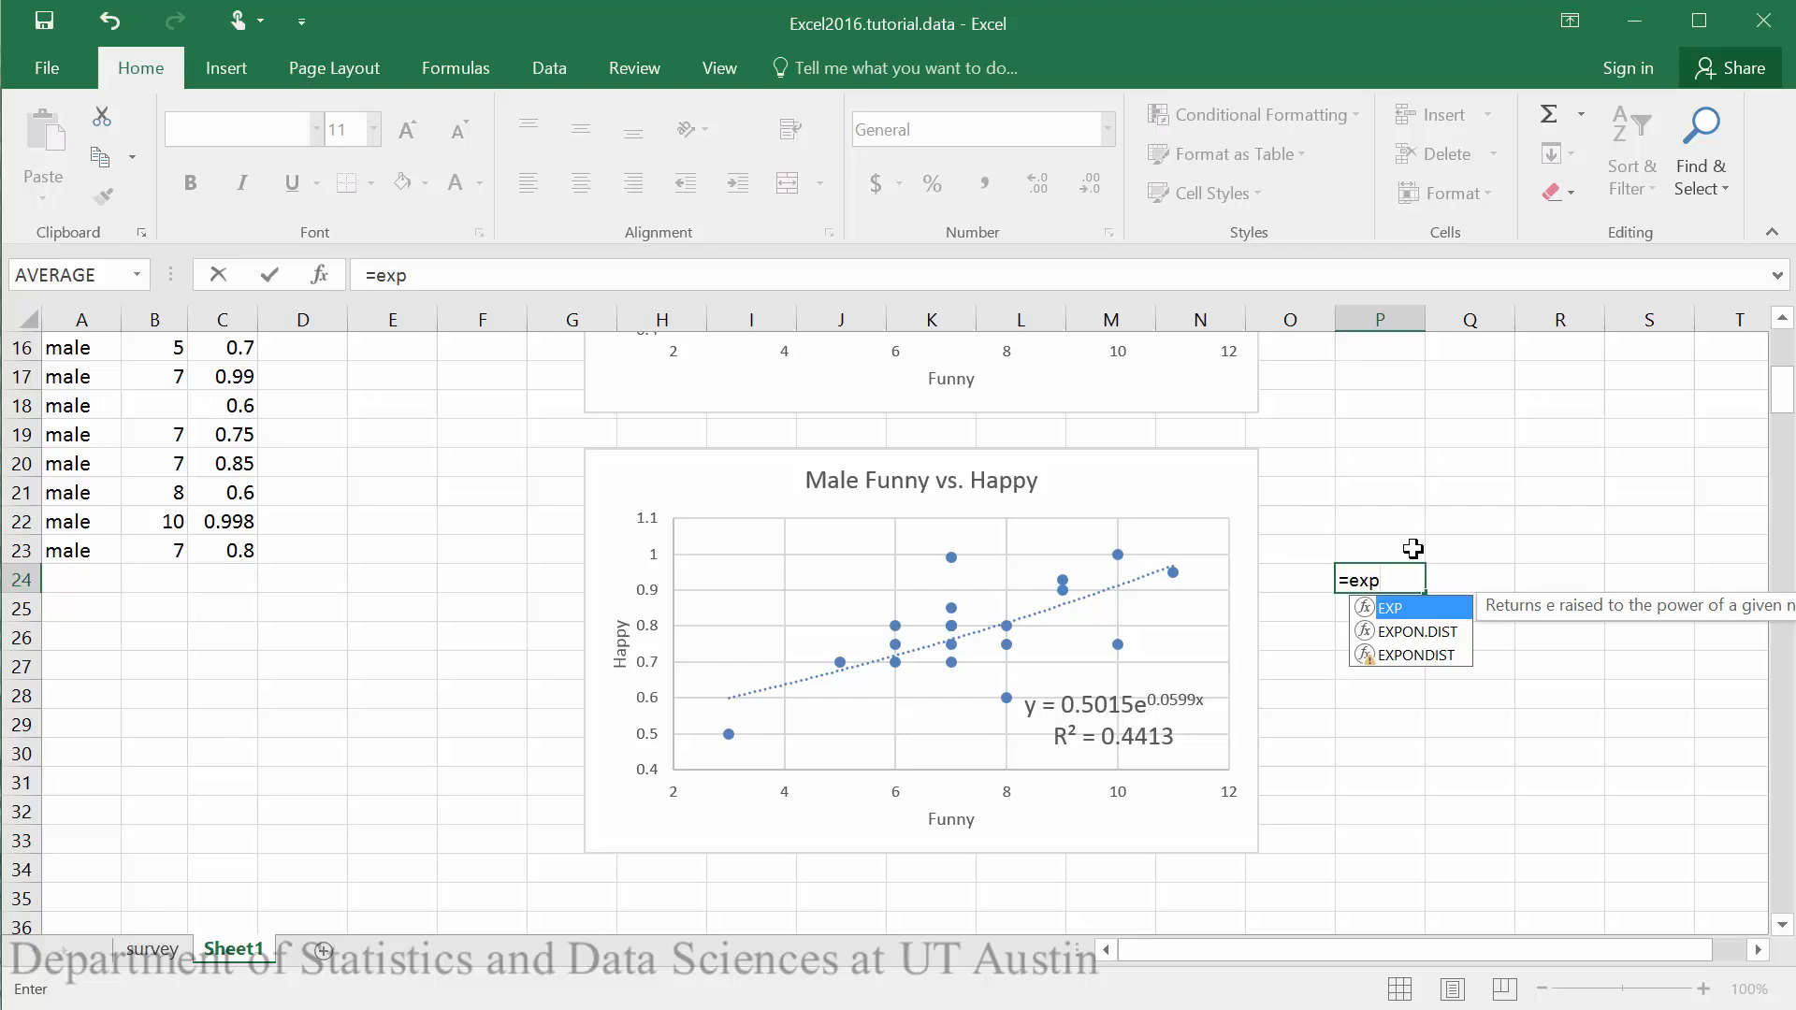
text(()
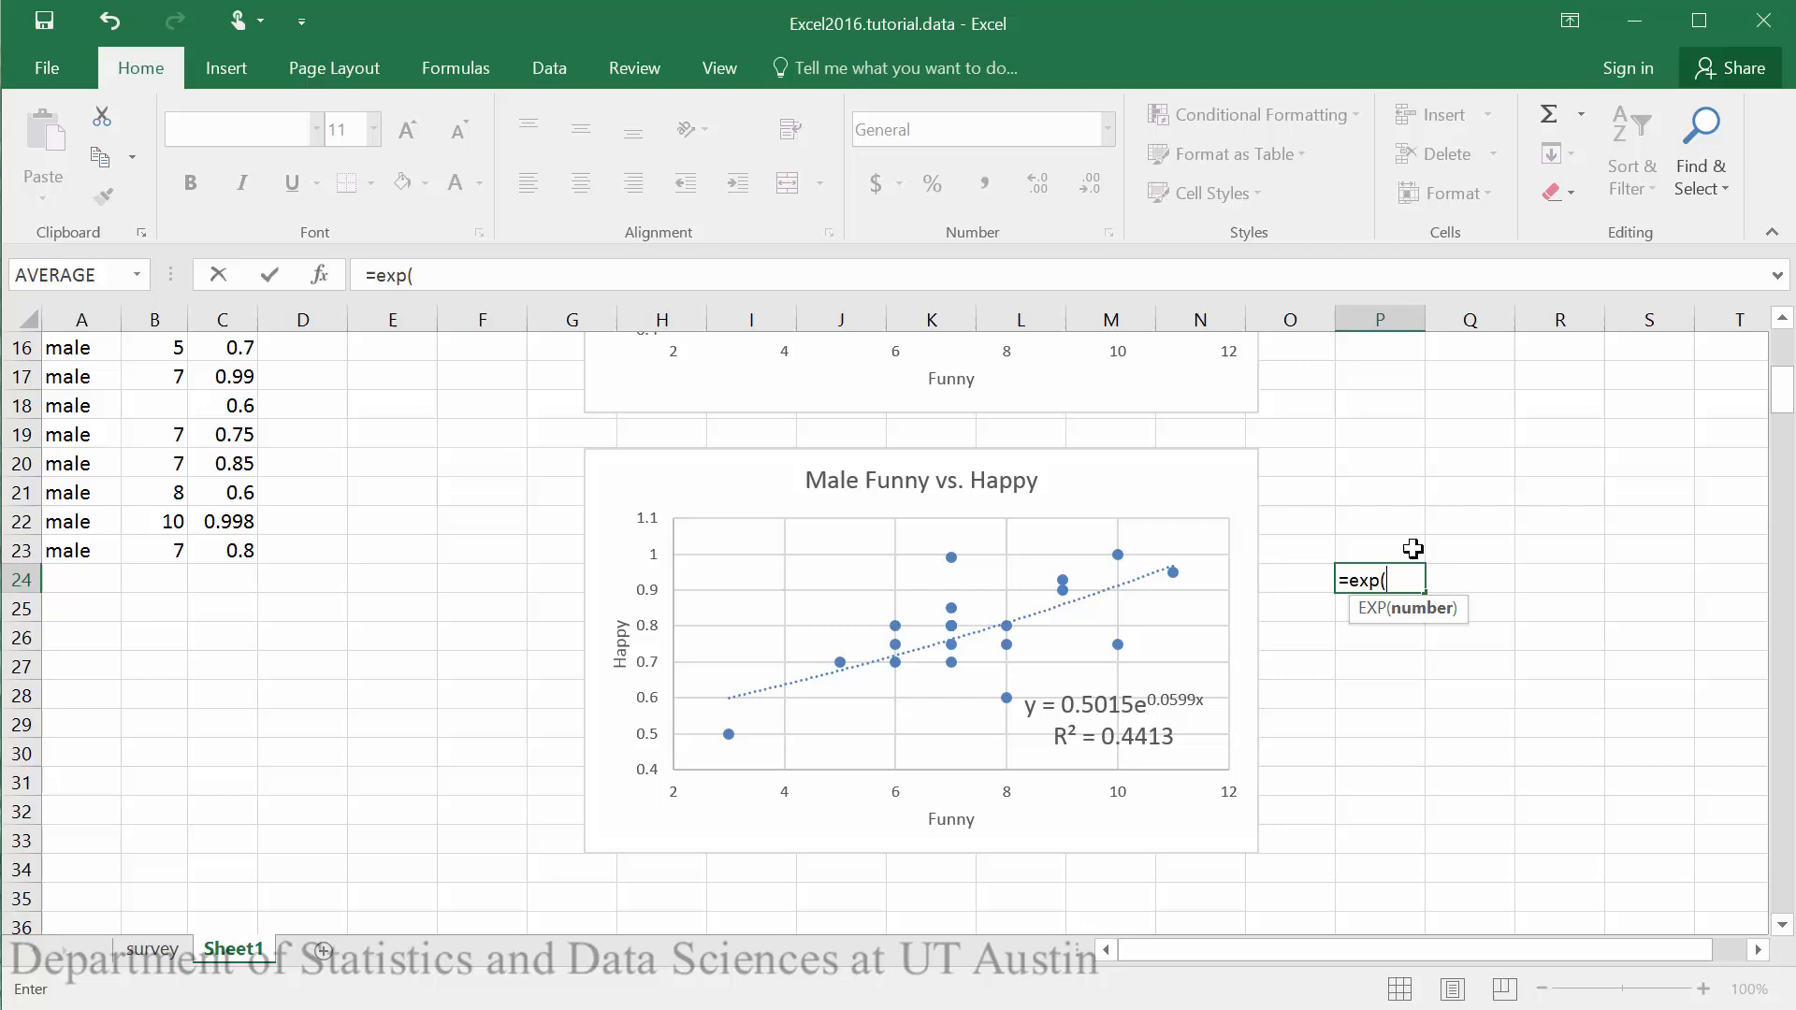
text(.)
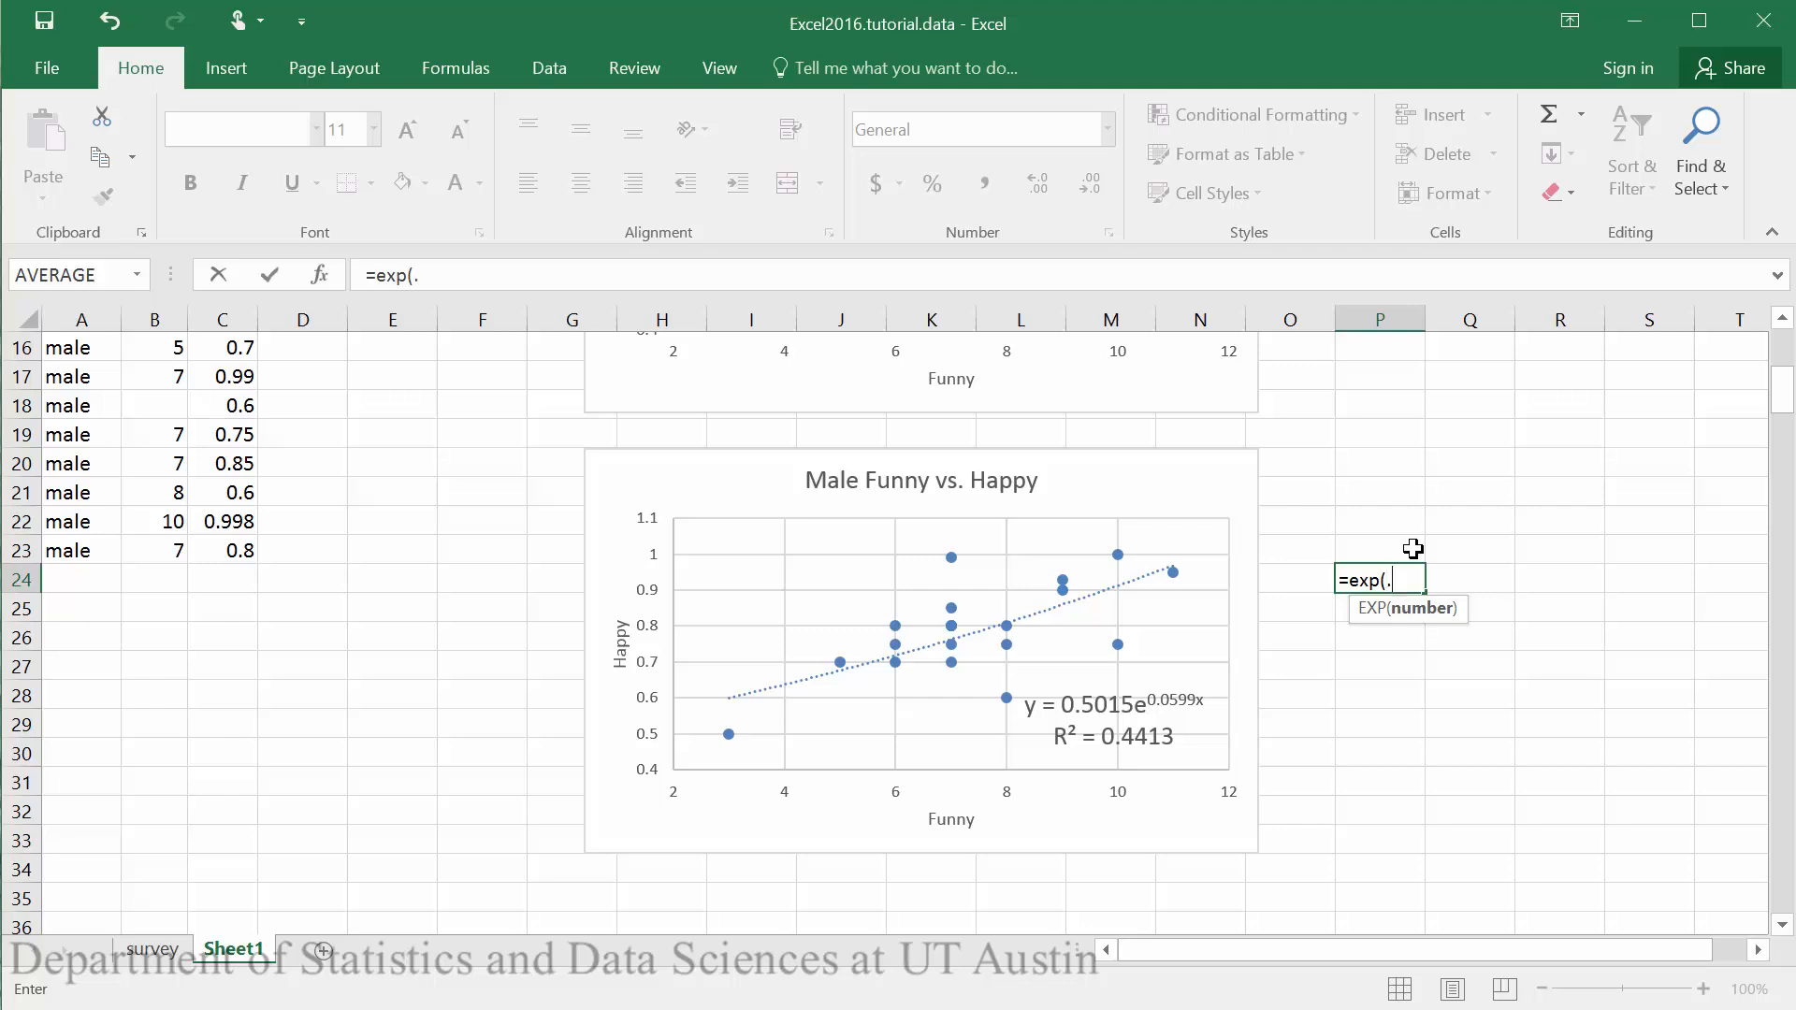
text(05)
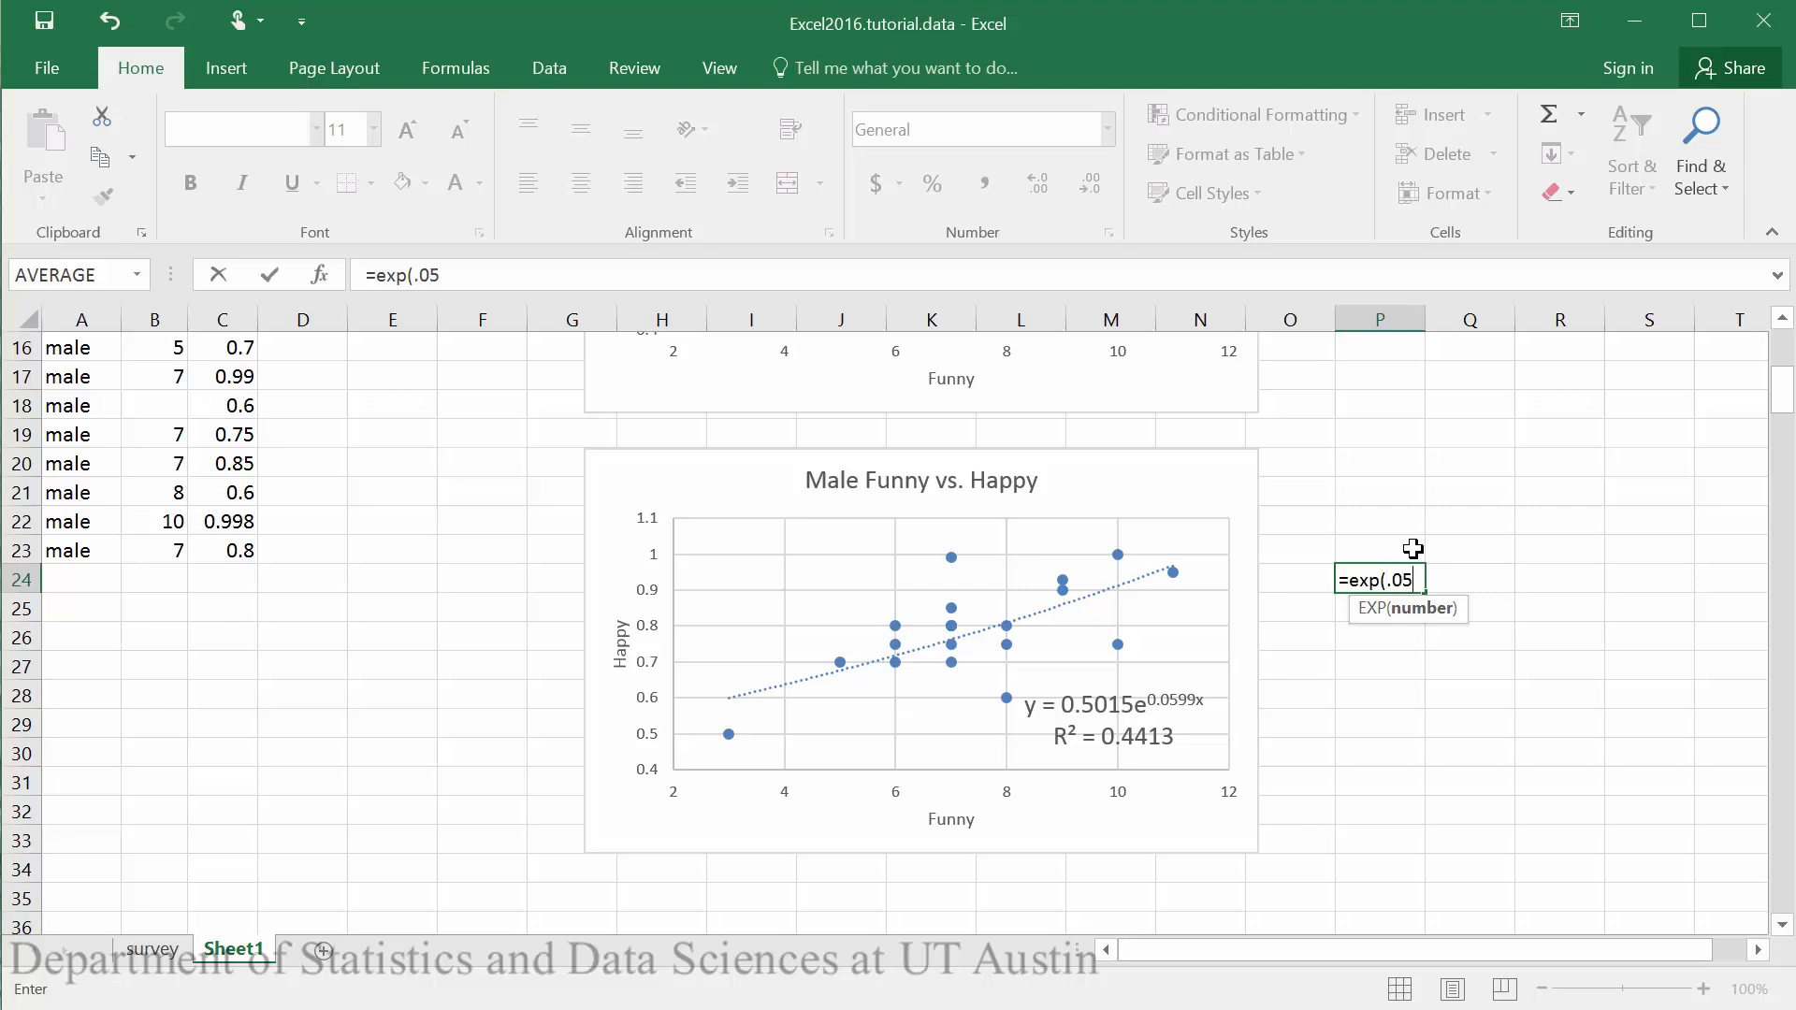
text(99)
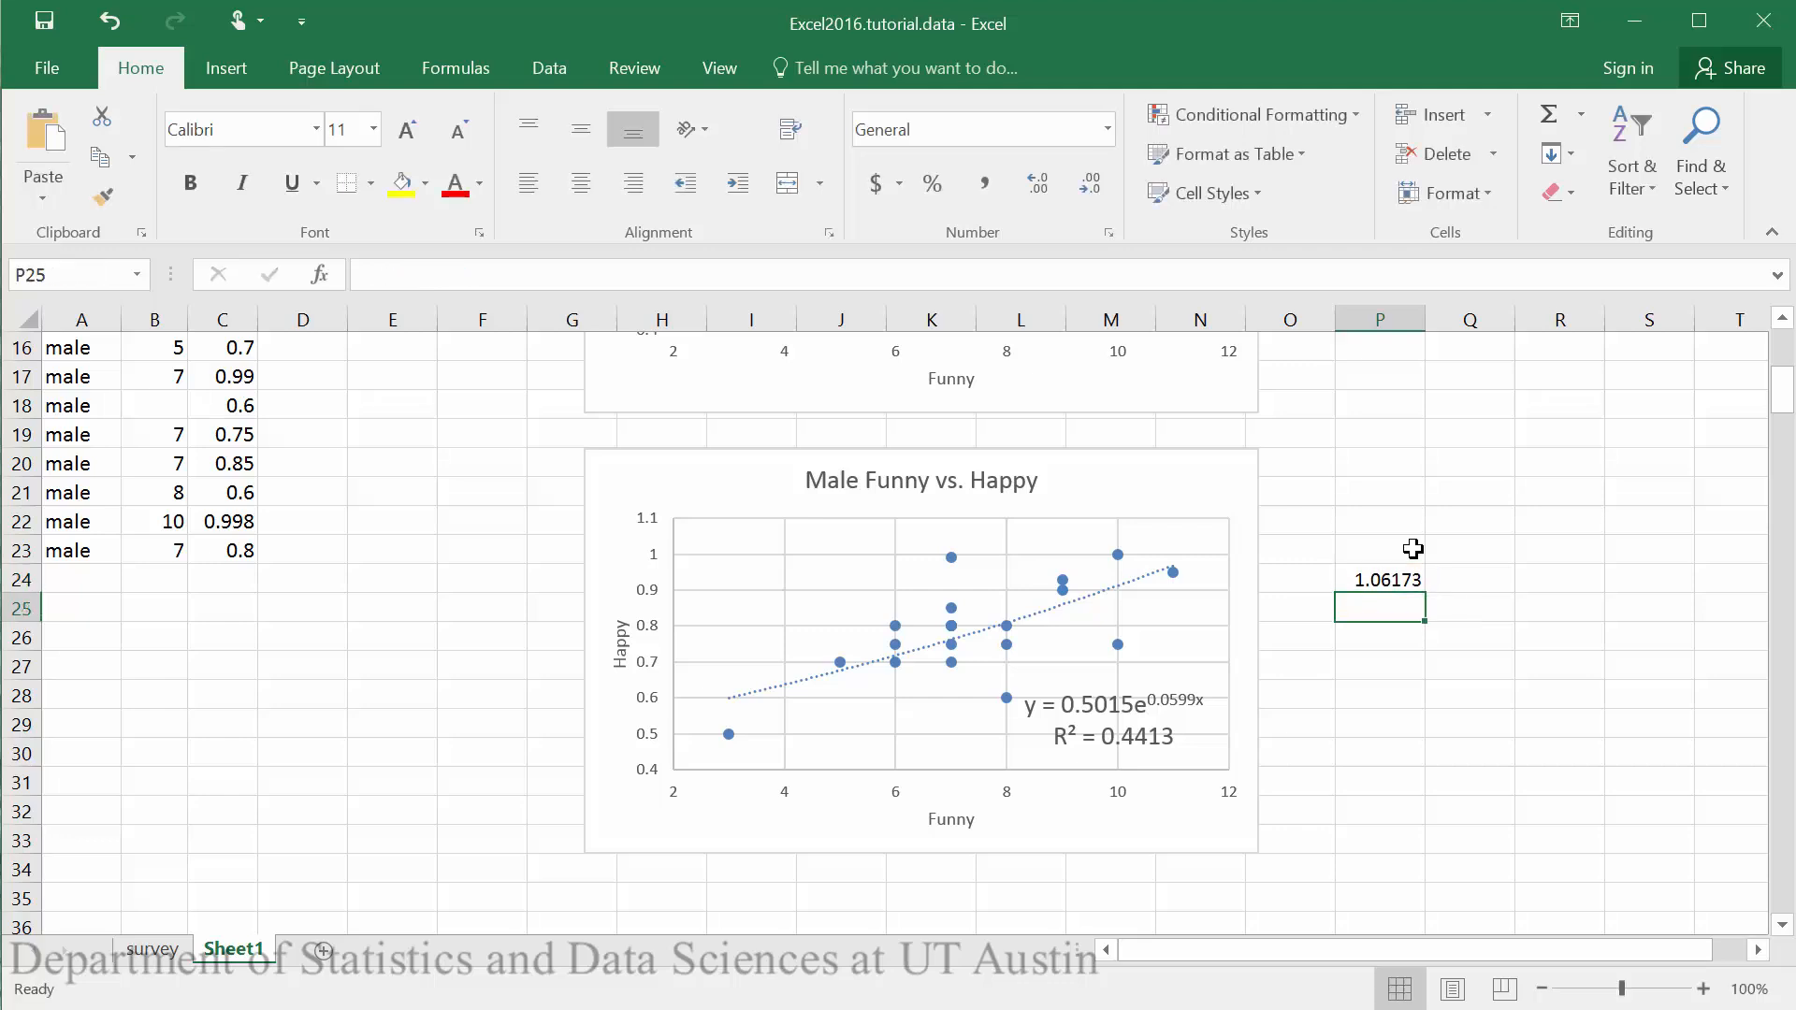
mouse_move(1225, 638)
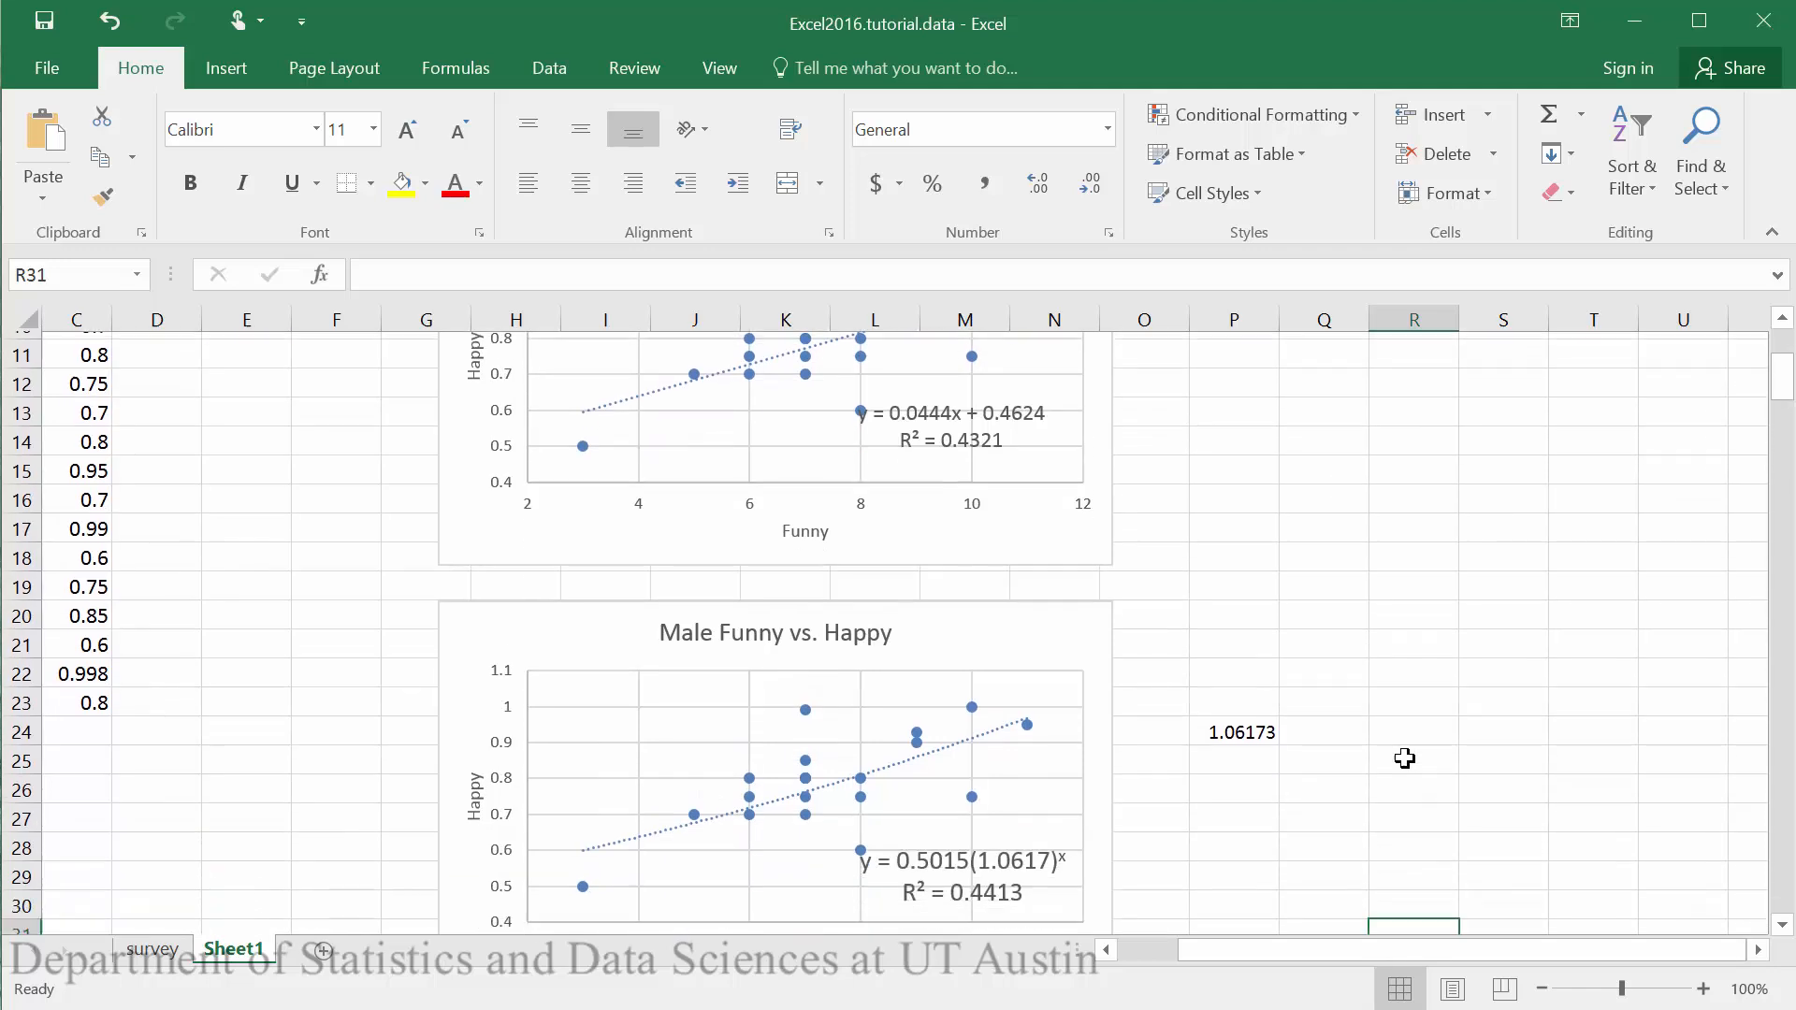
scroll(down, 3)
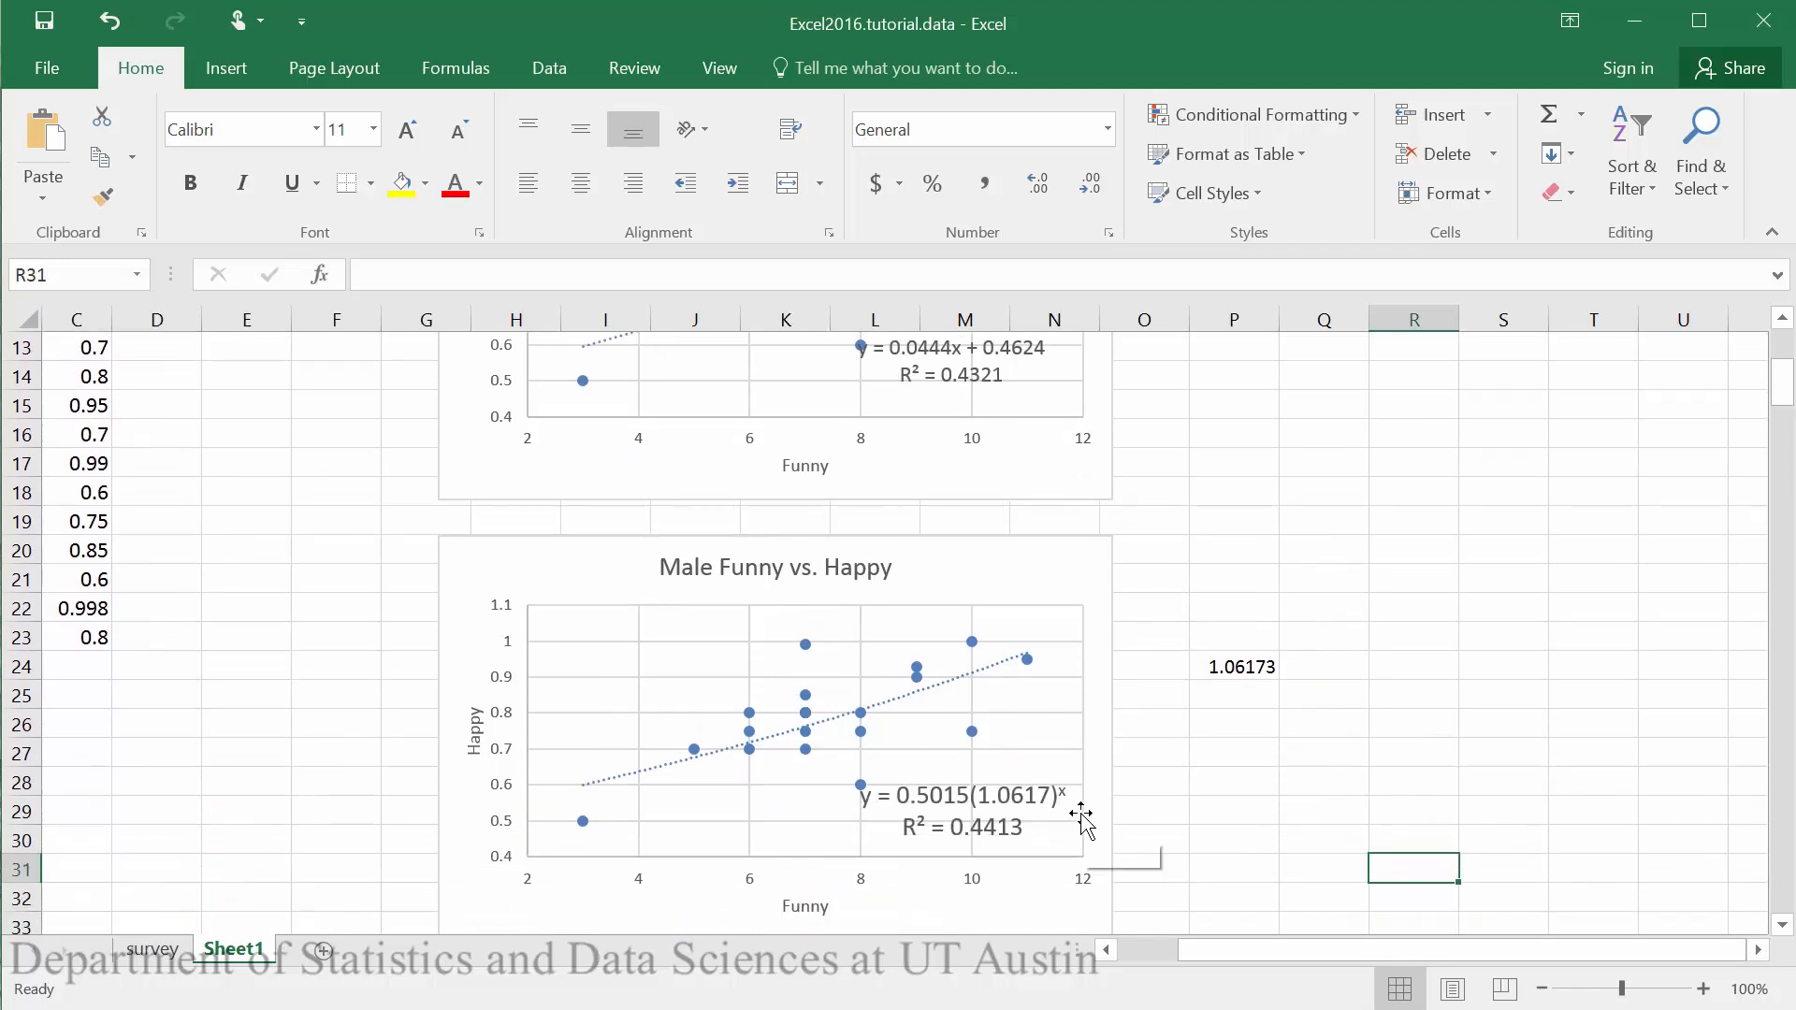
mouse_move(1082, 828)
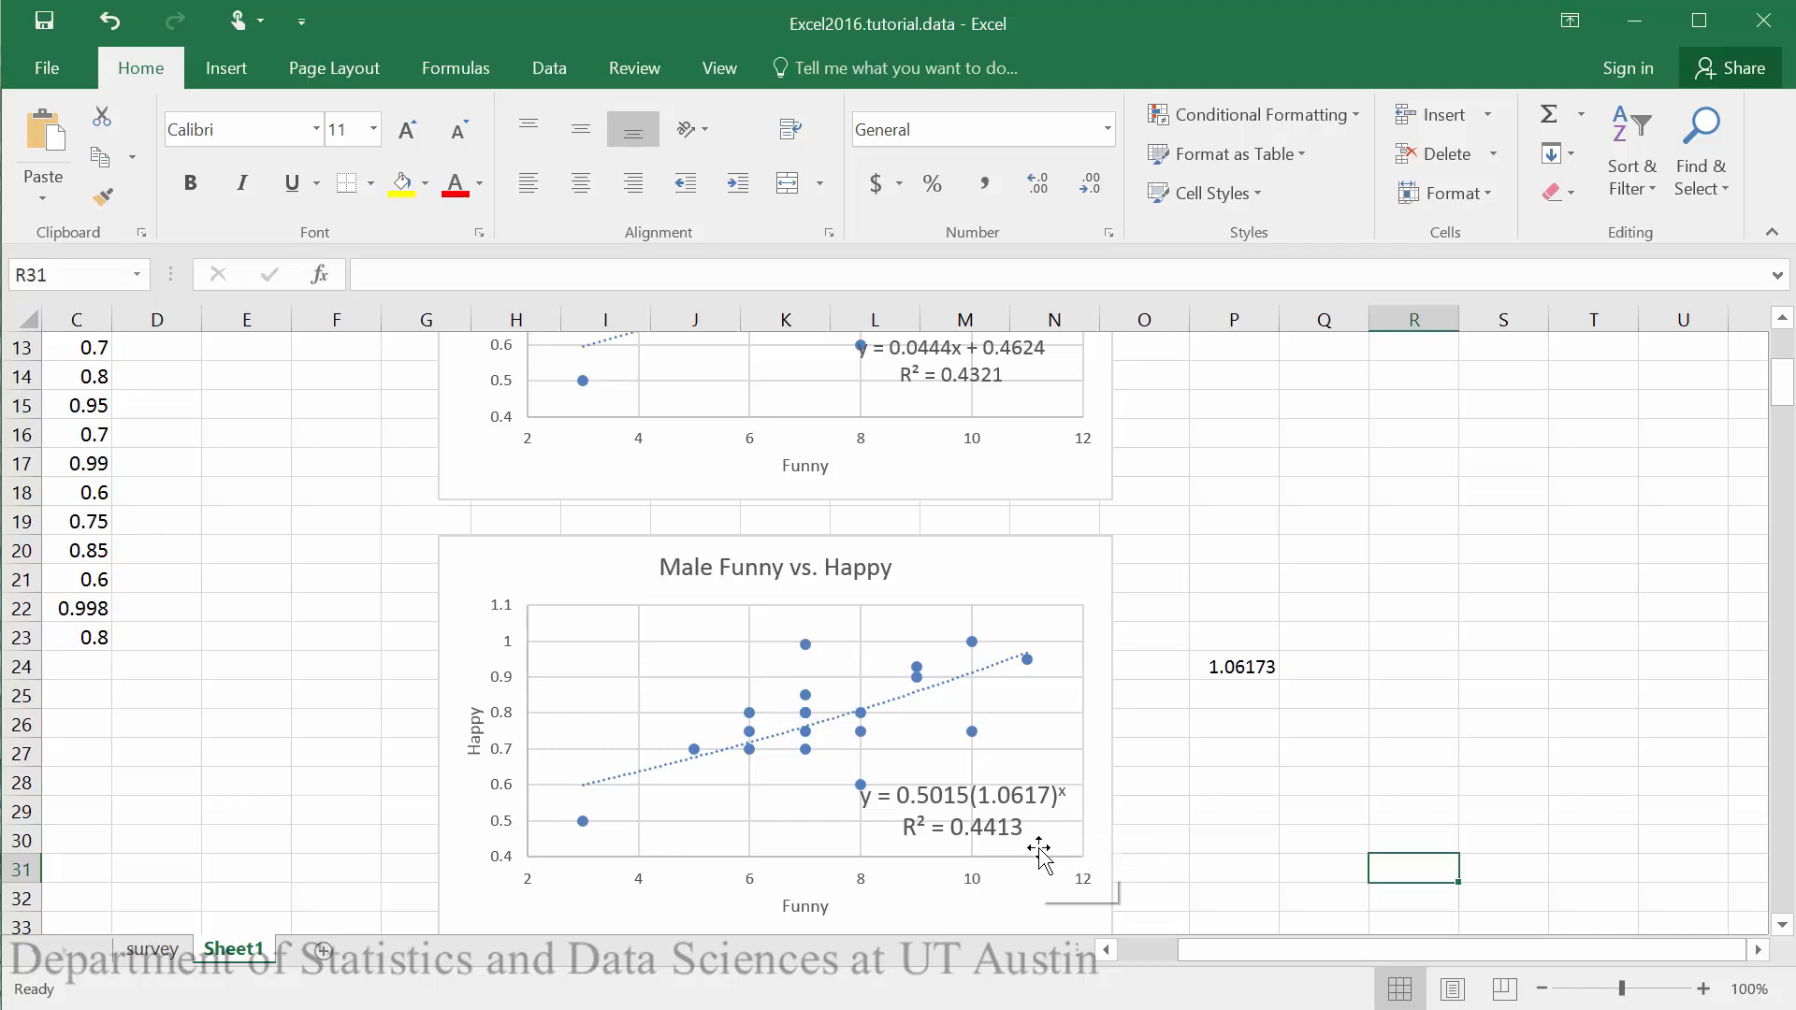
mouse_move(1085, 819)
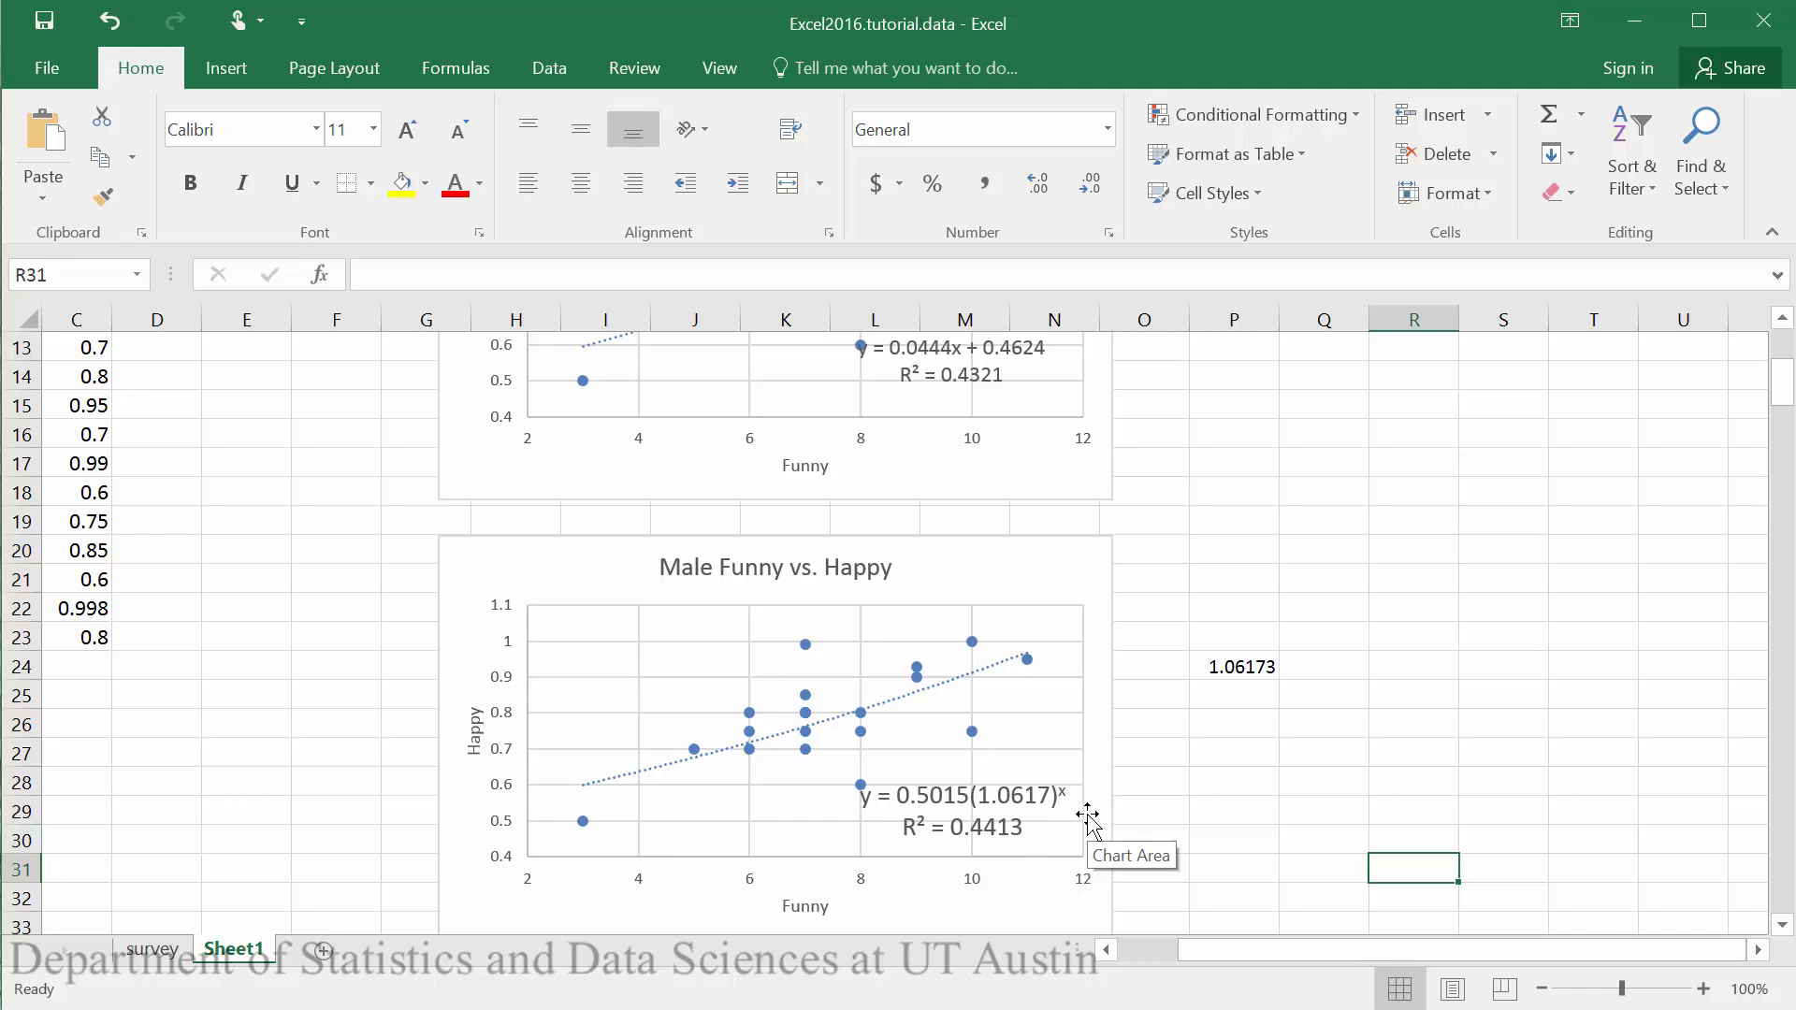